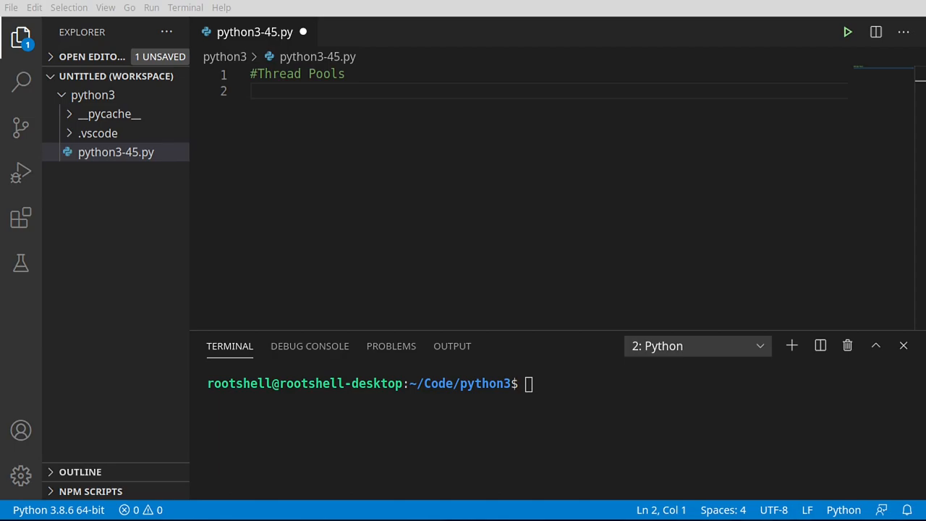
Add the comment '#Reusing existing threads, because creating threads are expensive'.
type("#Reusing existing threads, because creating threads are expensive")
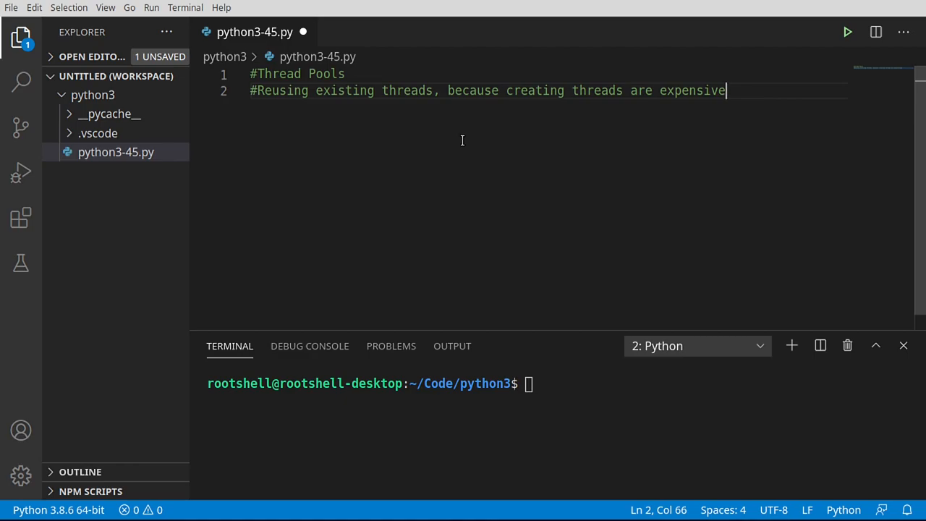
mouse_move(473, 175)
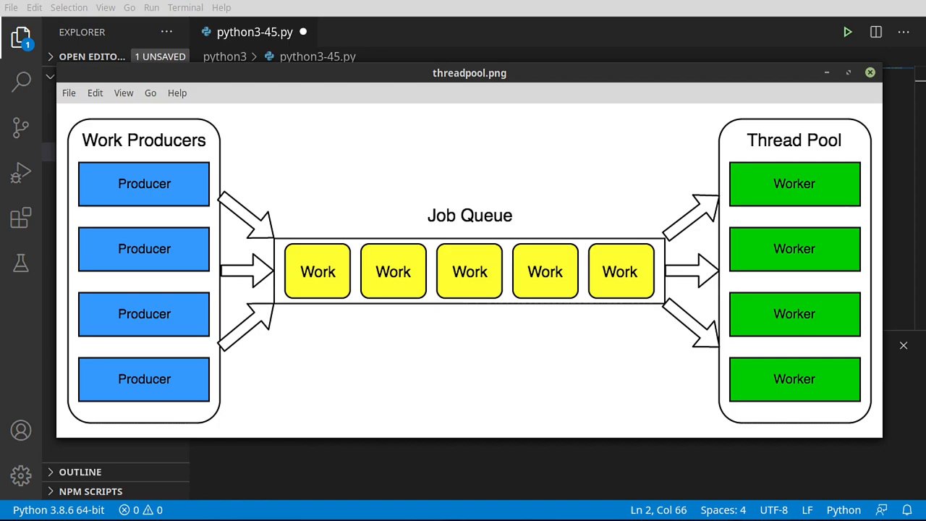
mouse_move(235, 163)
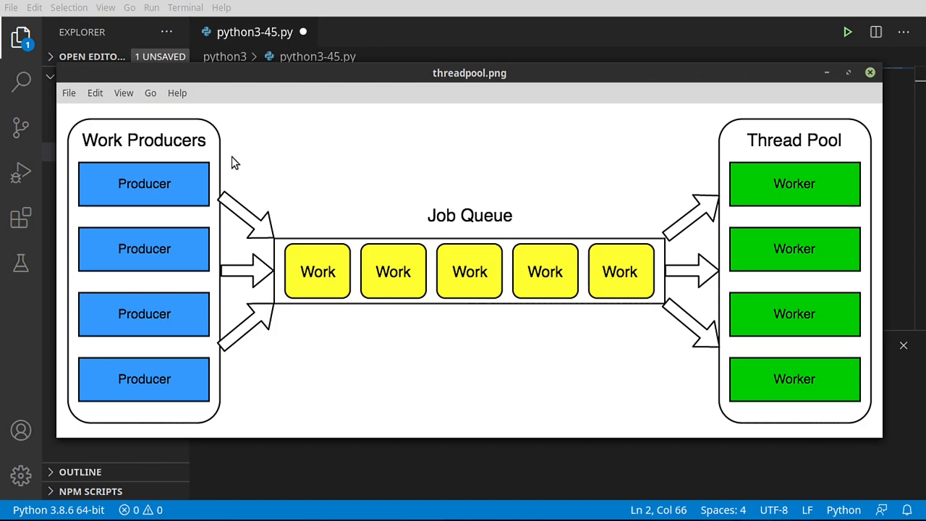
mouse_move(185, 147)
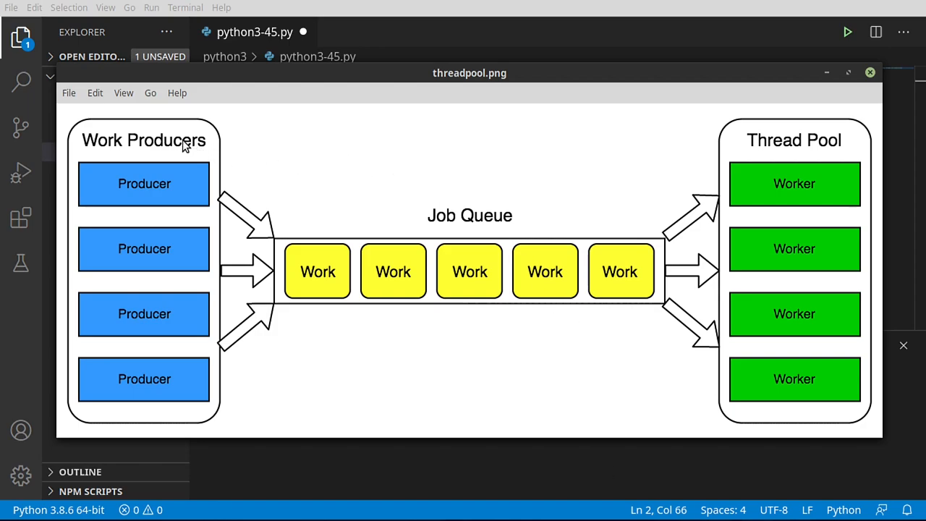
mouse_move(214, 160)
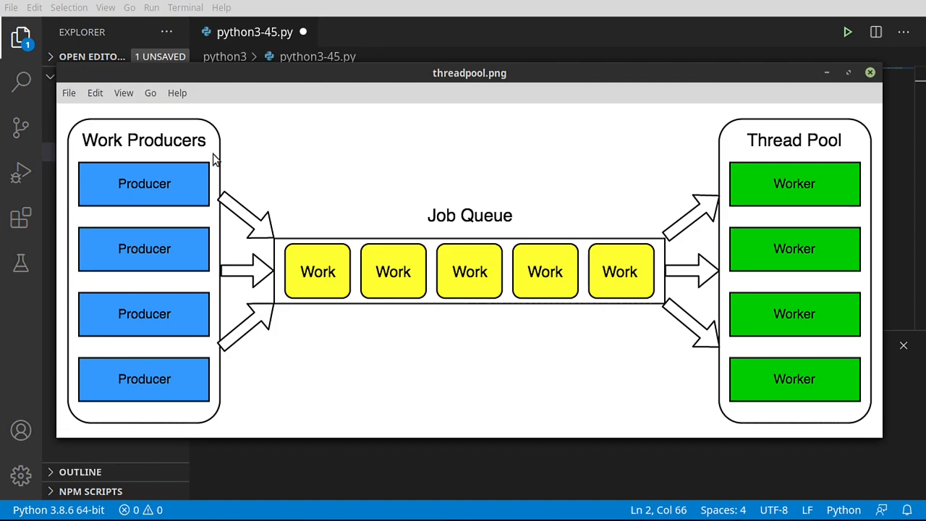
mouse_move(118, 272)
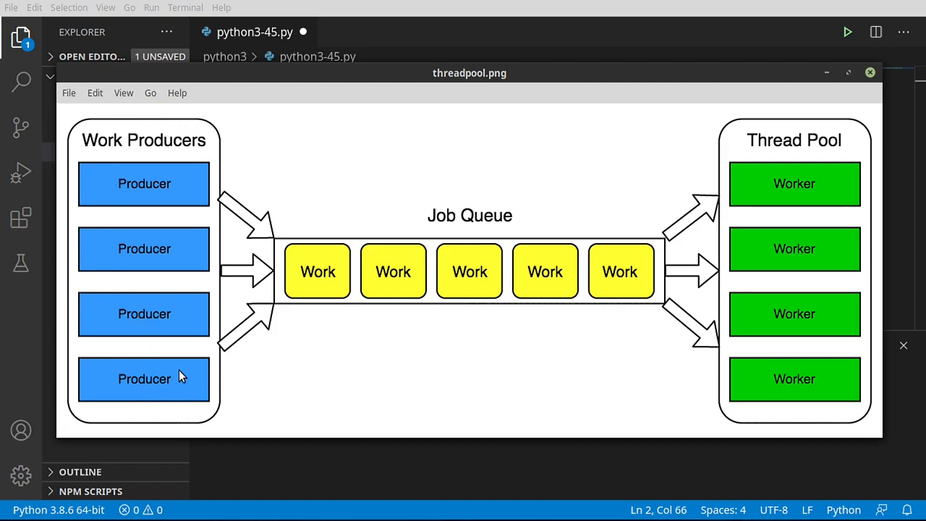
mouse_move(150, 327)
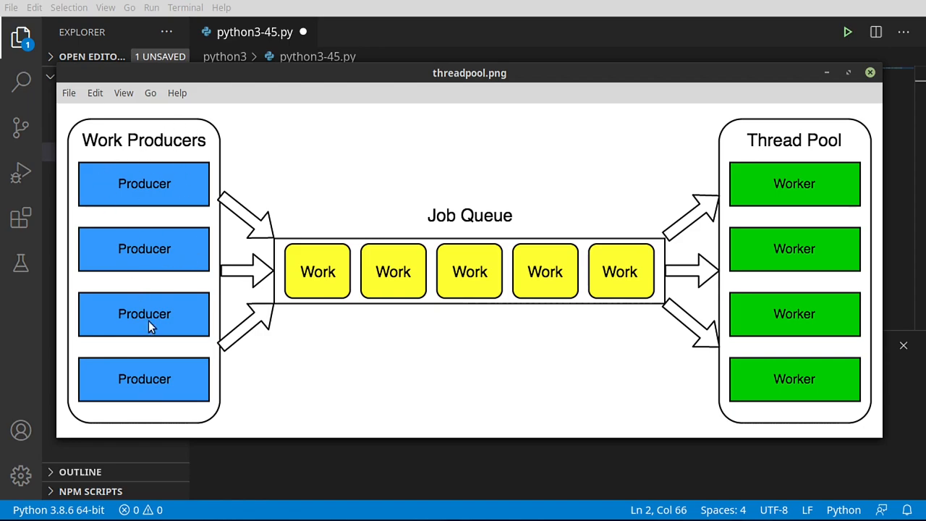
mouse_move(304, 311)
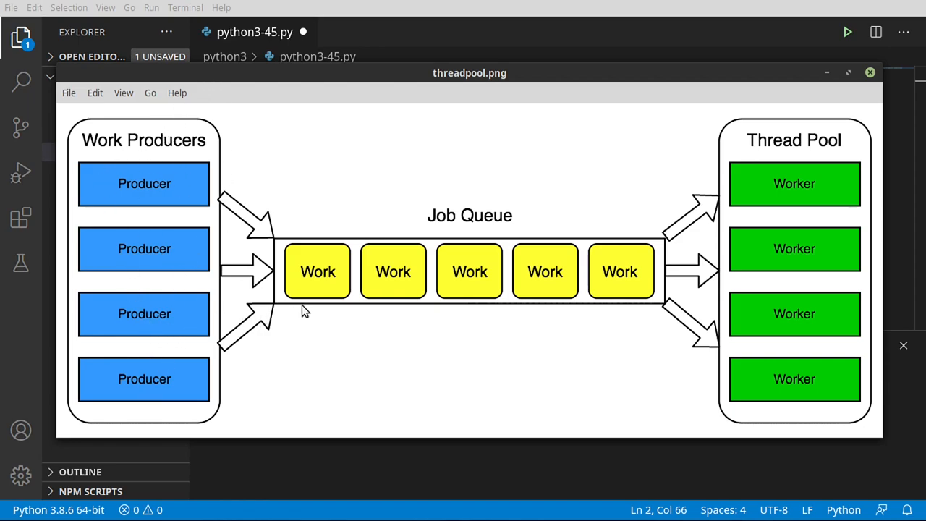
mouse_move(533, 231)
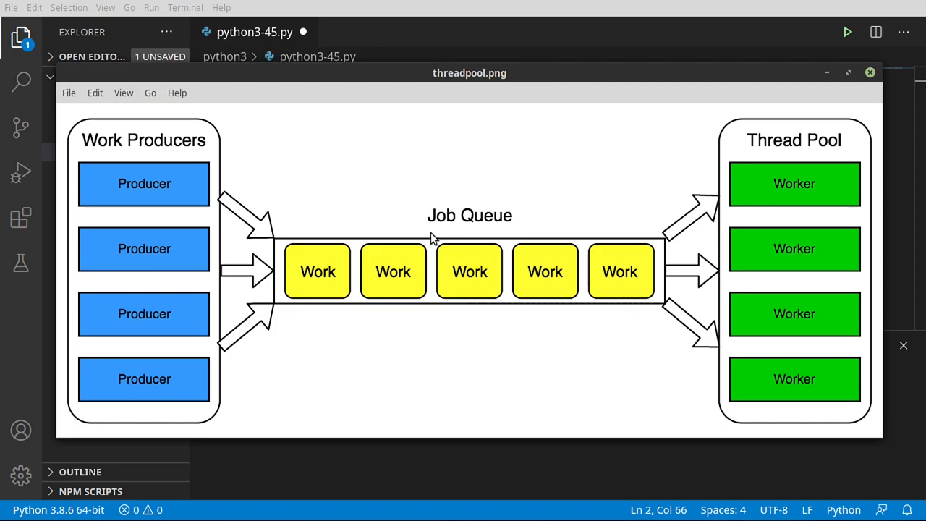
mouse_move(319, 272)
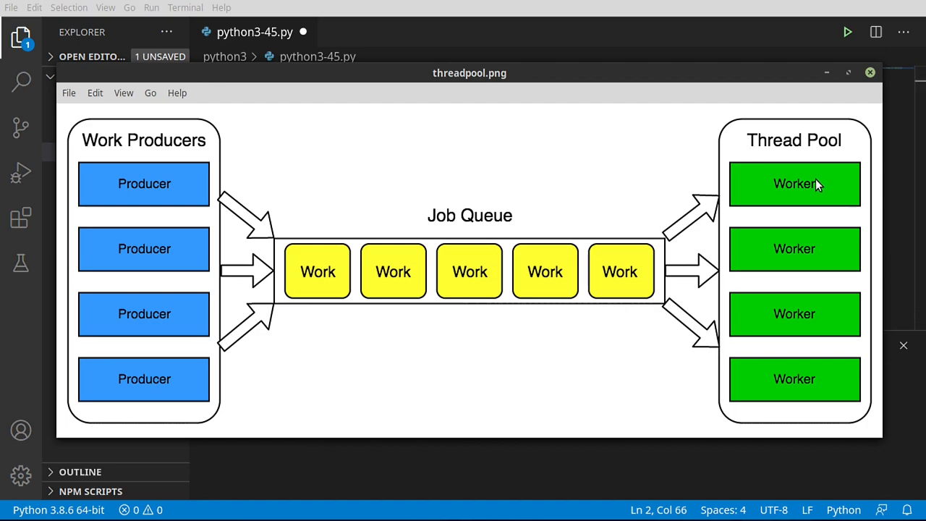
mouse_move(819, 171)
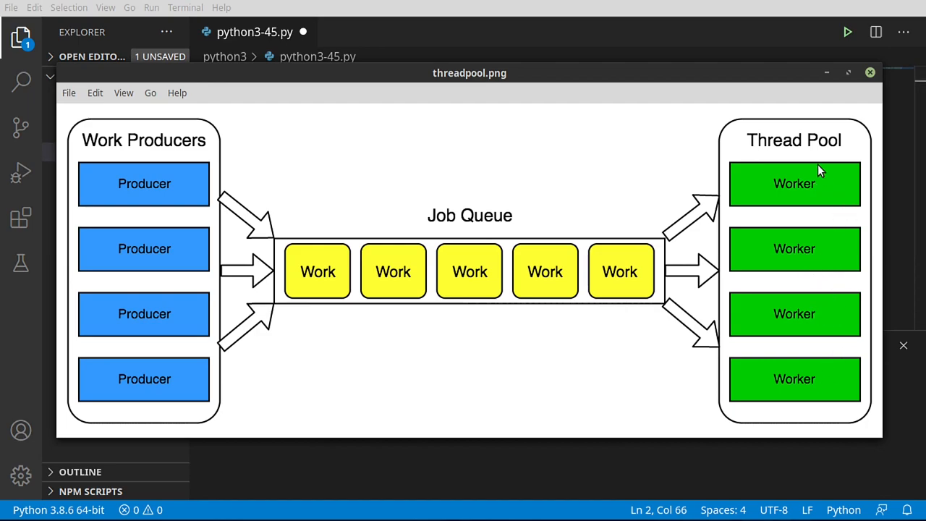
mouse_move(838, 316)
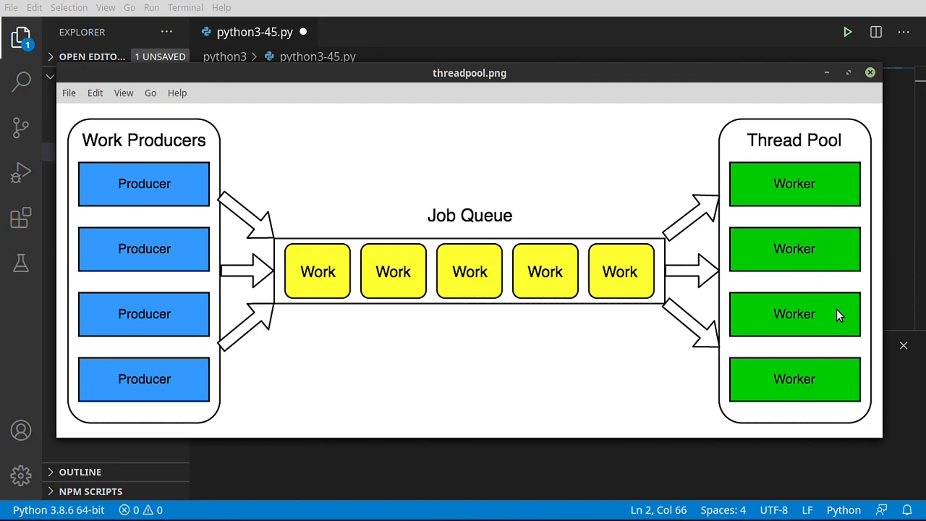
mouse_move(831, 240)
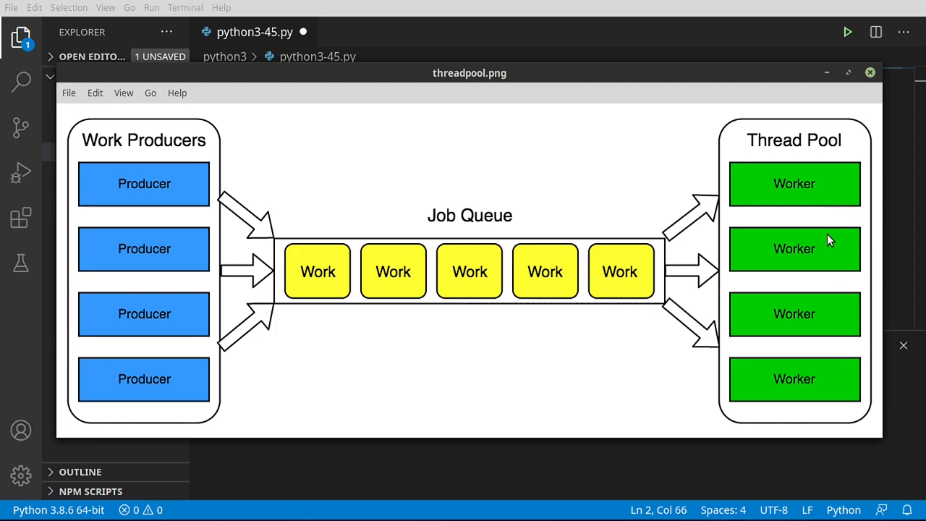
mouse_move(831, 138)
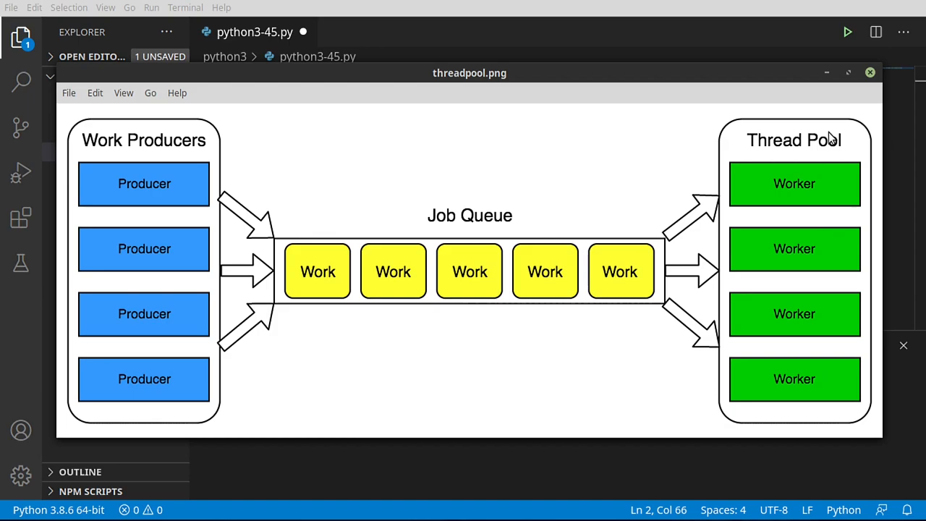
mouse_move(838, 285)
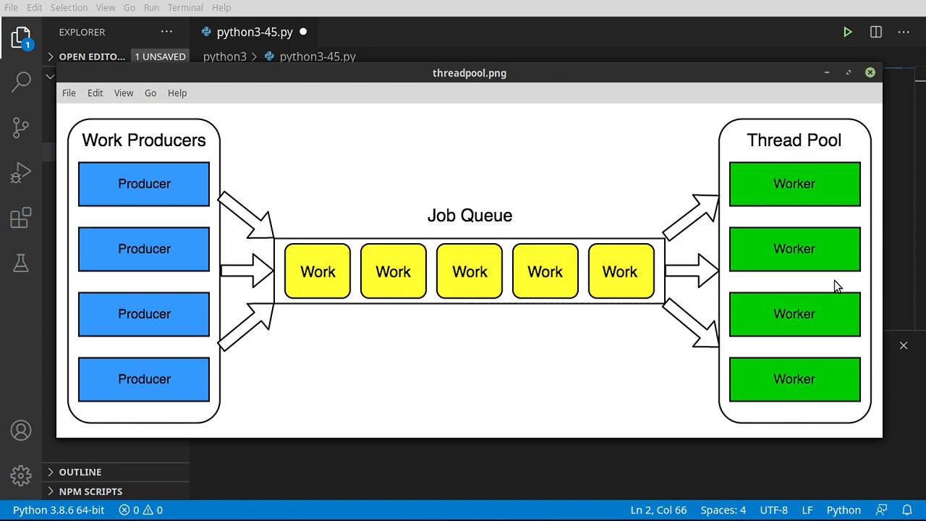
mouse_move(787, 249)
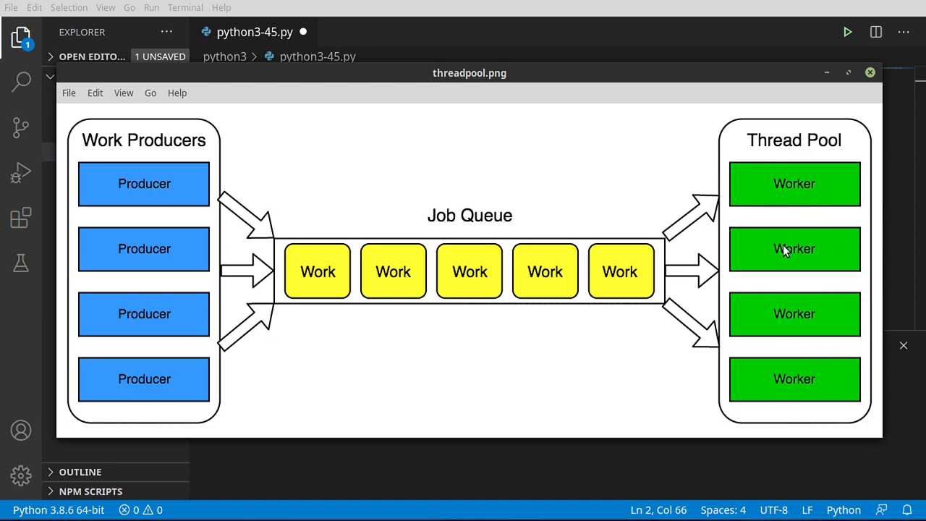
mouse_move(808, 383)
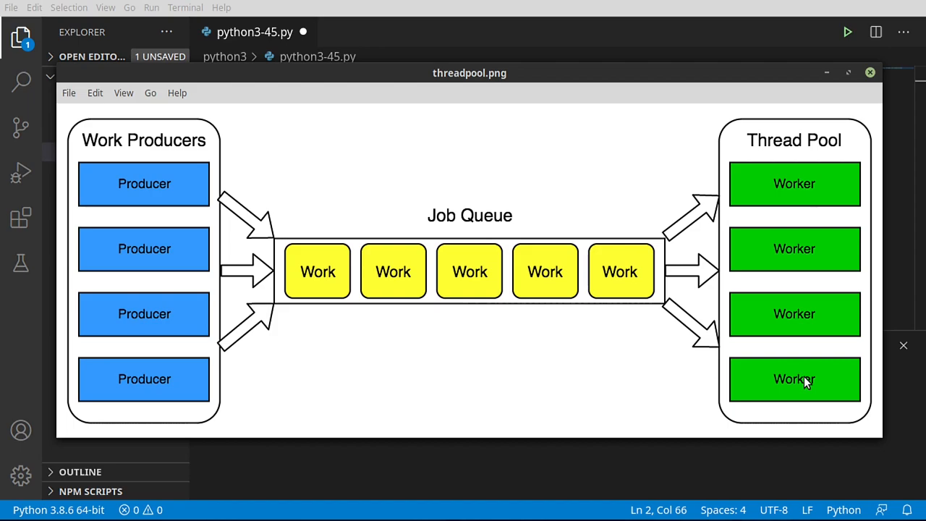
mouse_move(628, 266)
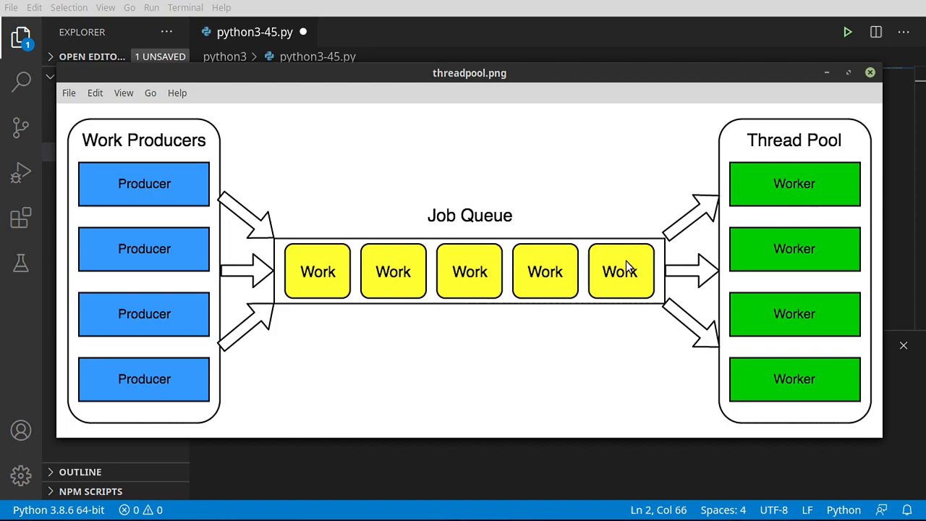
mouse_move(336, 282)
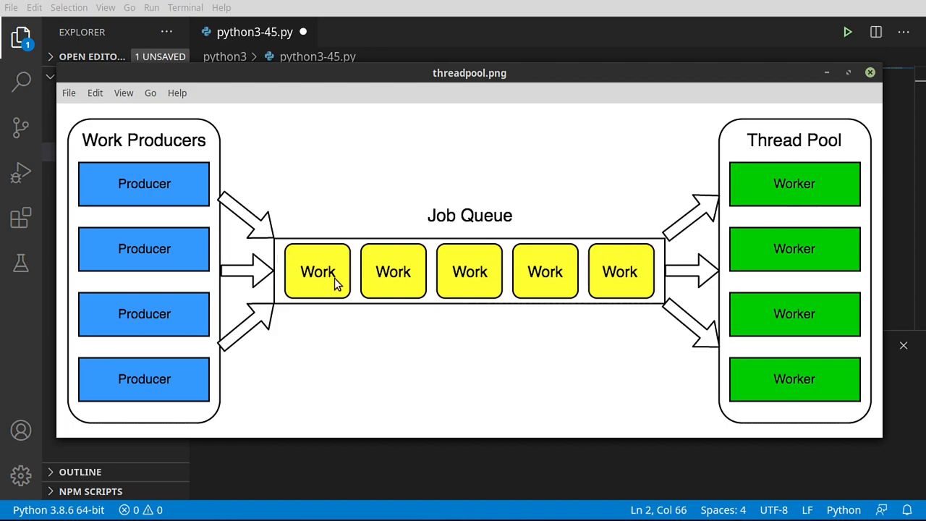
mouse_move(712, 303)
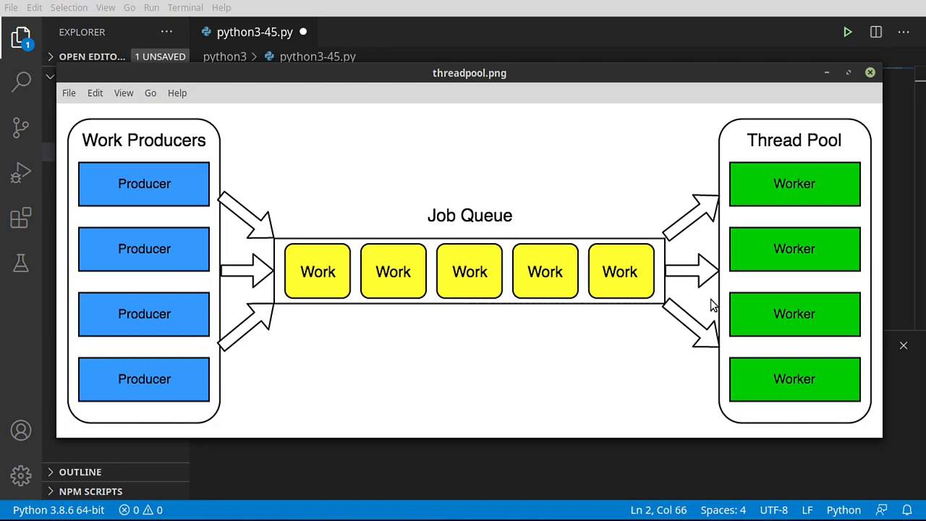
mouse_move(871, 235)
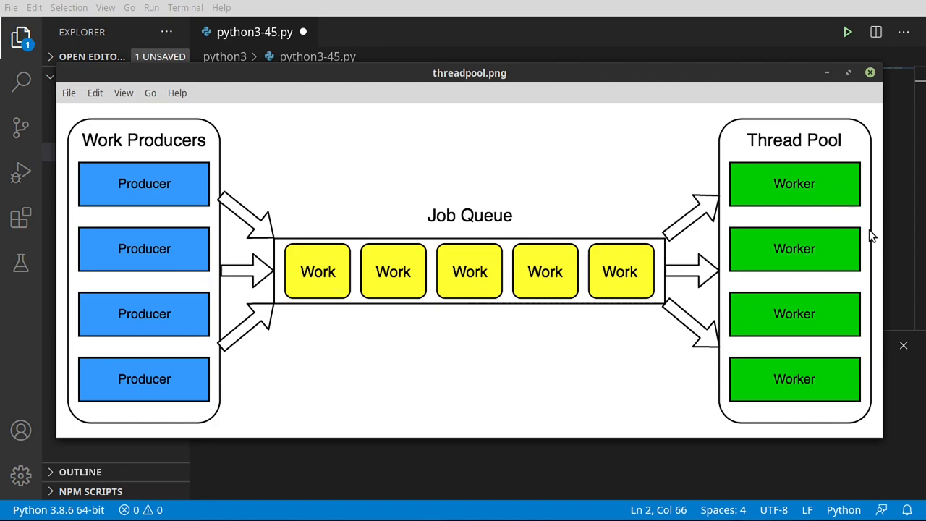
mouse_move(787, 254)
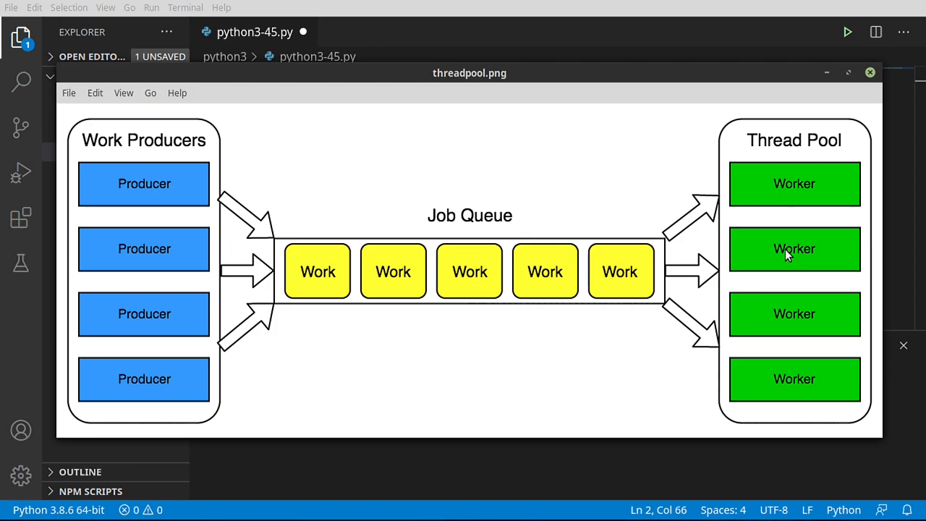
mouse_move(741, 279)
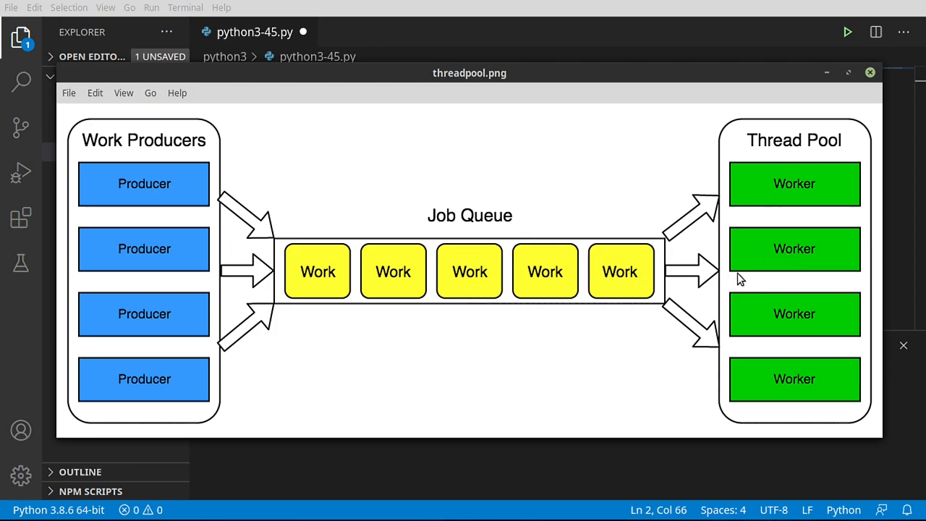
mouse_move(833, 176)
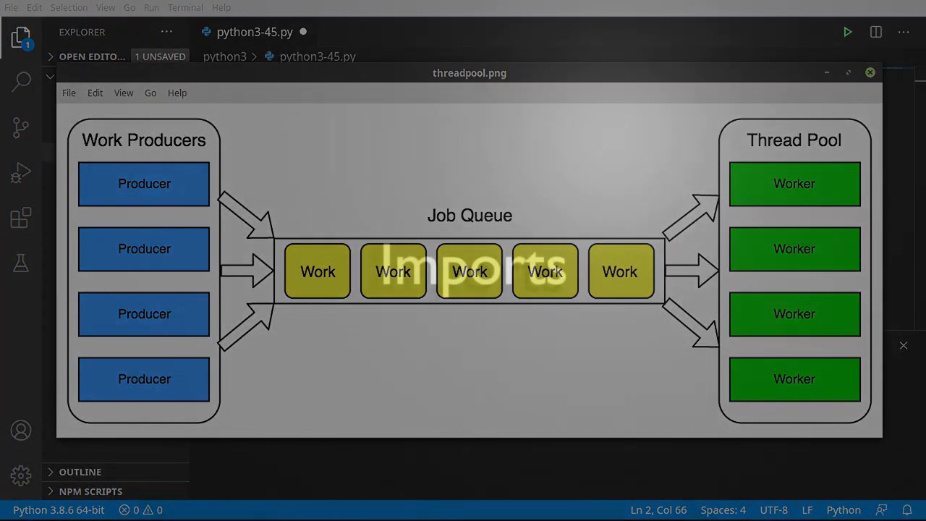
Under an '#Imports' comment, import logging and threading.
left_click(870, 72)
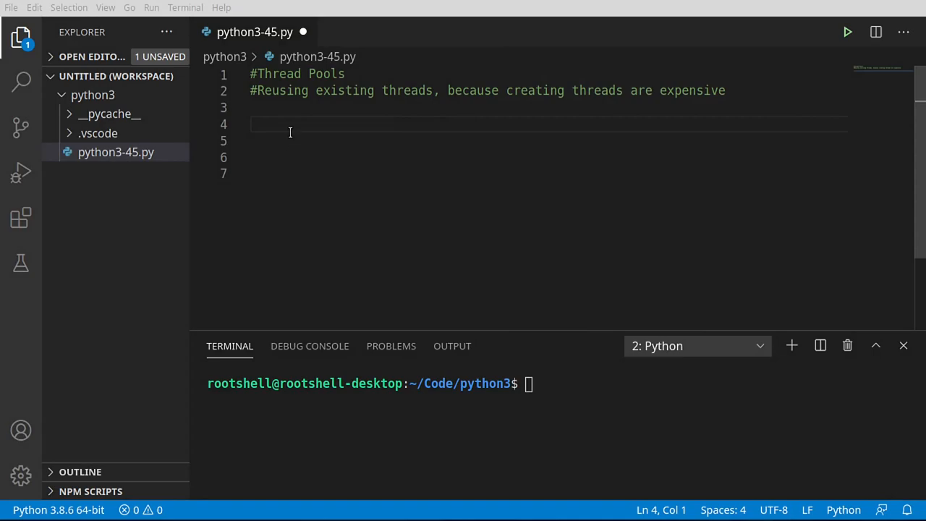
type("#Imports")
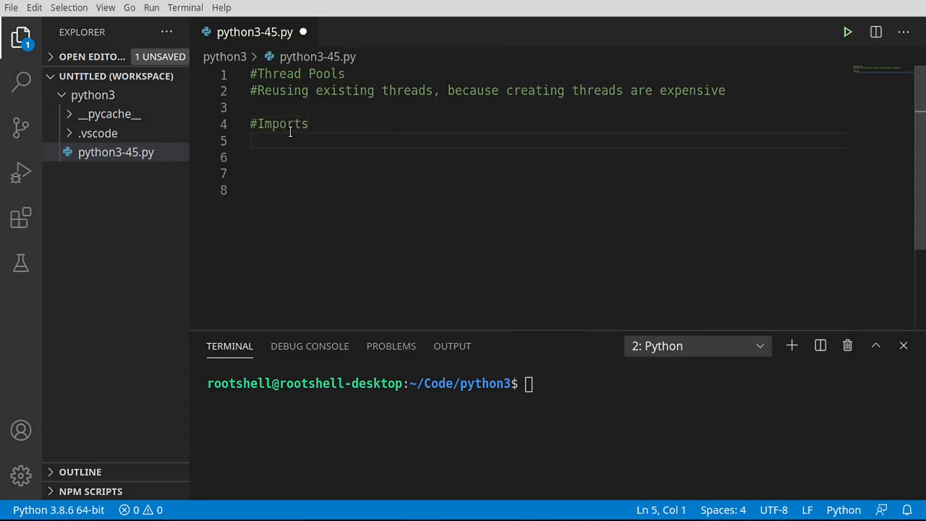
type("im")
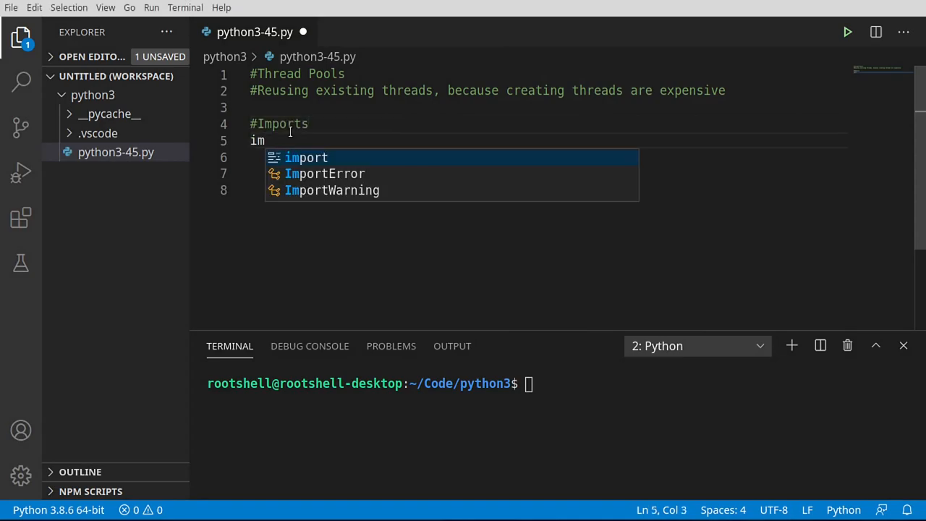
type("port logging")
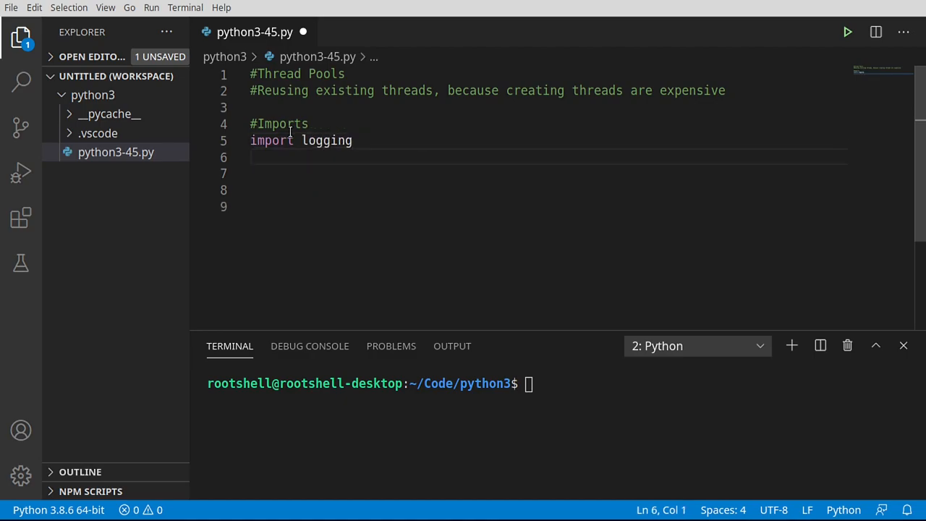
type("import")
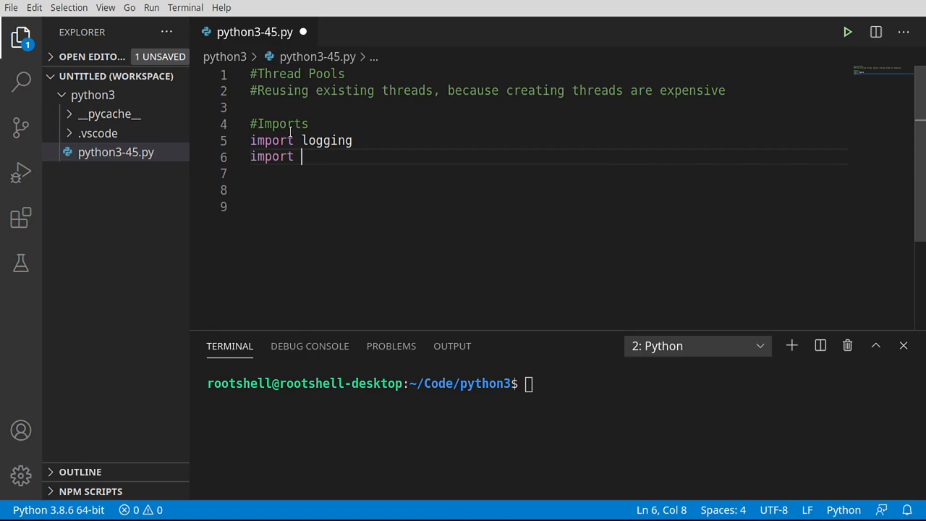
type("threading")
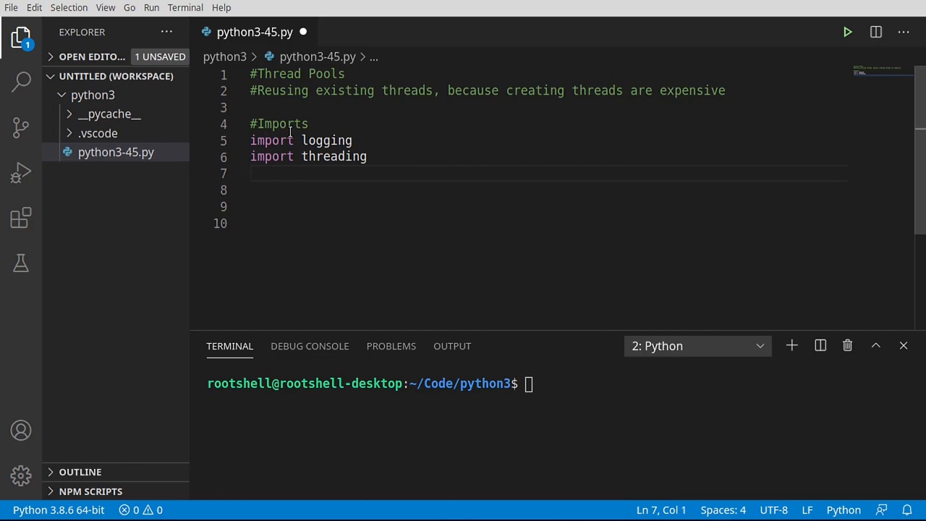
Import ThreadPoolExecutor from concurrent.futures.
type("from")
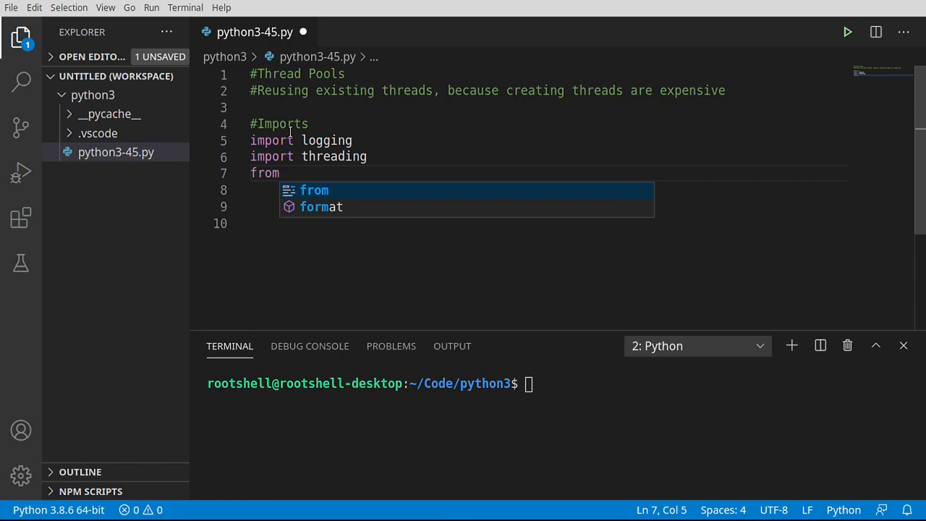
type("con")
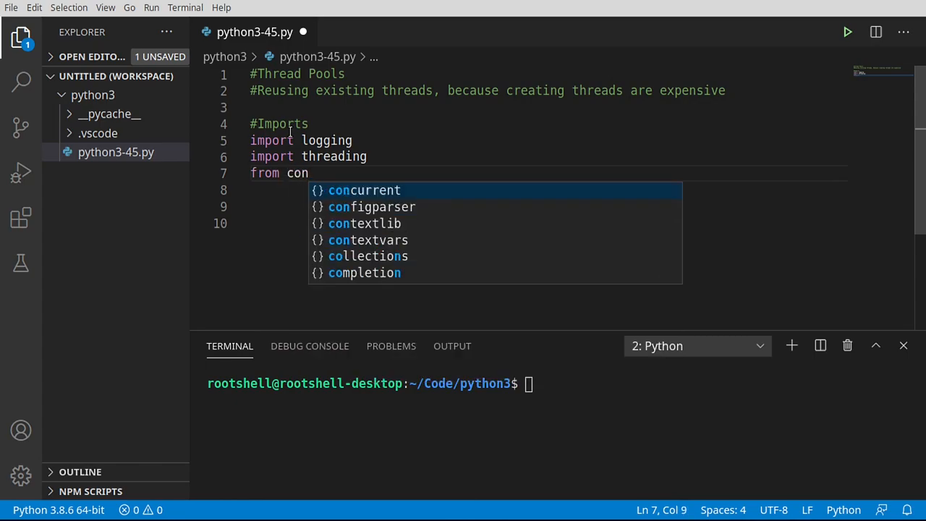
type("current.fu")
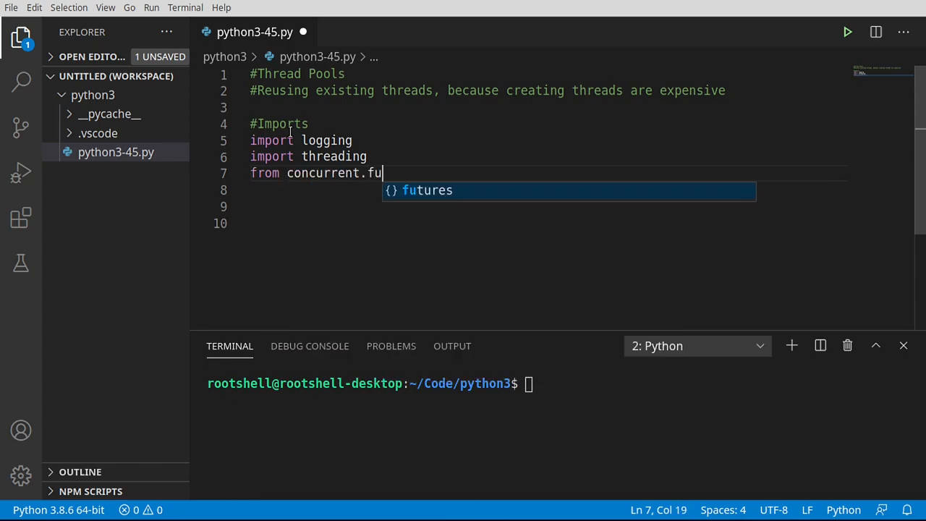
type("tures import ThreadPoolExecutor")
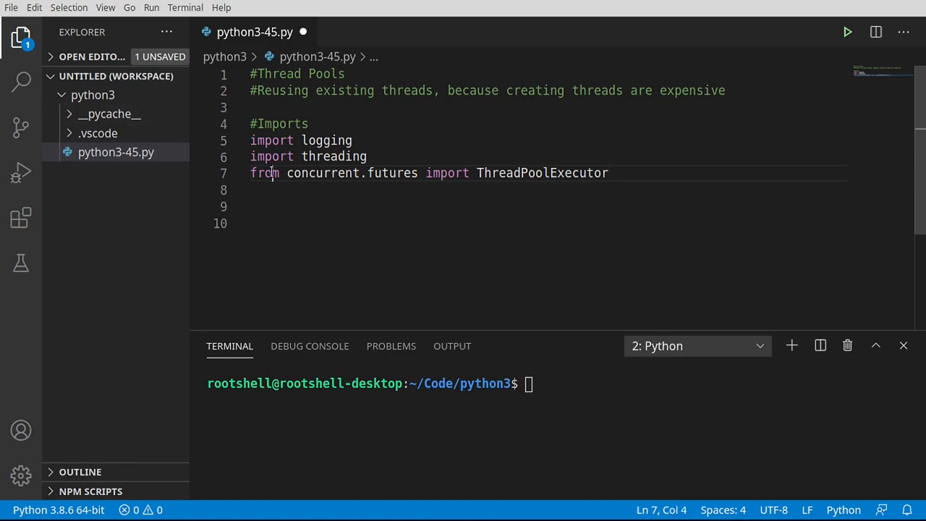
Highlight the ThreadPoolExecutor and futures names on the import line to explain them.
left_click(386, 174)
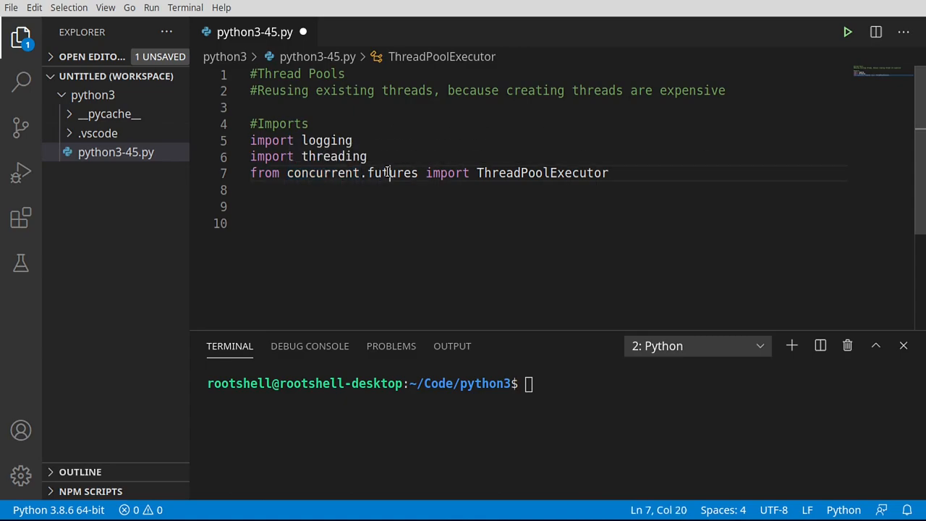
double_click(392, 173)
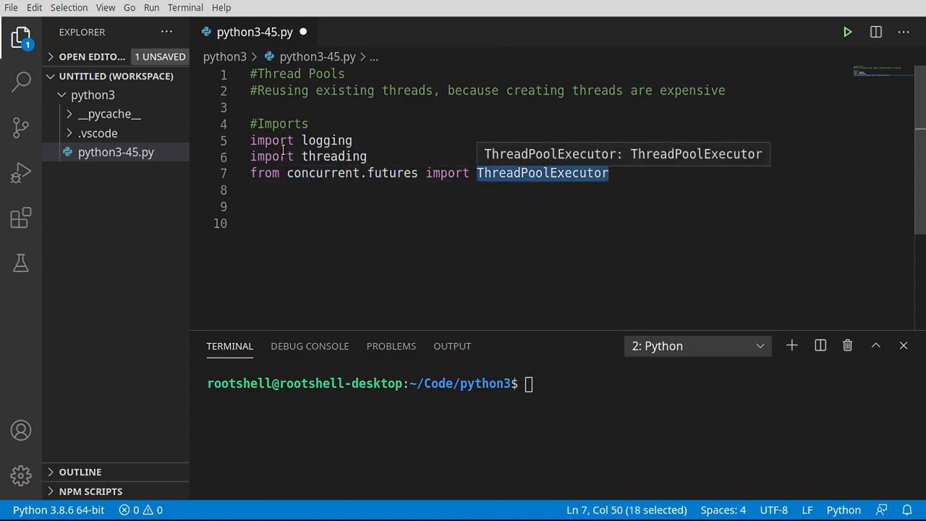
double_click(321, 173)
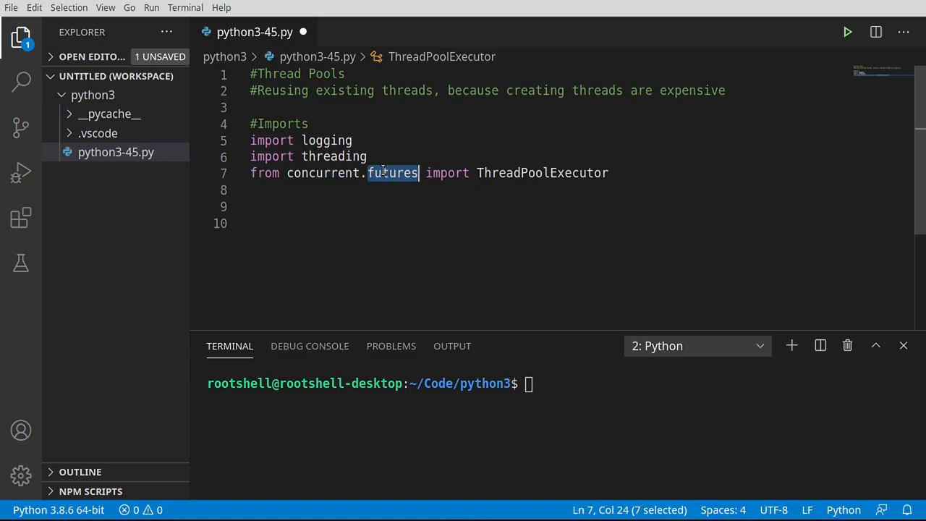
mouse_move(392, 172)
type(" #Python 3.2")
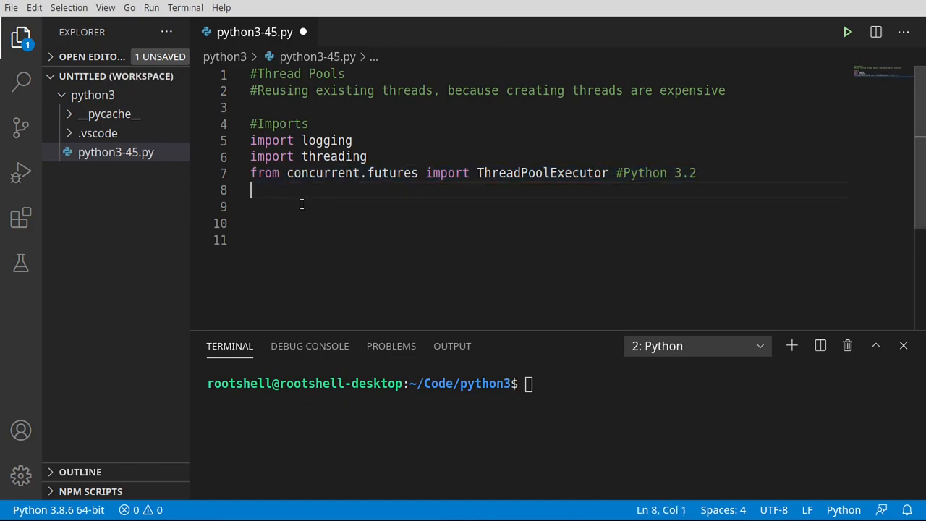
mouse_move(558, 240)
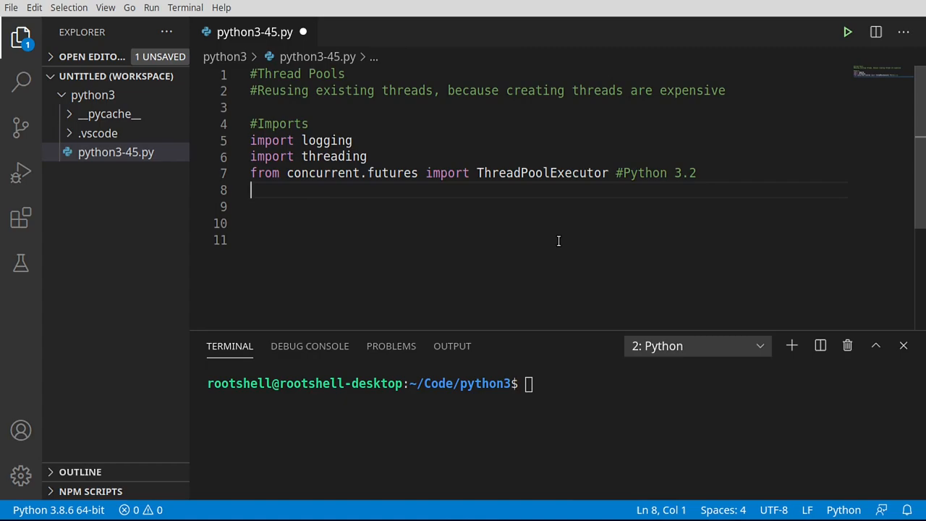
Import the time and random modules and leave blank lines below.
type("i")
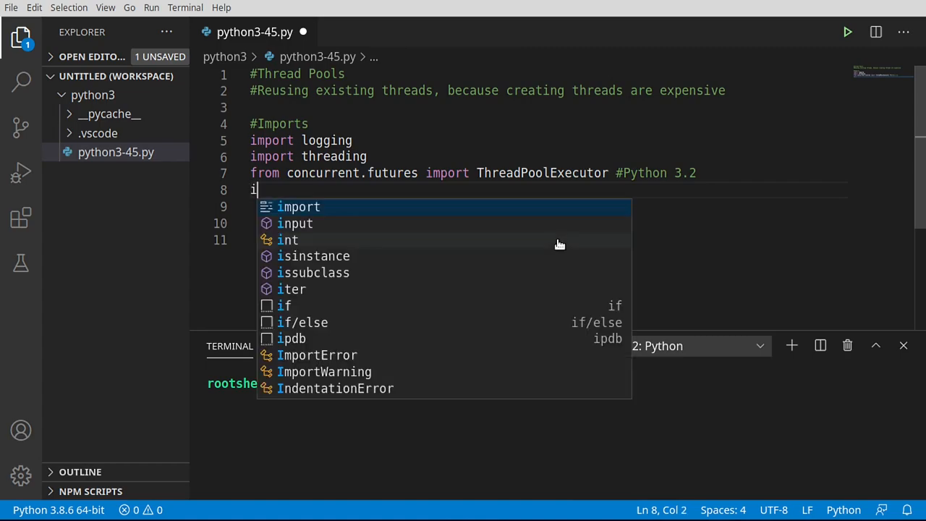
type("mport")
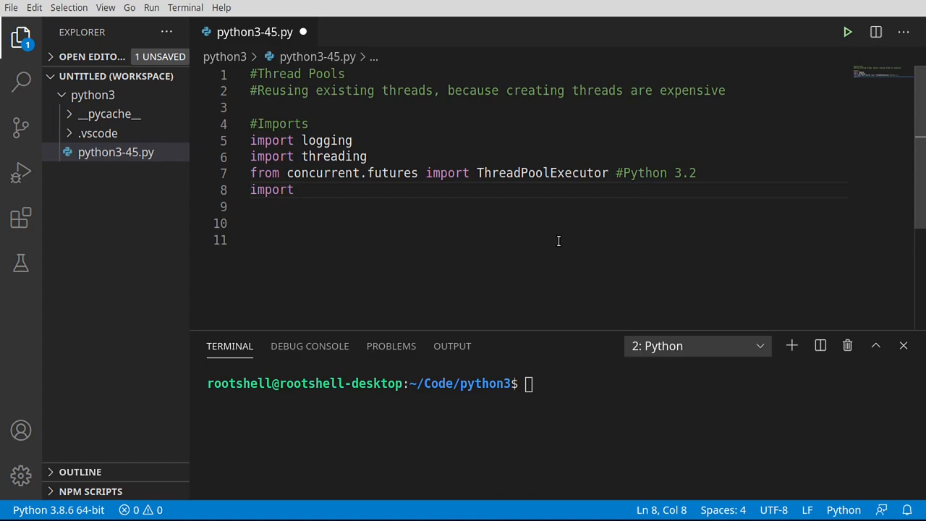
type("time")
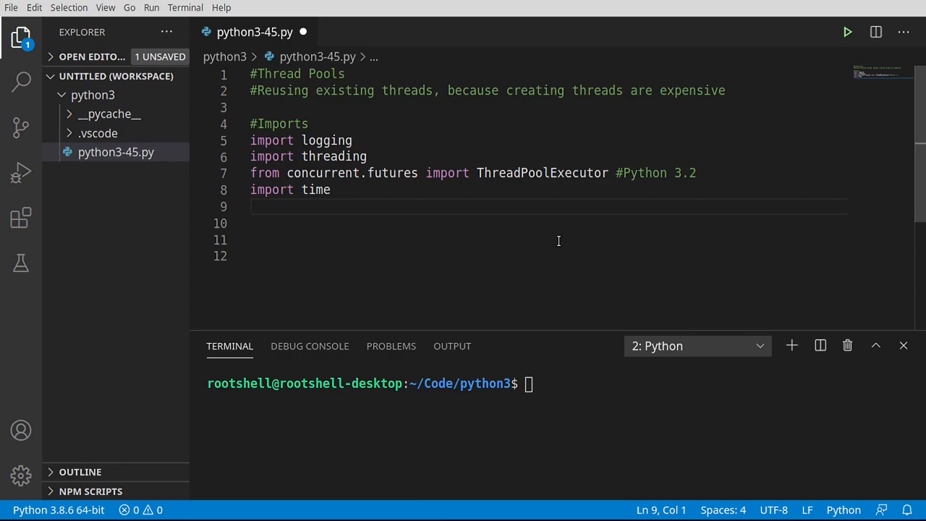
double_click(541, 173)
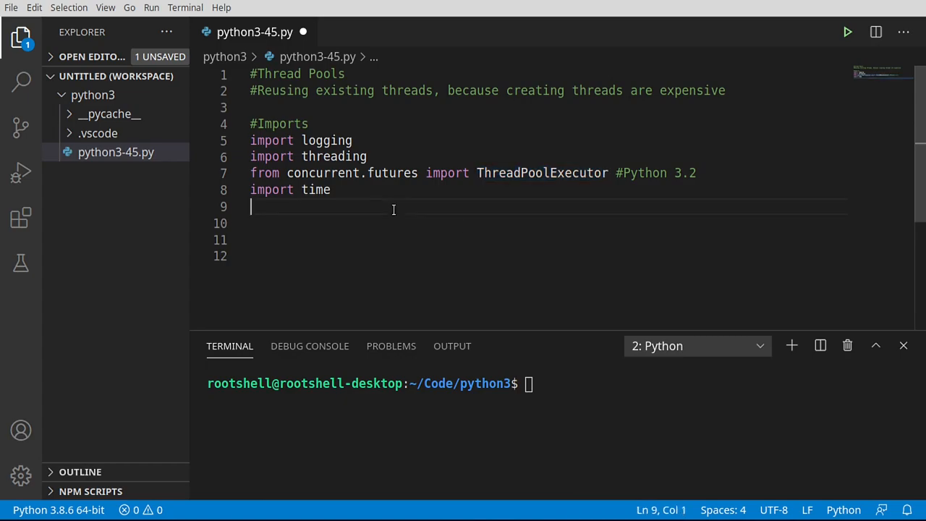
type("import")
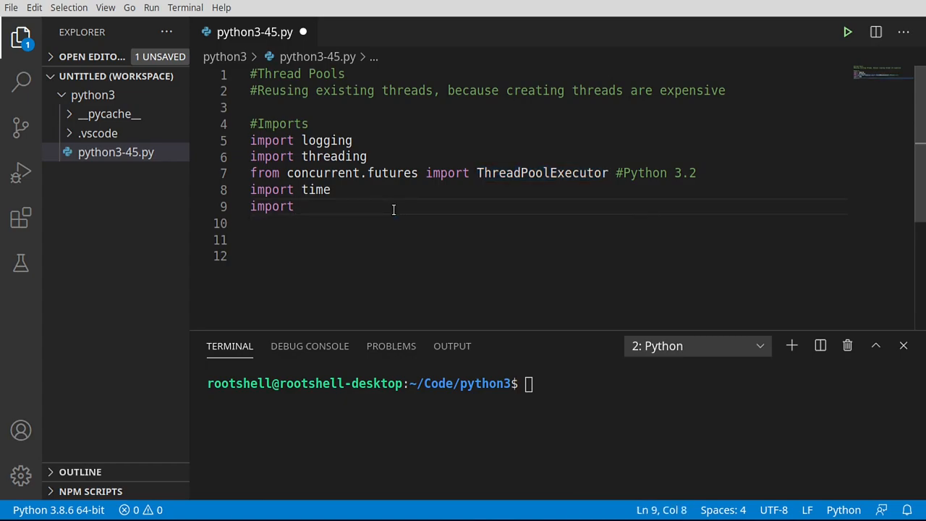
type("random")
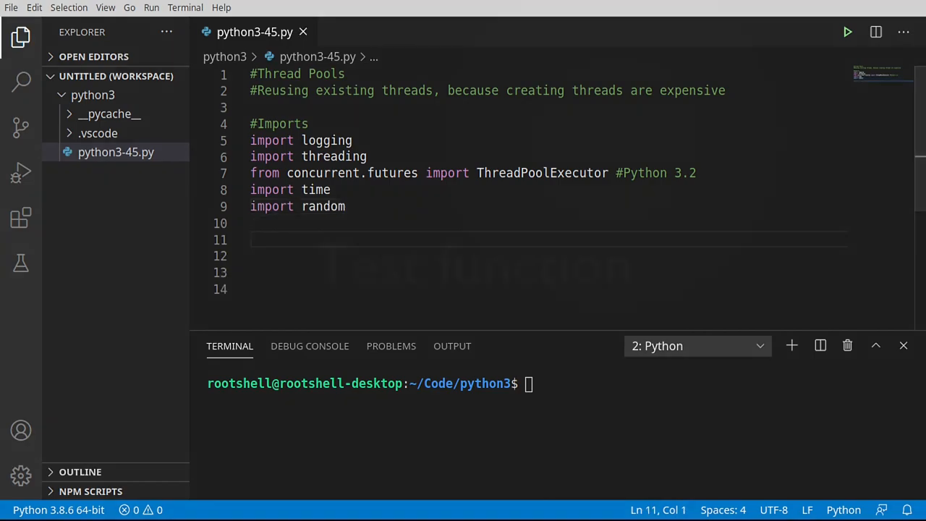
key("Enter")
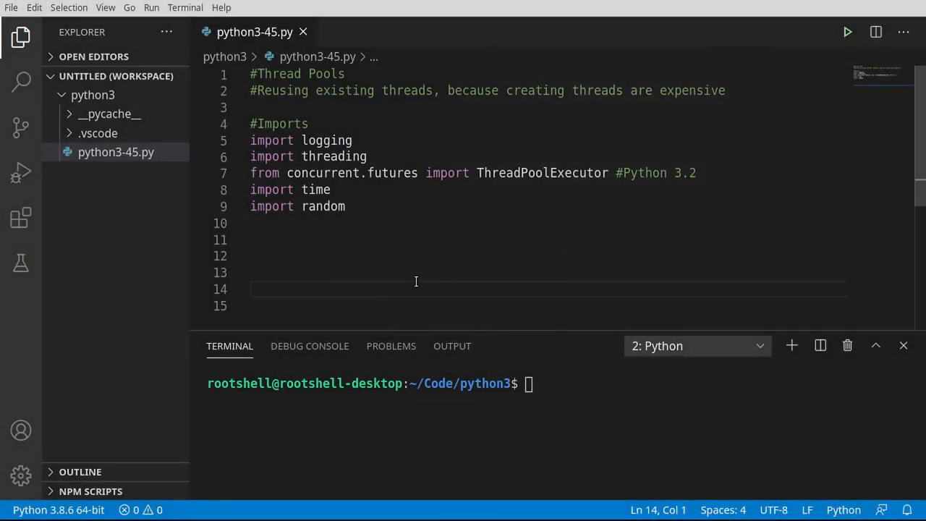
Define test(item) under a '#Test function' comment.
type("#Test function")
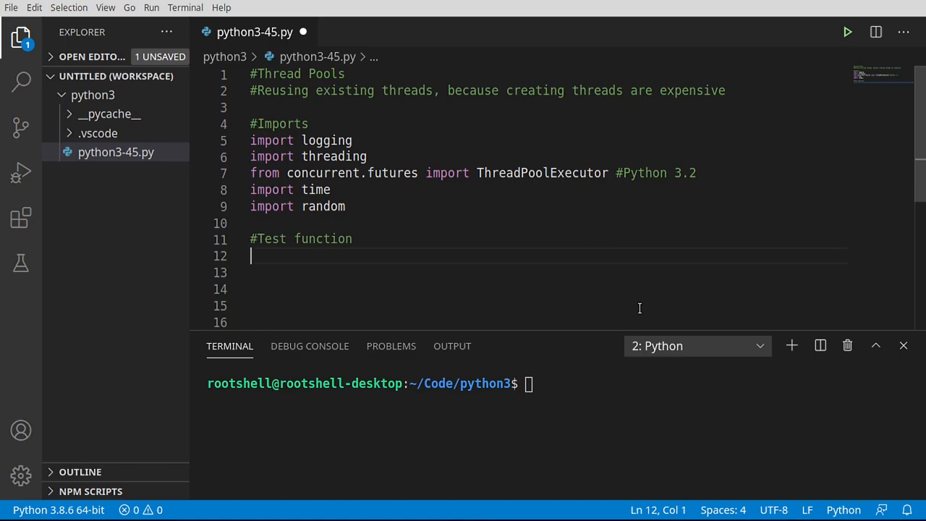
type("def test(")
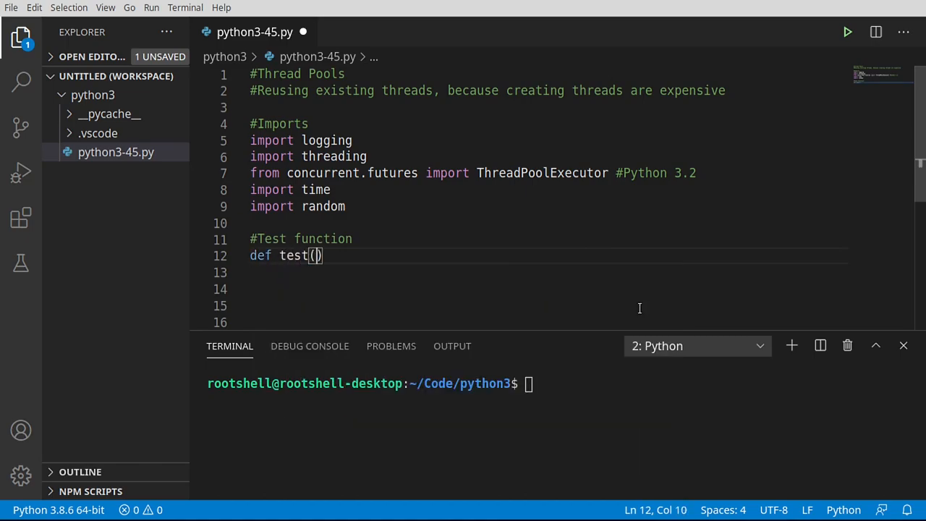
type("item):")
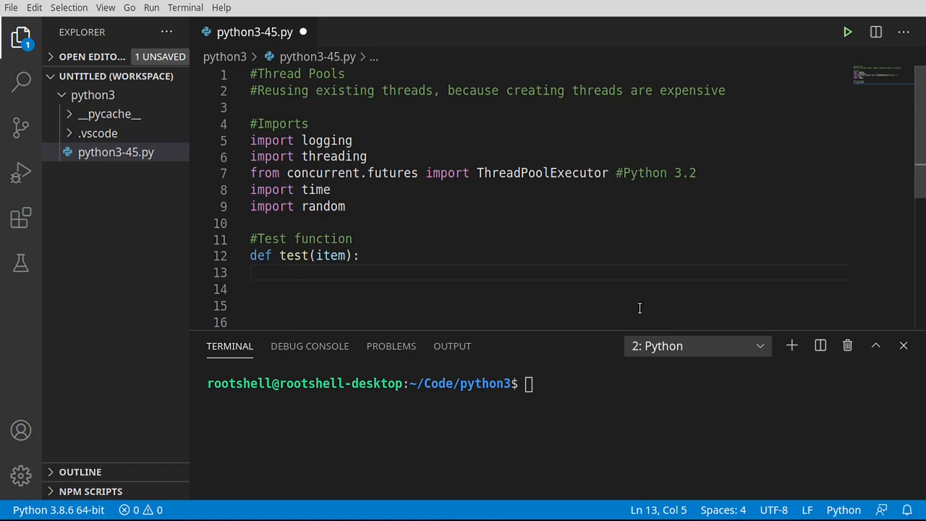
Set s = random.randrange(1,10) and sleep for s seconds with time.sleep(s).
type("s")
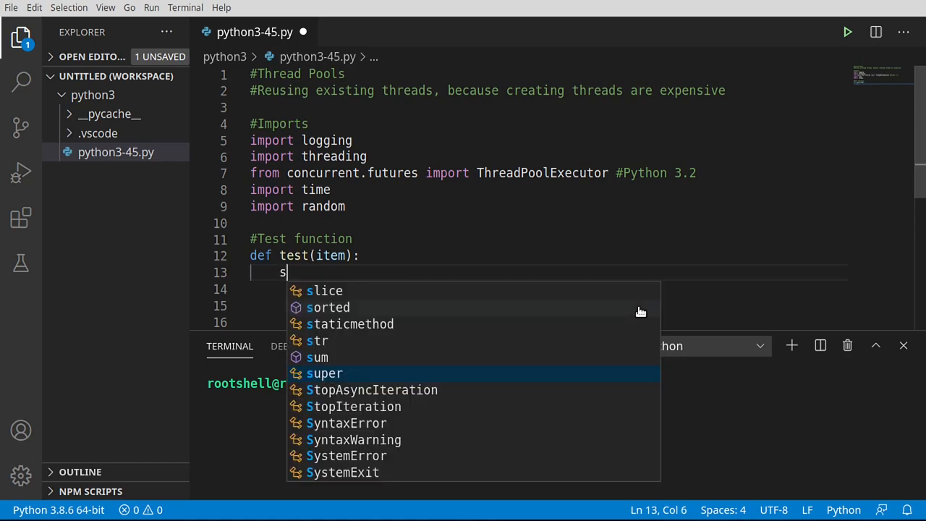
type("=")
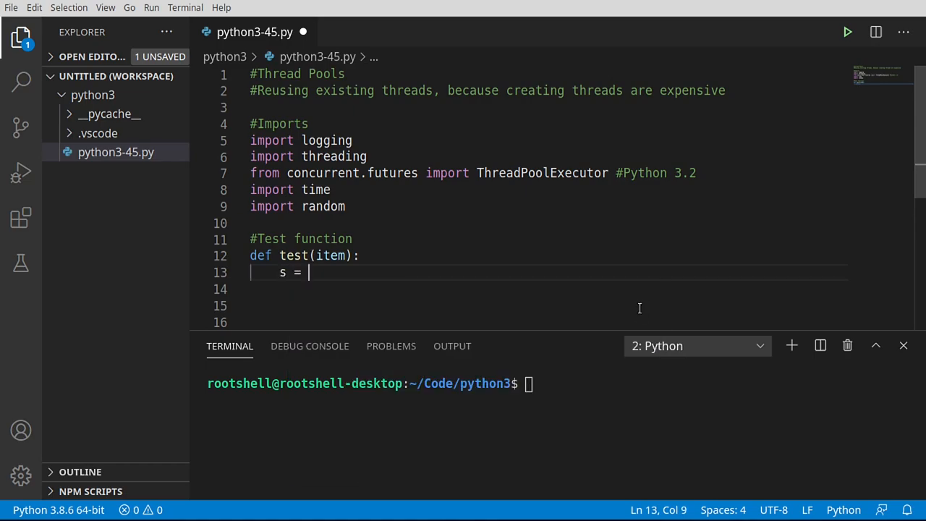
type("random.randrange(1,10)")
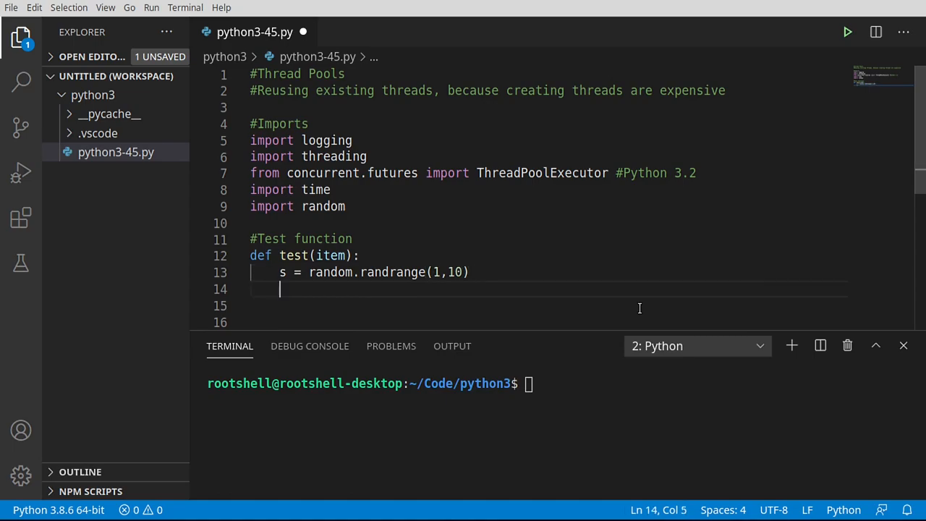
type("time.sleep()")
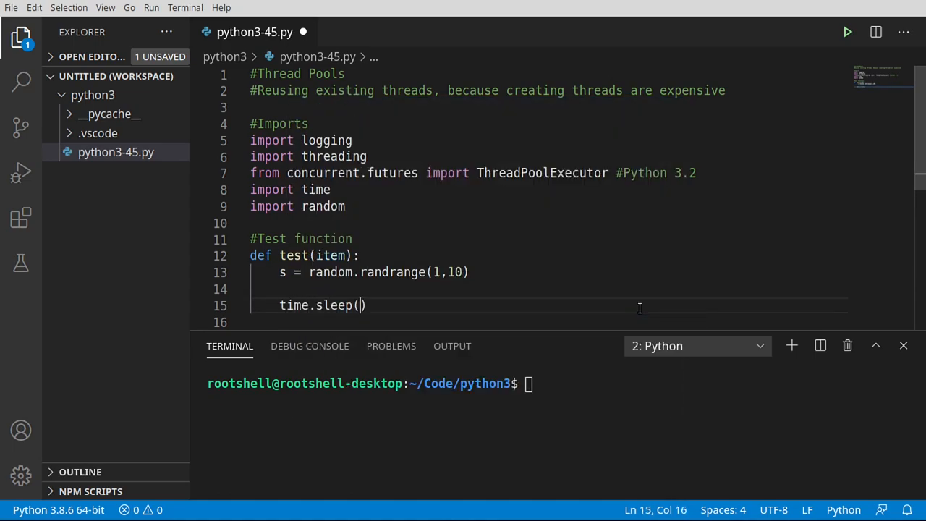
type("s")
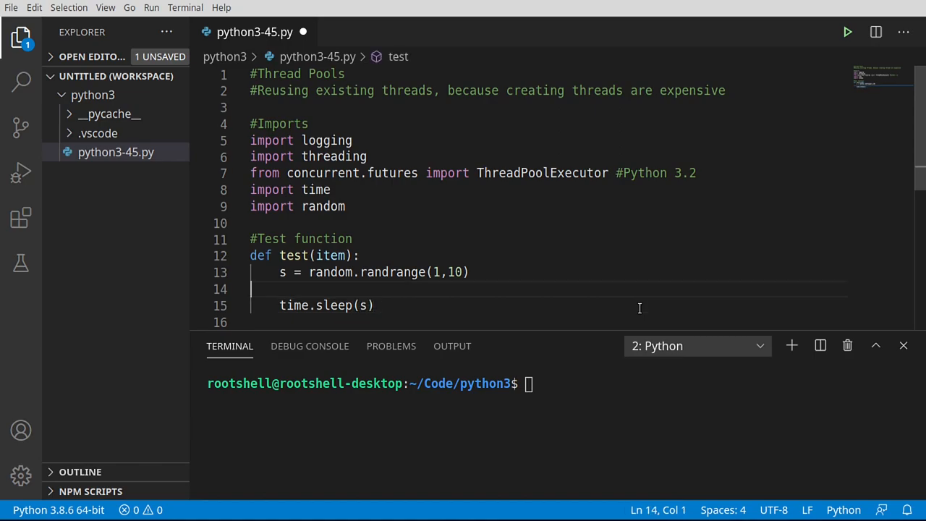
Start a logging.info f-string reporting 'Thread {item}: id ='.
type("lio")
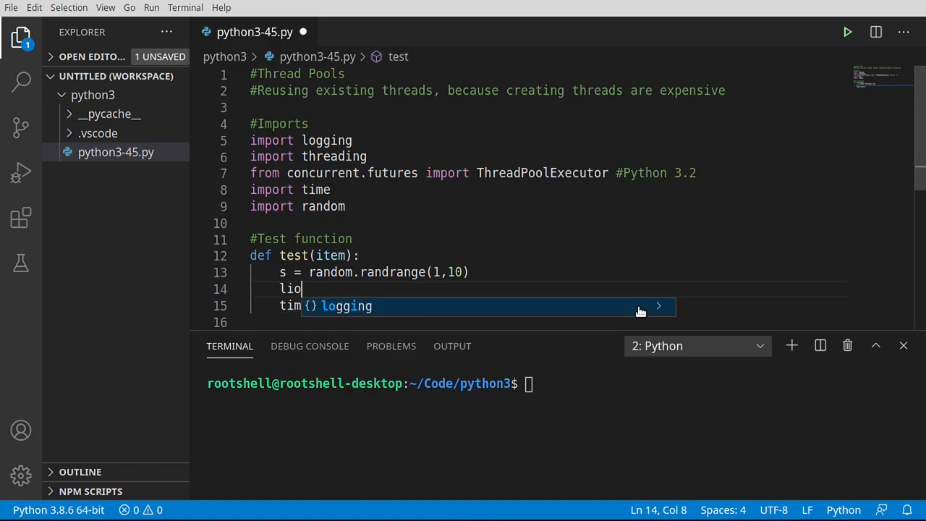
type("gging.")
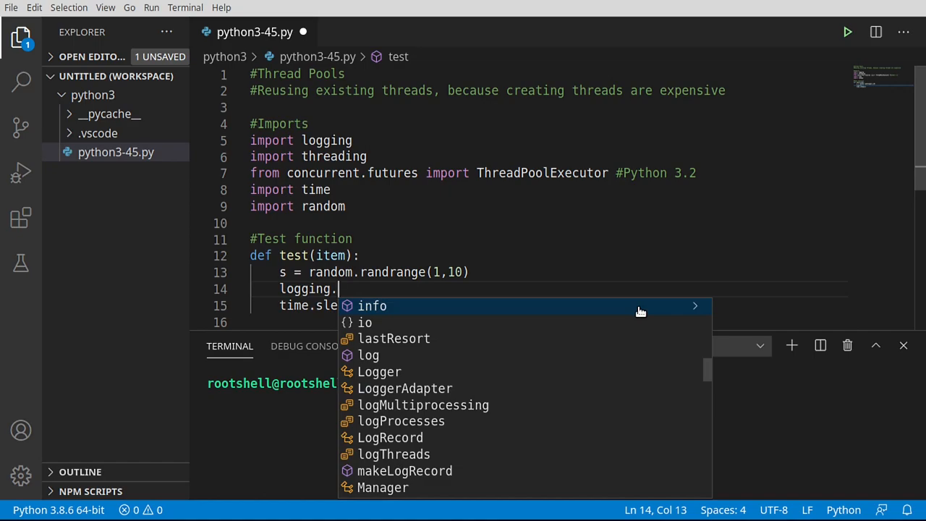
left_click(372, 305)
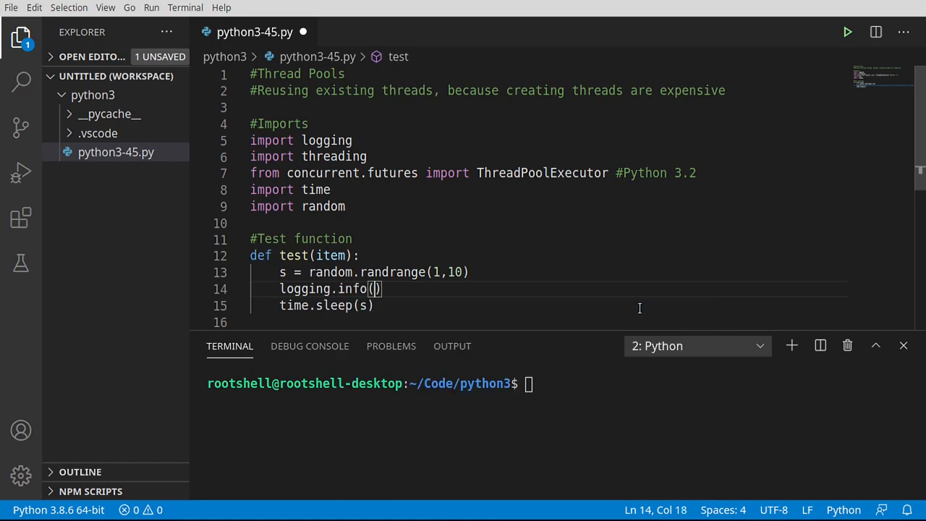
type("f'Thread")
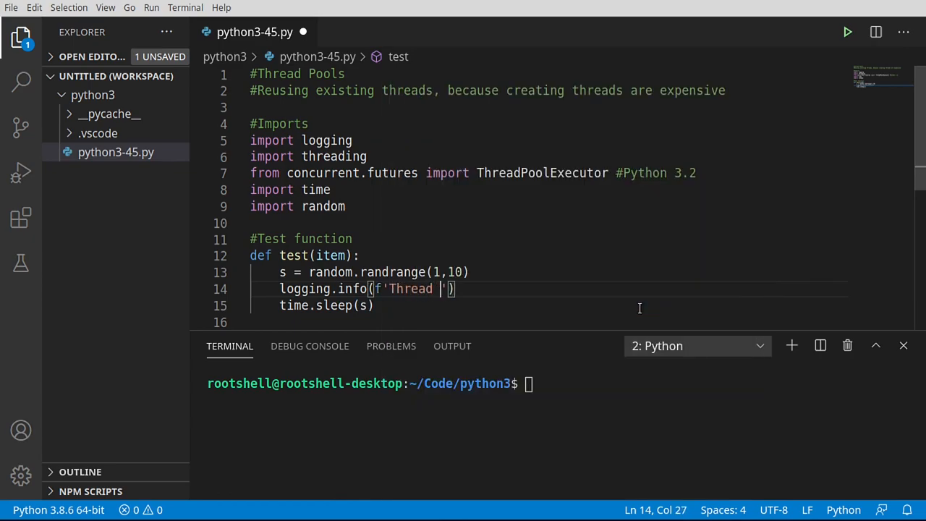
type("{}")
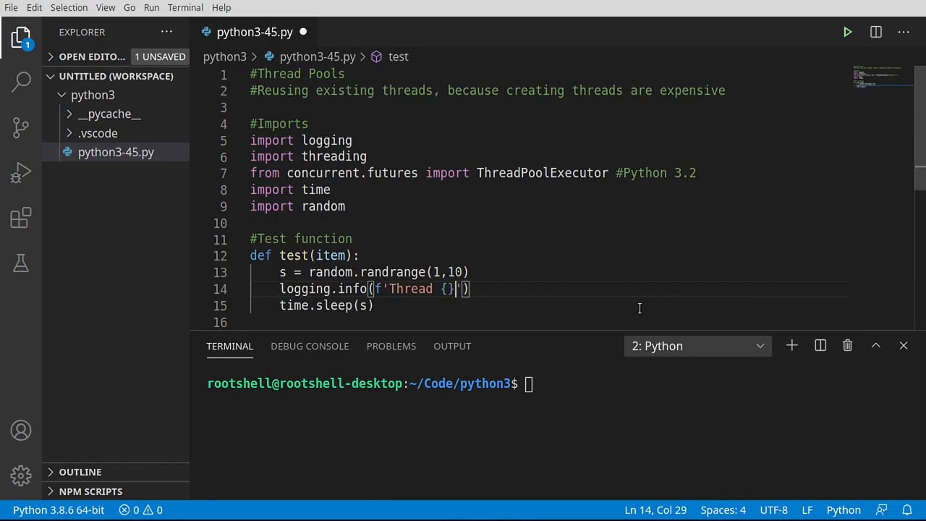
type("itme")
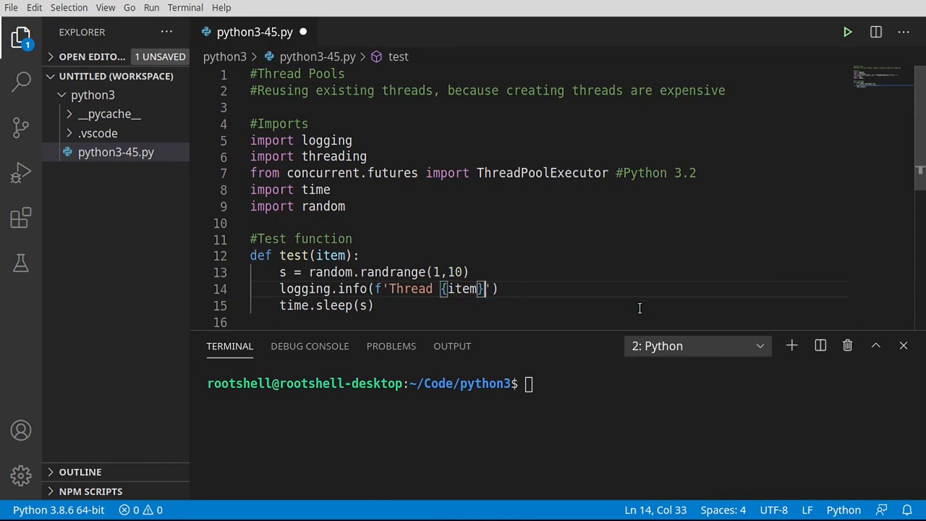
type(":")
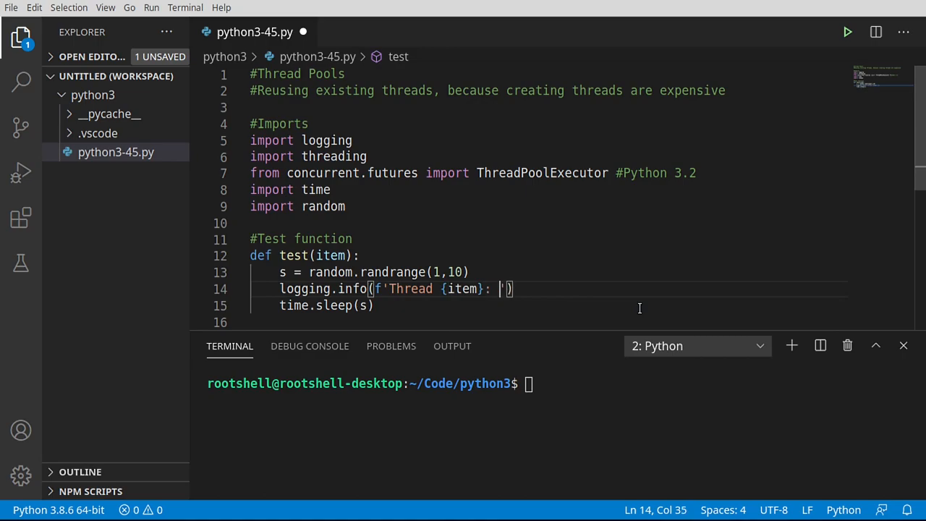
type("id")
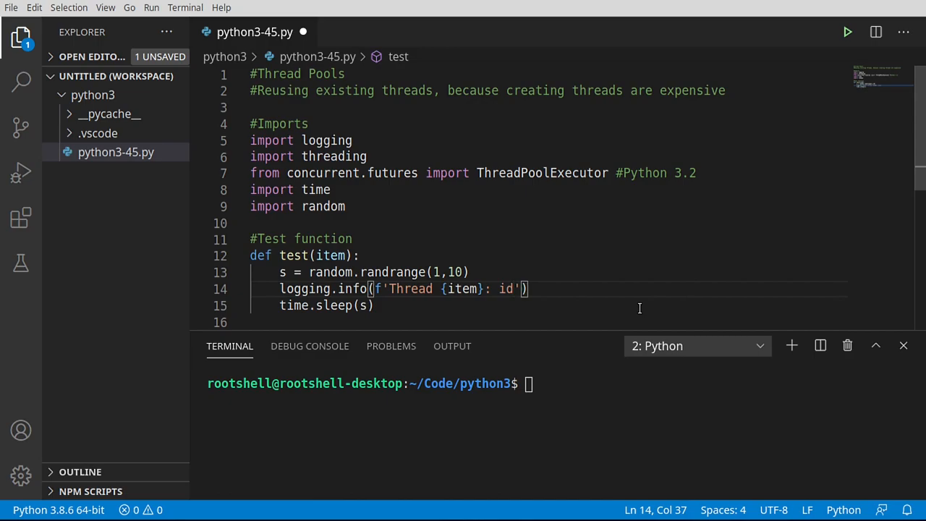
type("= {")
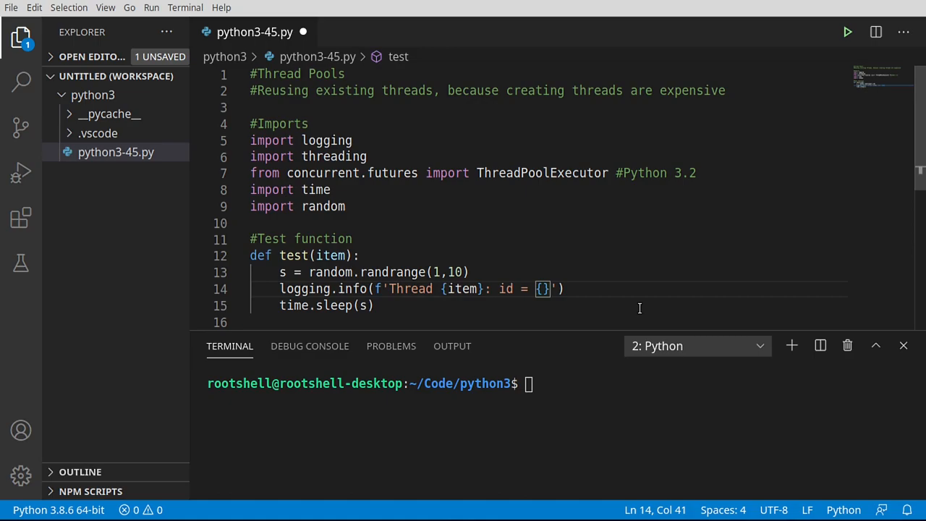
Fill the id with threading.get_ident() via IntelliSense.
type("thr")
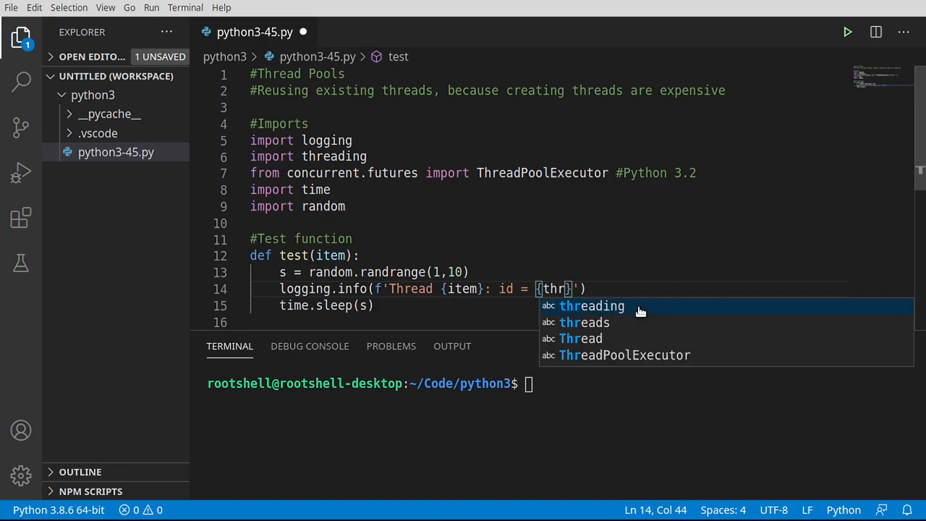
left_click(591, 305)
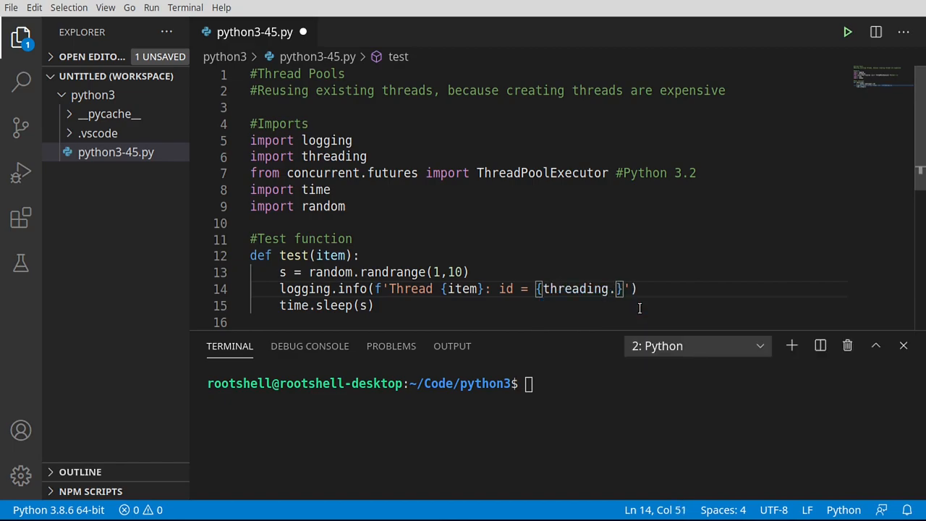
type("get_")
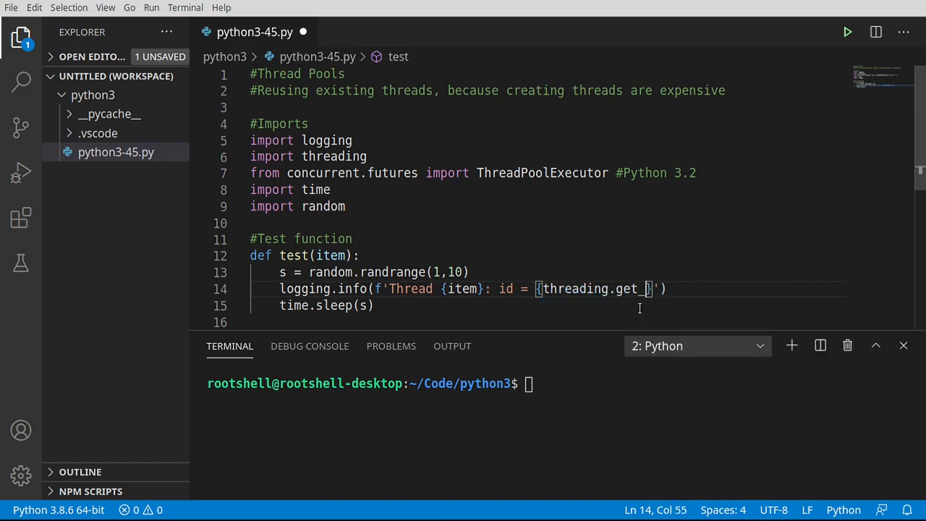
type("ident(")
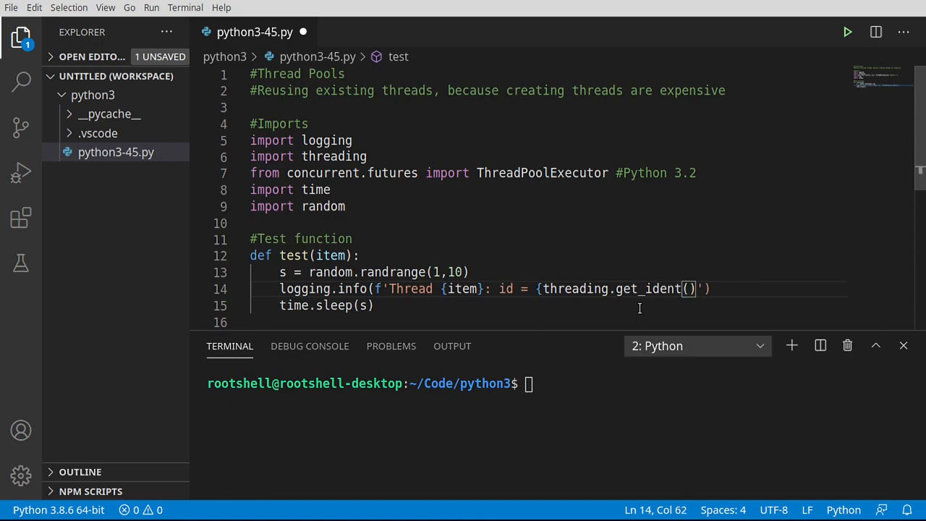
mouse_move(576, 290)
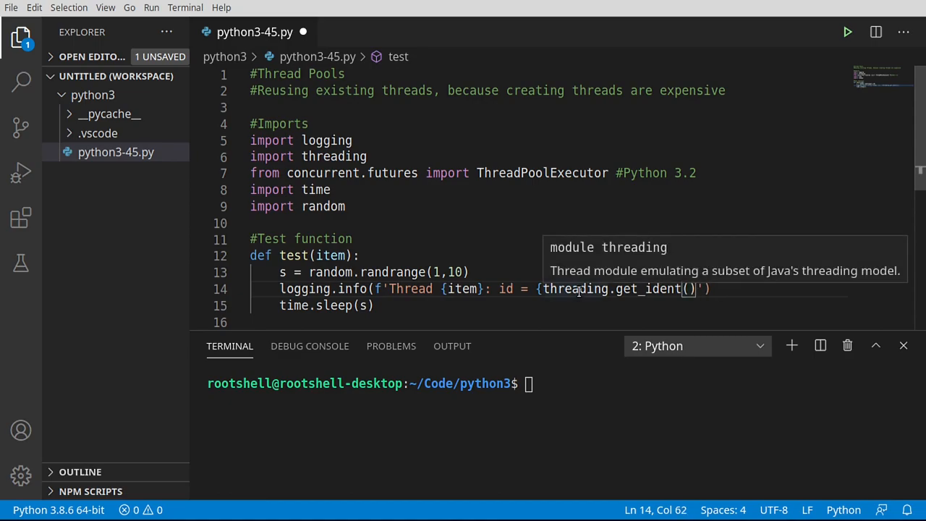
mouse_move(644, 289)
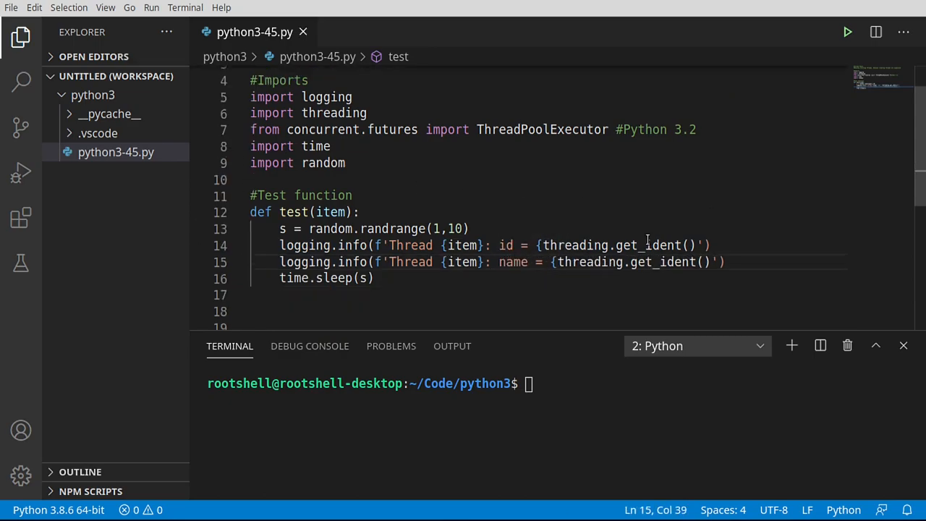
Replace get_ident on the second log line with current_thread().name.
double_click(658, 262)
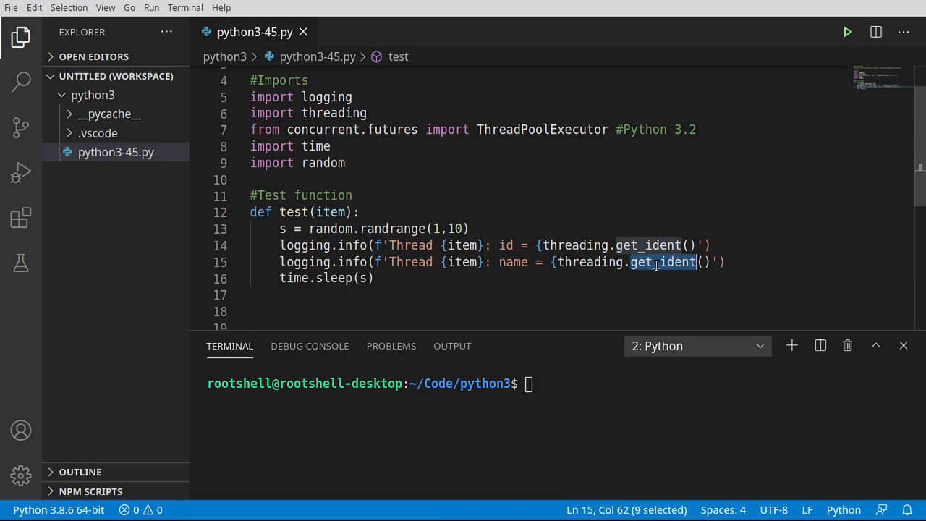
type("curr")
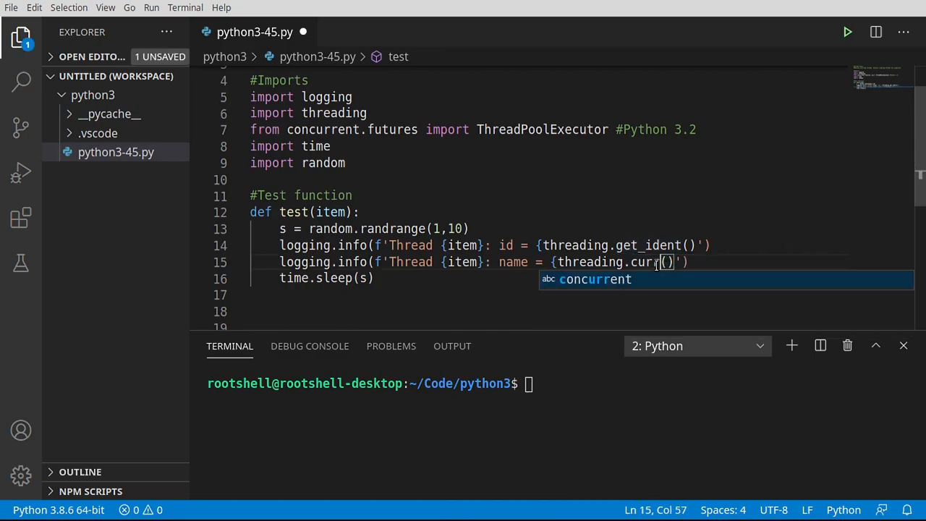
type("ent_")
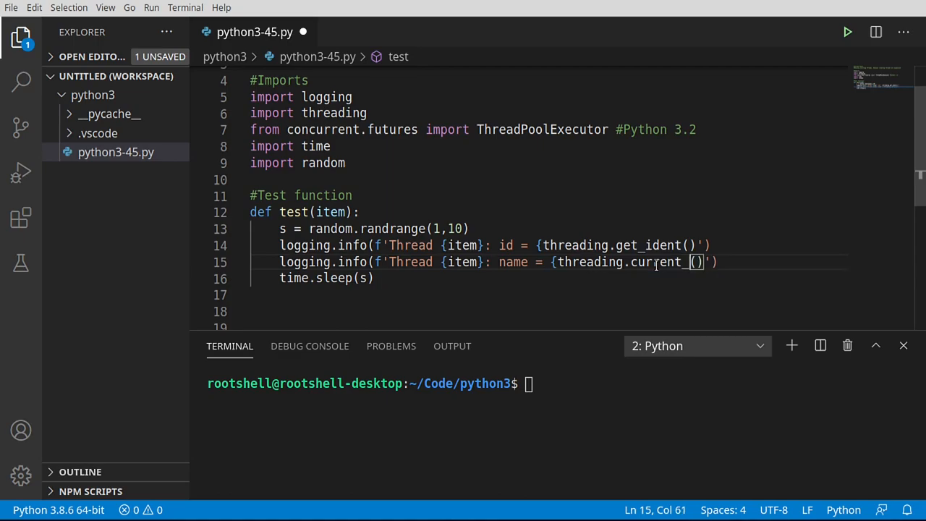
type("thread")
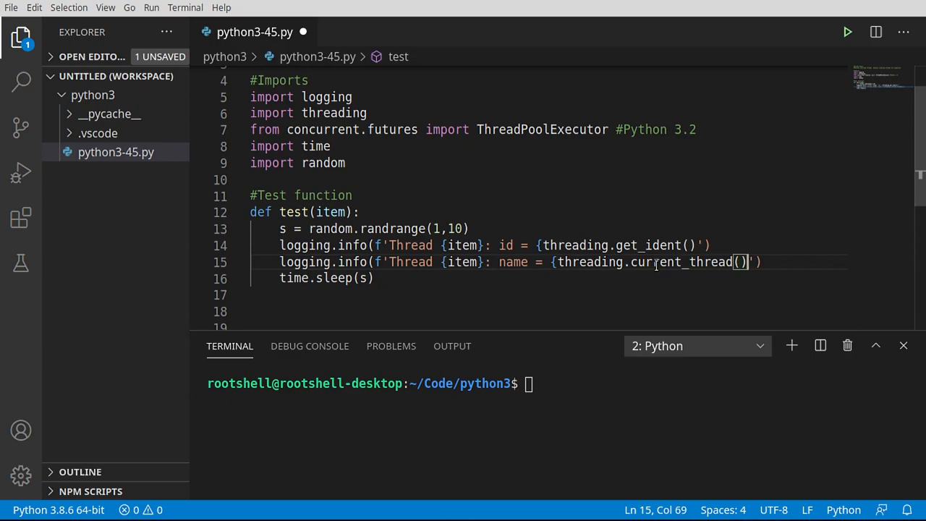
type(".name")
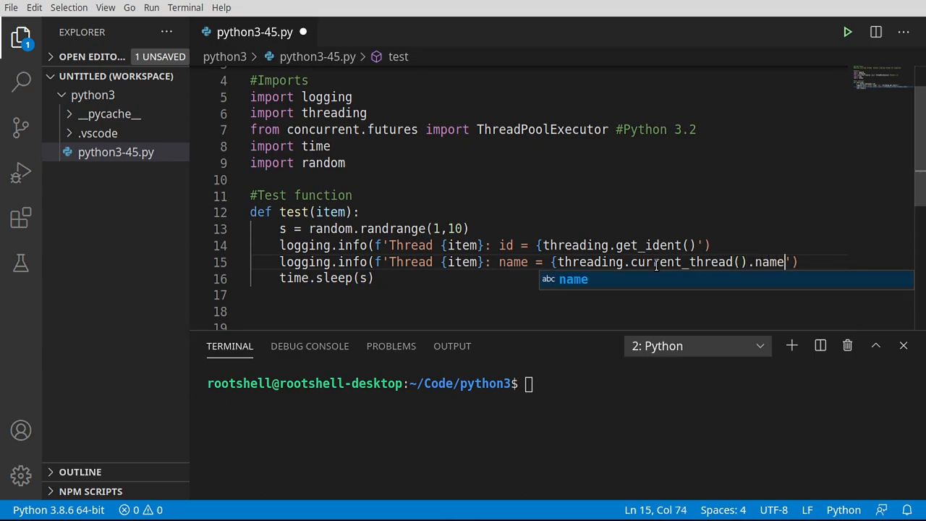
left_click(648, 244)
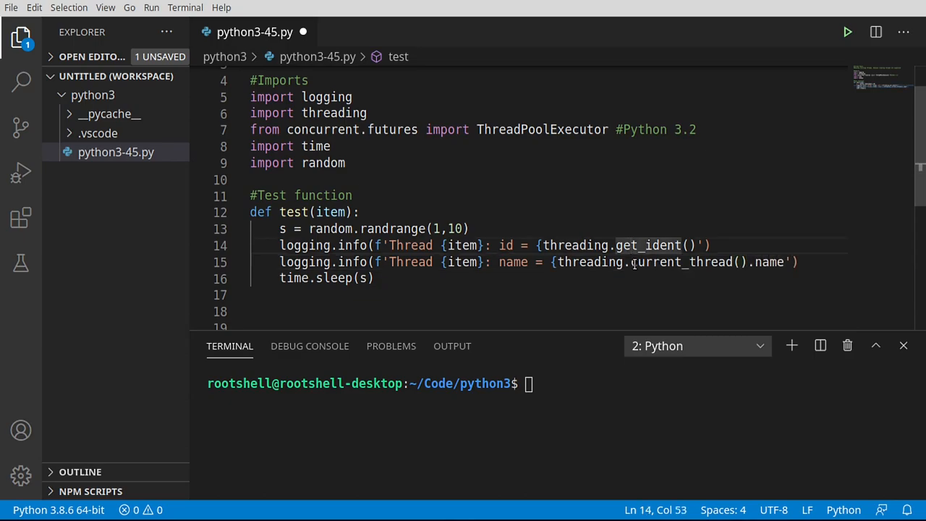
Highlight get_ident and name on the two log lines to review them.
double_click(687, 262)
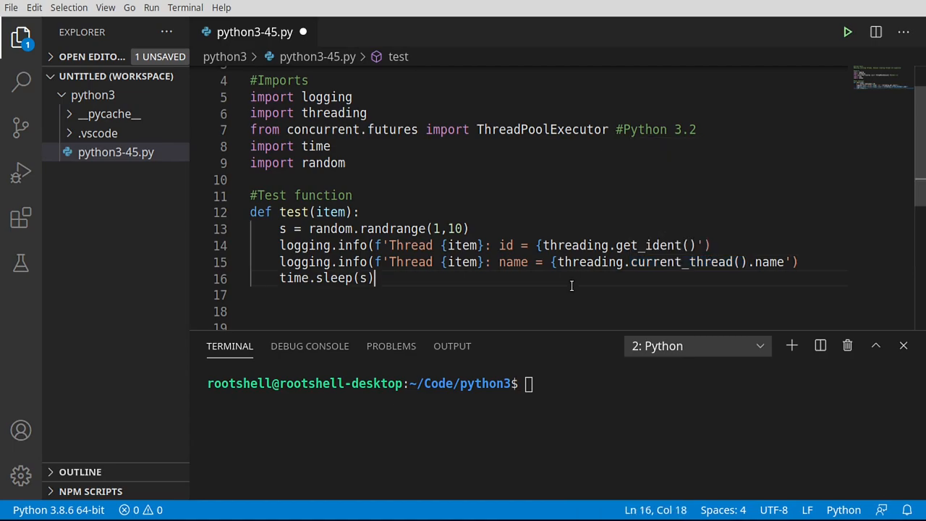
double_click(506, 246)
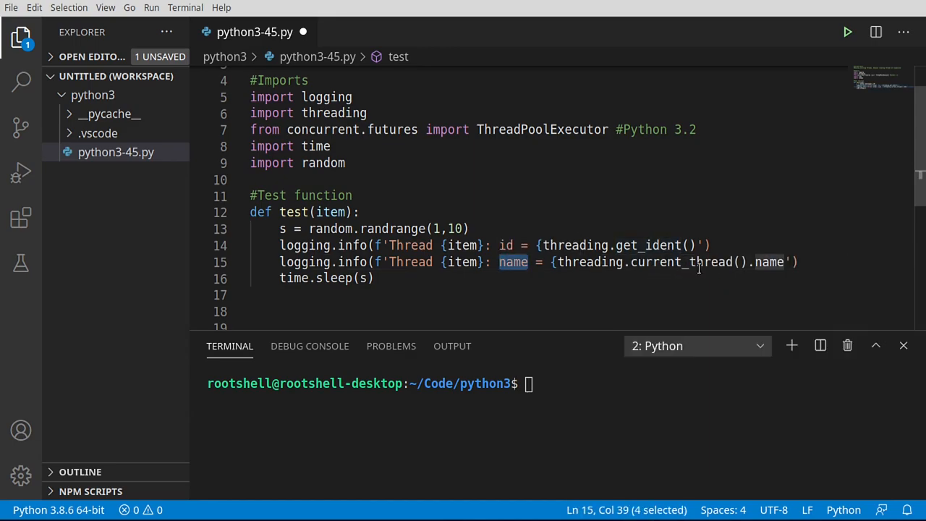
mouse_move(760, 277)
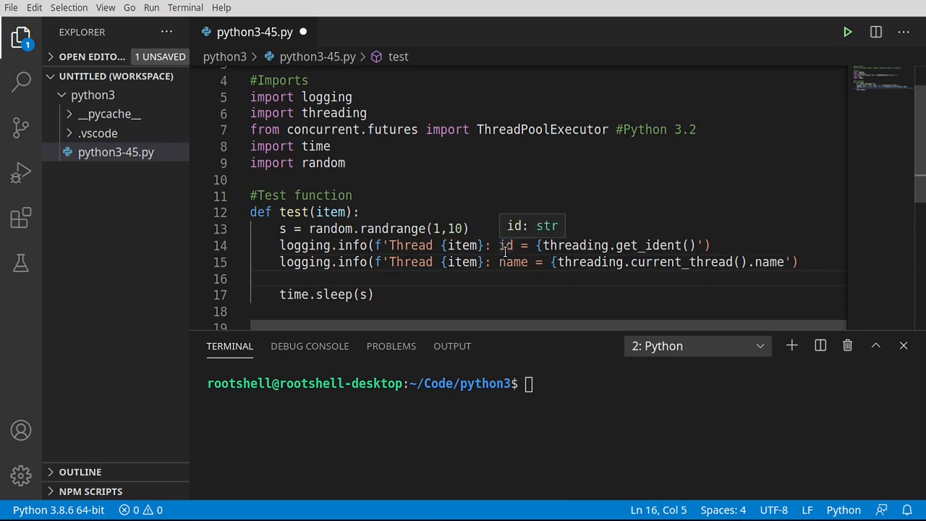
mouse_move(575, 292)
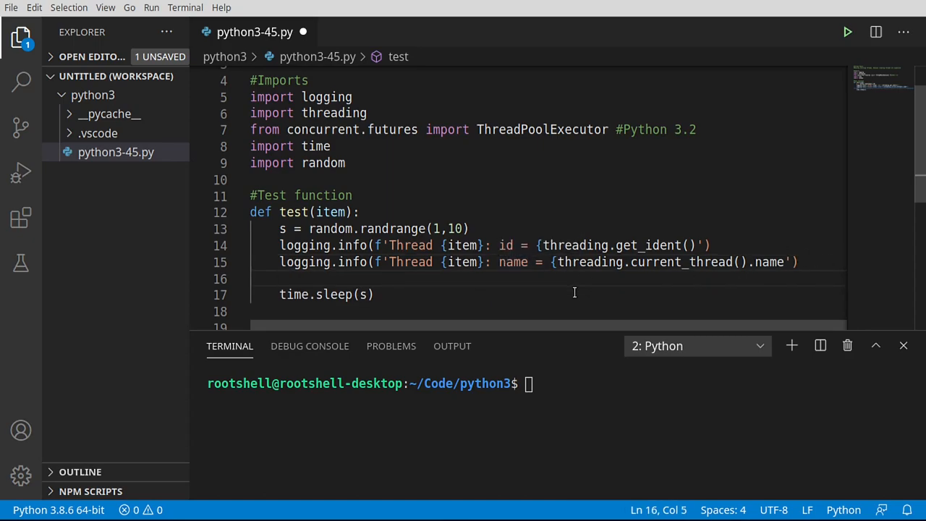
mouse_move(417, 272)
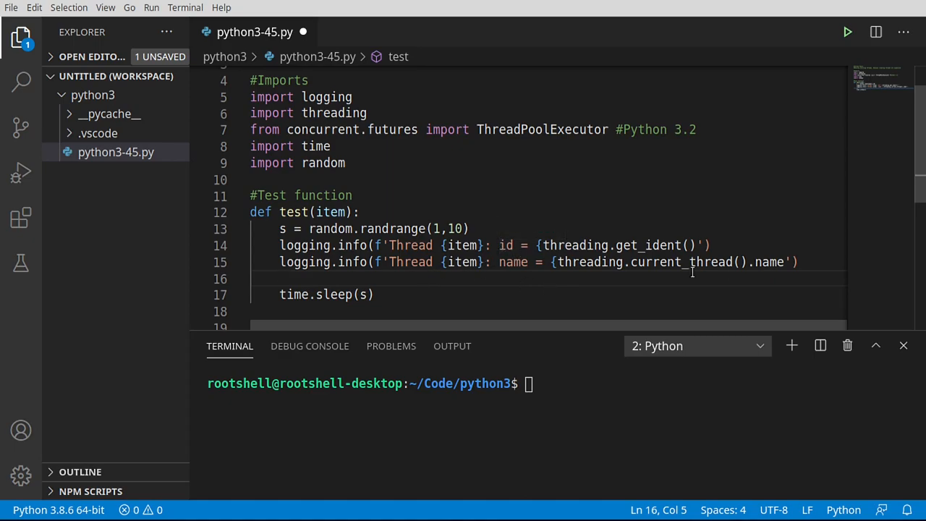
Duplicate the id log line onto the empty line above time.sleep(s).
left_click_drag(280, 245, 710, 245)
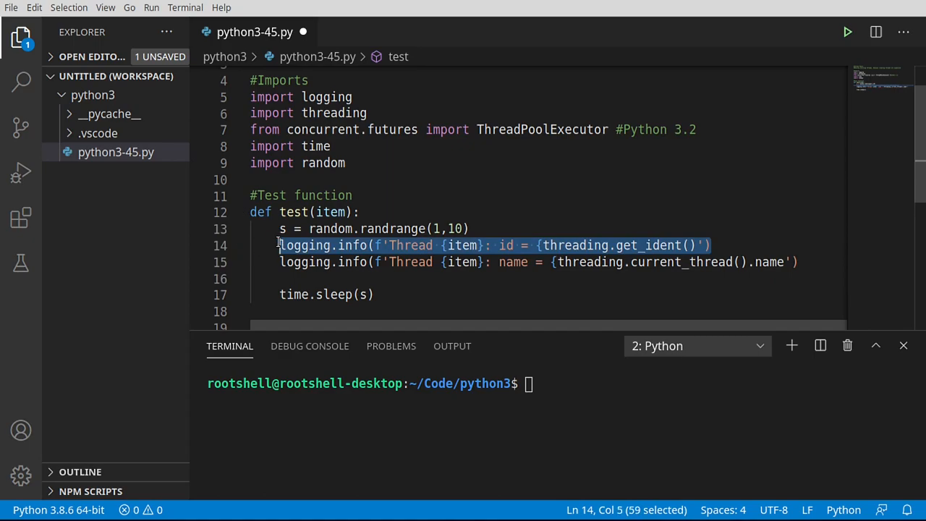
left_click(307, 279)
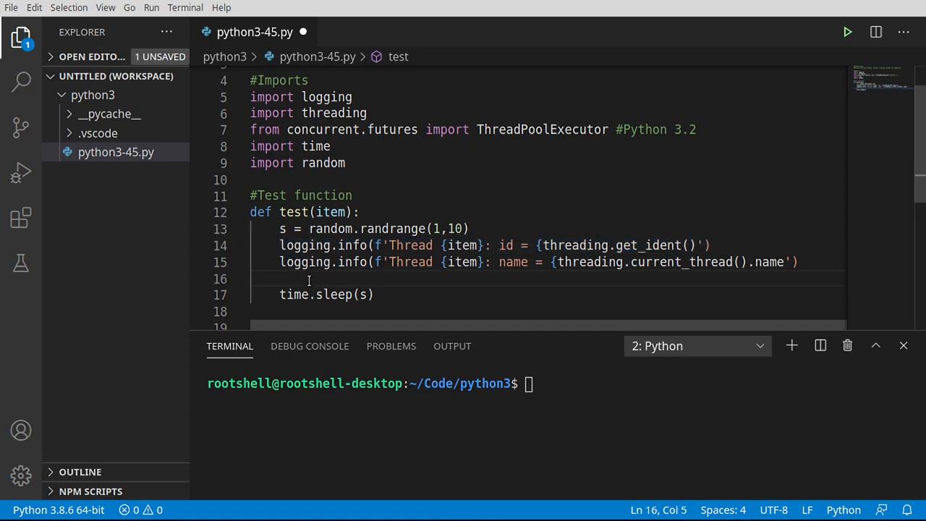
type("logging.info(f'Thread {item}: id = {threading.get_ident()}')")
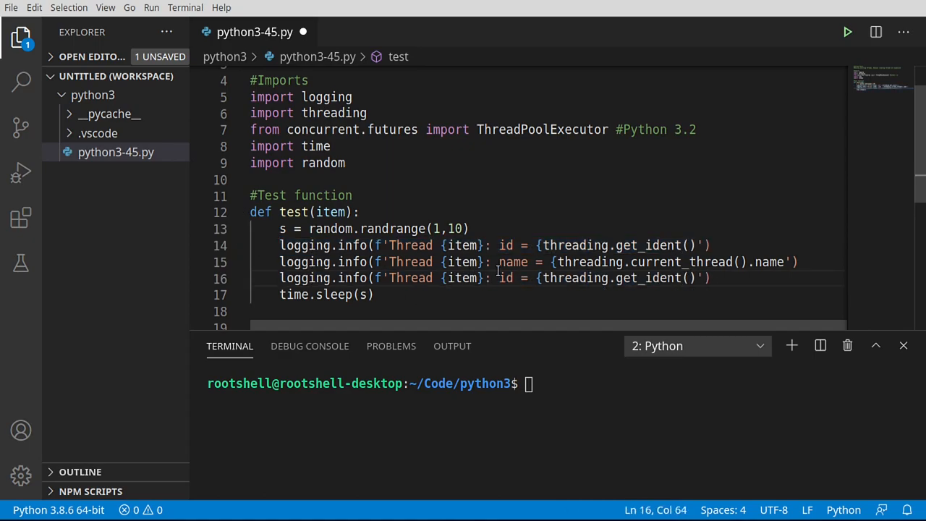
left_click_drag(499, 278, 698, 278)
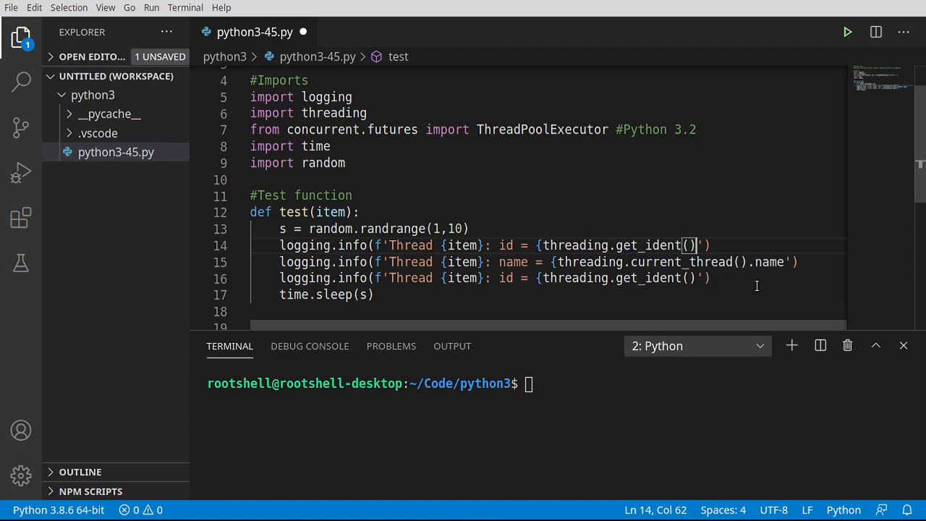
Change the copied line's message to 'sleeping for {s}'.
left_click(784, 262)
type("}")
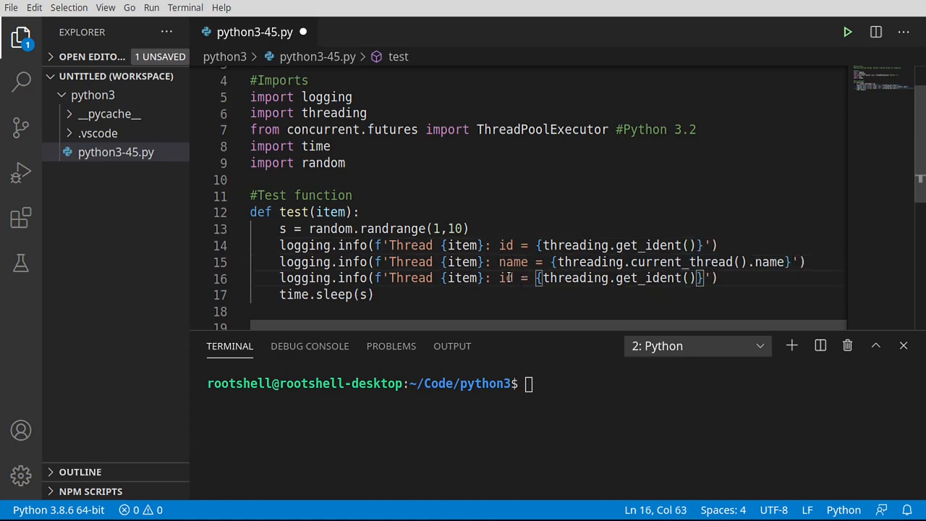
type("sleeping")
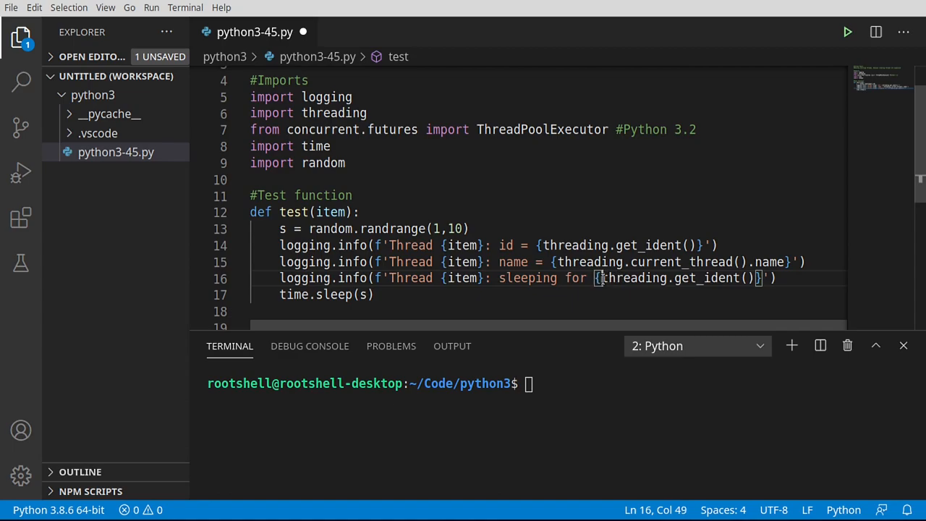
left_click_drag(602, 278, 760, 278)
type("s")
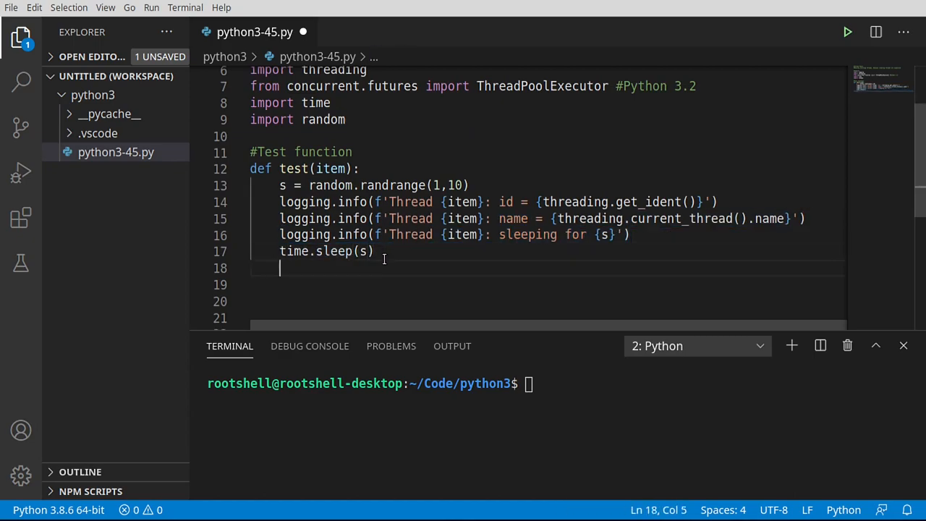
Add a 'Thread {item}: finished' log line after time.sleep(s).
type("logging.info(f'Thread {item}: sleeping for {s}')")
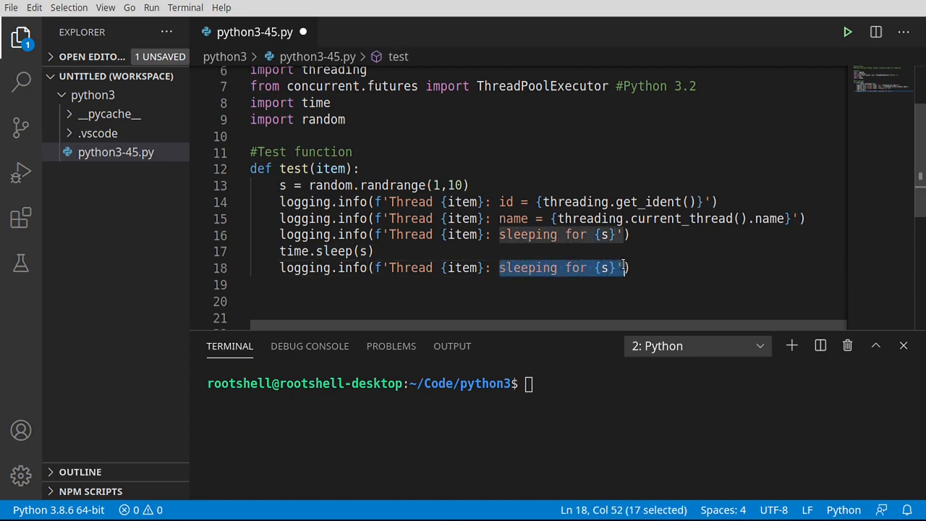
type("finished")
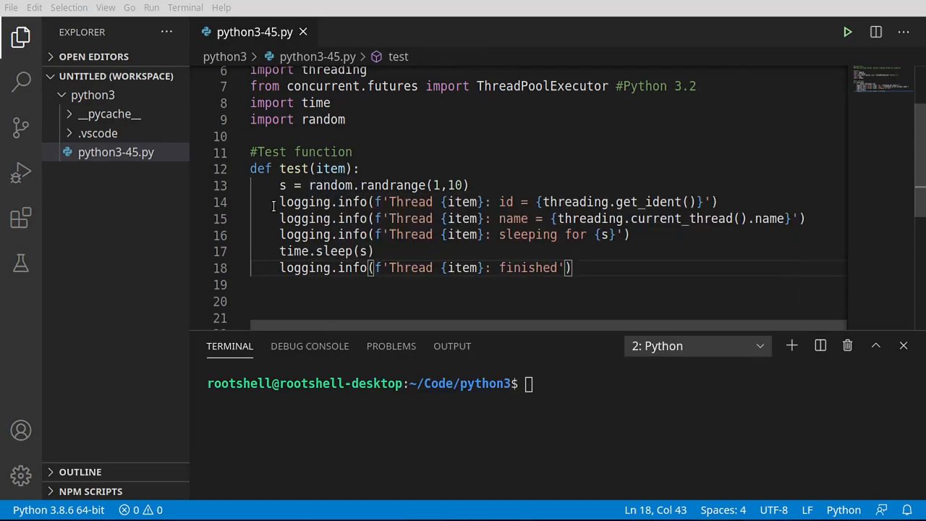
mouse_move(379, 246)
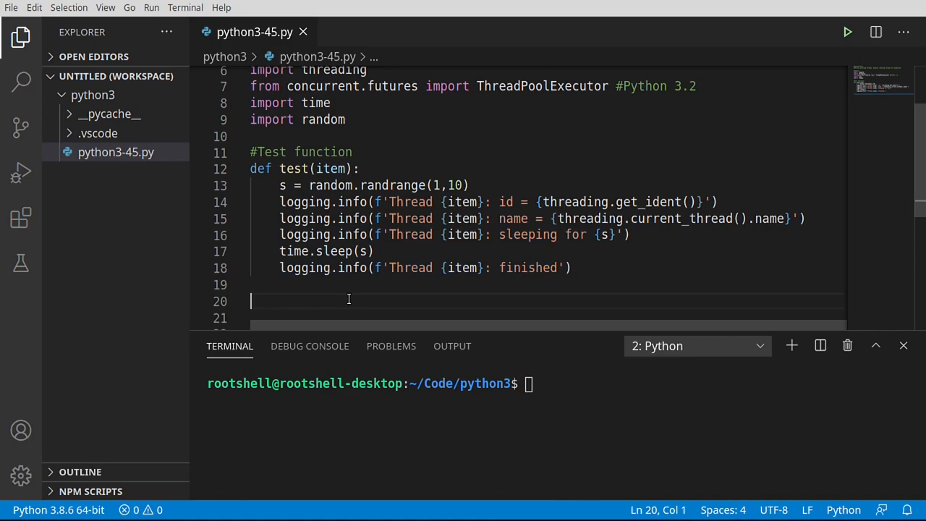
Add a '#Main function' comment with a 'def main():' stub beneath it.
type("#Main function")
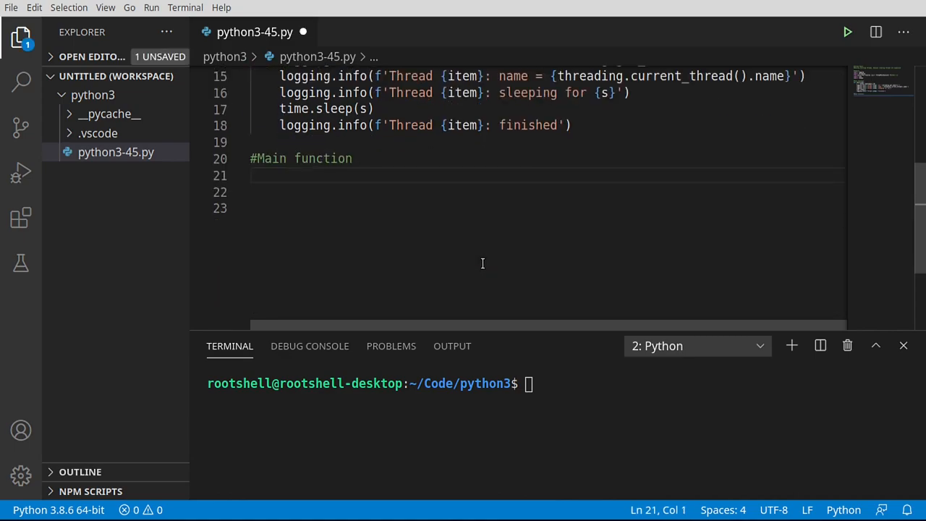
key("Enter")
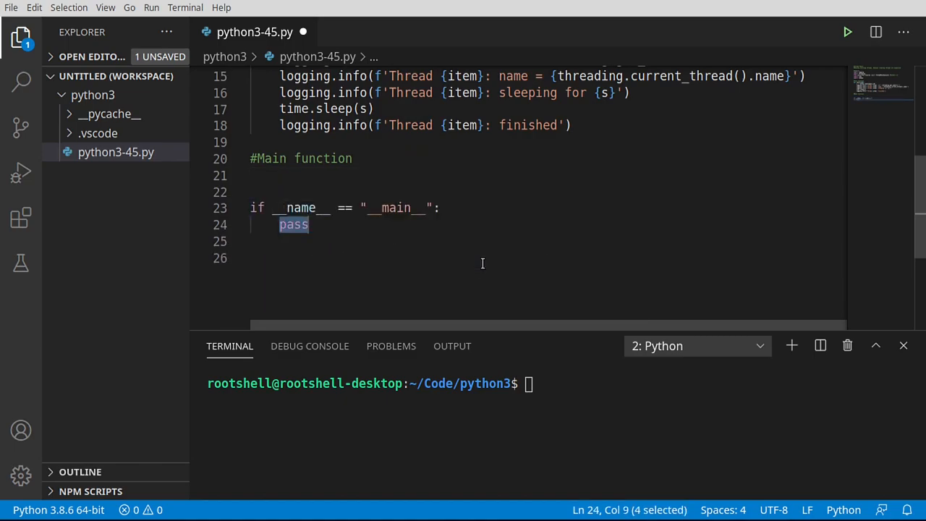
type("def")
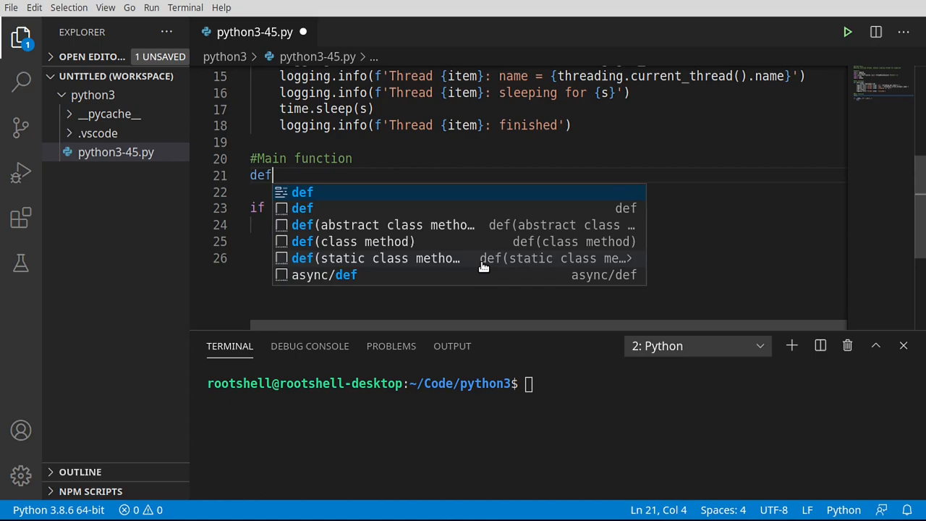
type("main():")
left_click(546, 191)
type("pass")
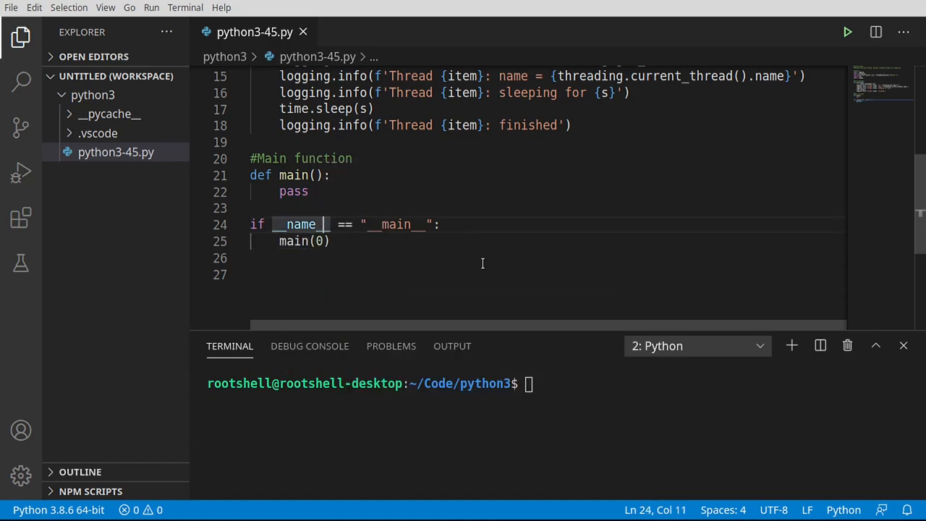
Fix the main() call under the __name__ guard and select the pass placeholder.
key("Backspace")
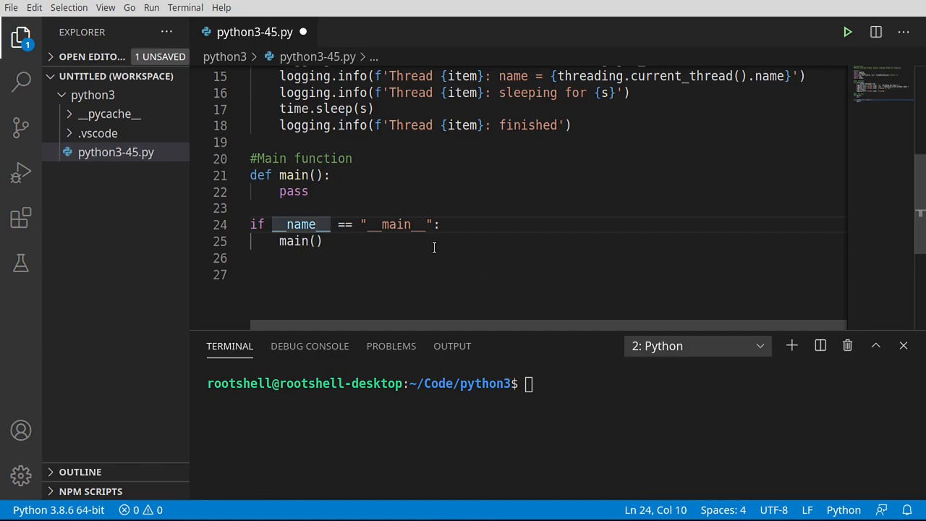
mouse_move(403, 258)
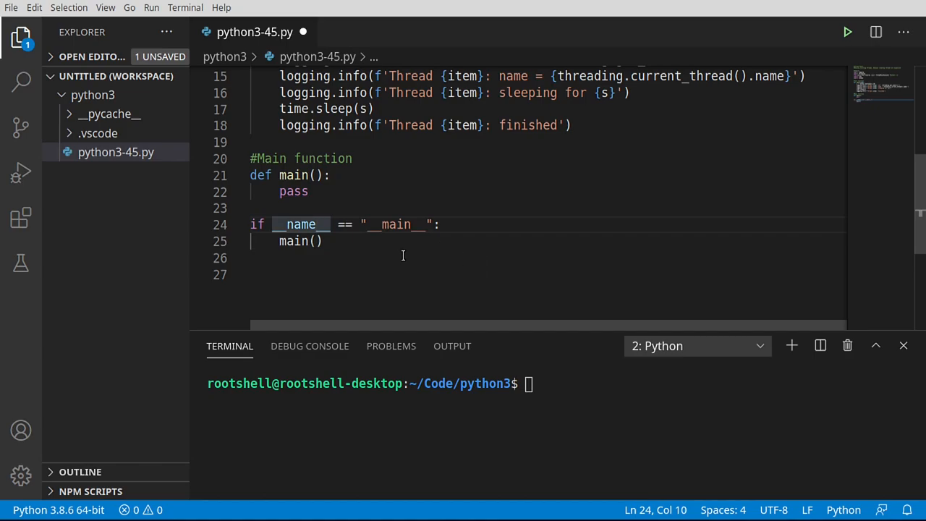
double_click(300, 224)
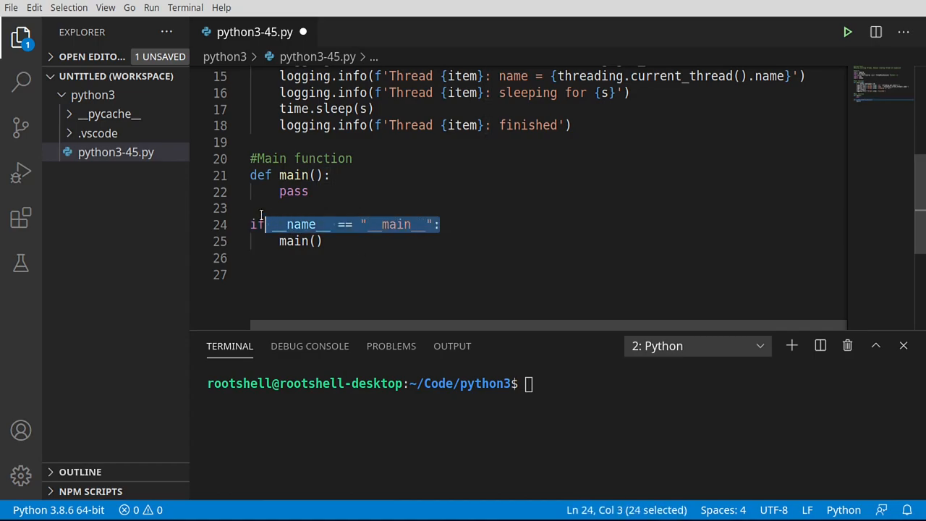
double_click(292, 240)
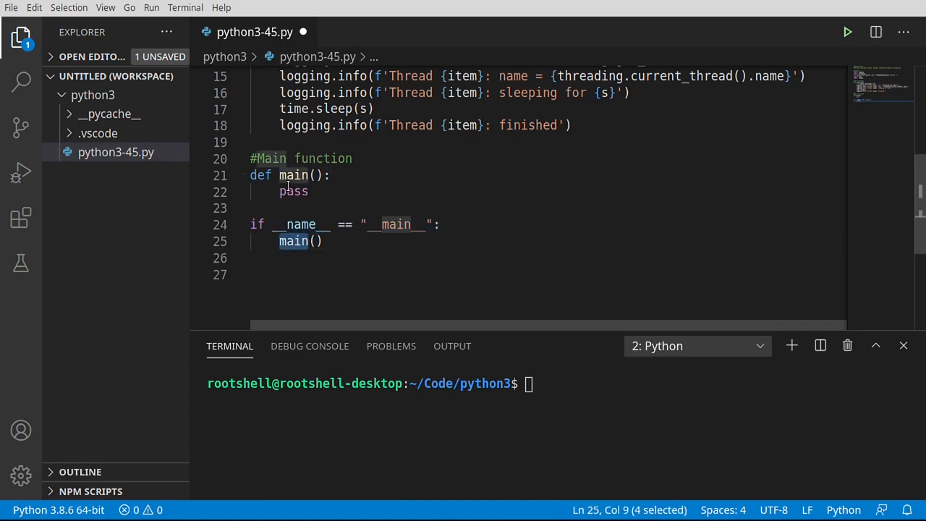
double_click(293, 191)
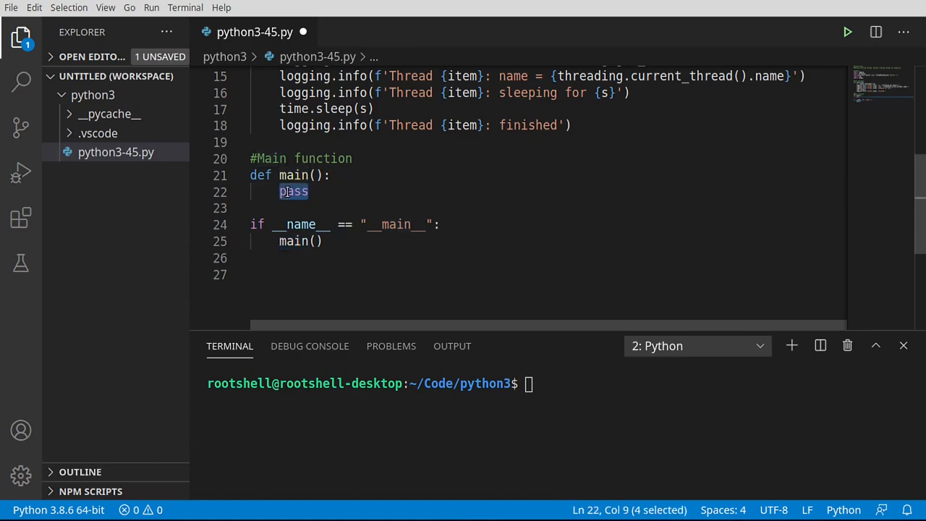
Replace pass with logging.basicConfig using levelname/asctime/message format, '%H:%M:%S' dates and DEBUG level.
left_click(292, 191)
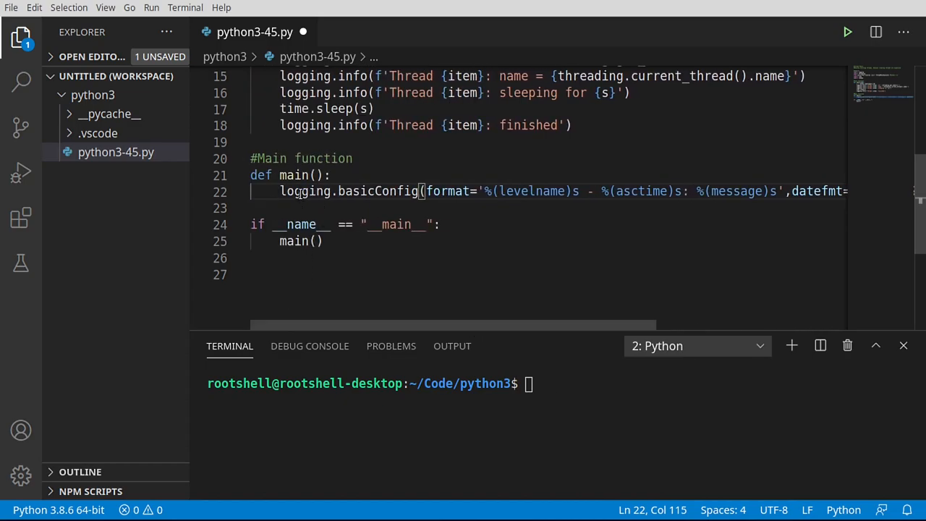
double_click(379, 191)
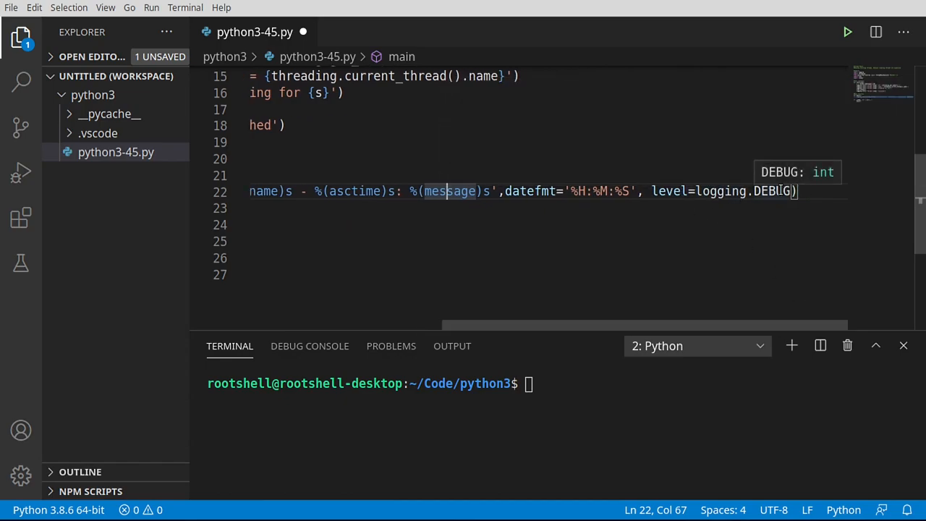
scroll("left", 3)
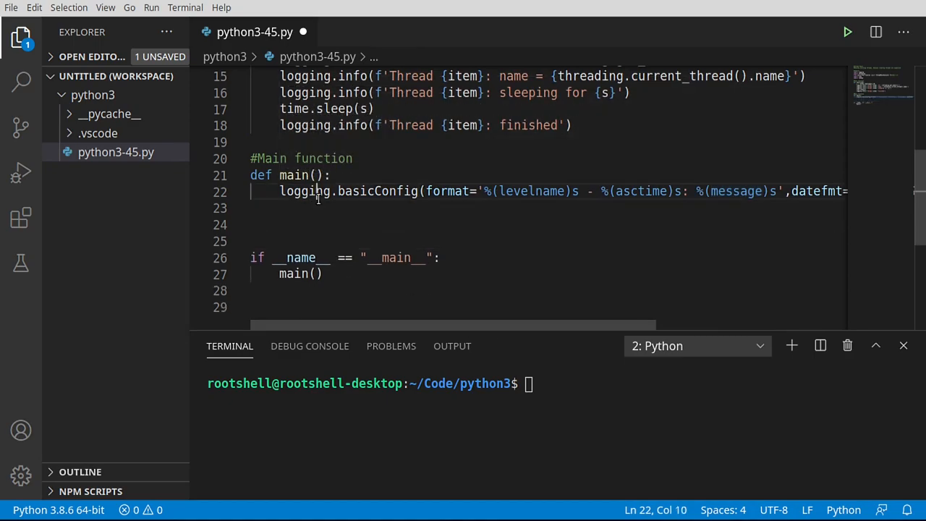
Log 'Start' with logging.info right after the logging setup in main().
left_click(332, 208)
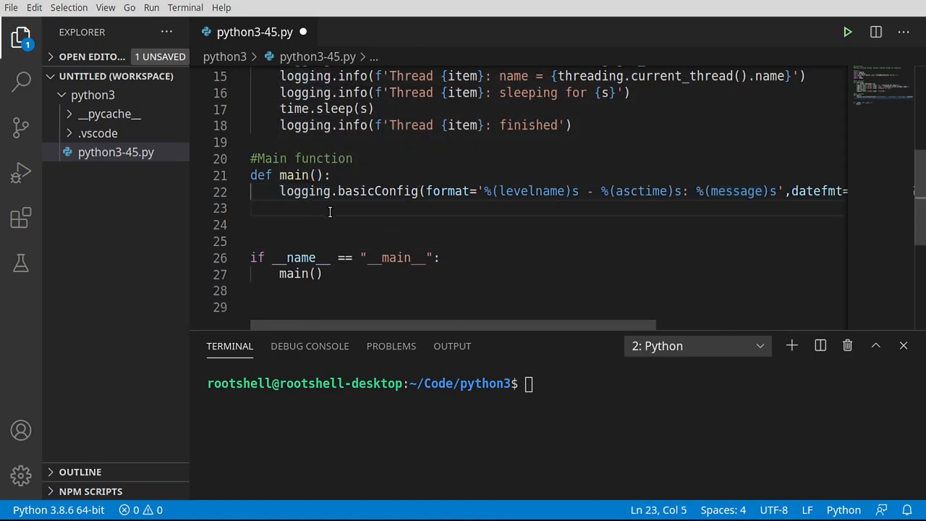
type("logging.info")
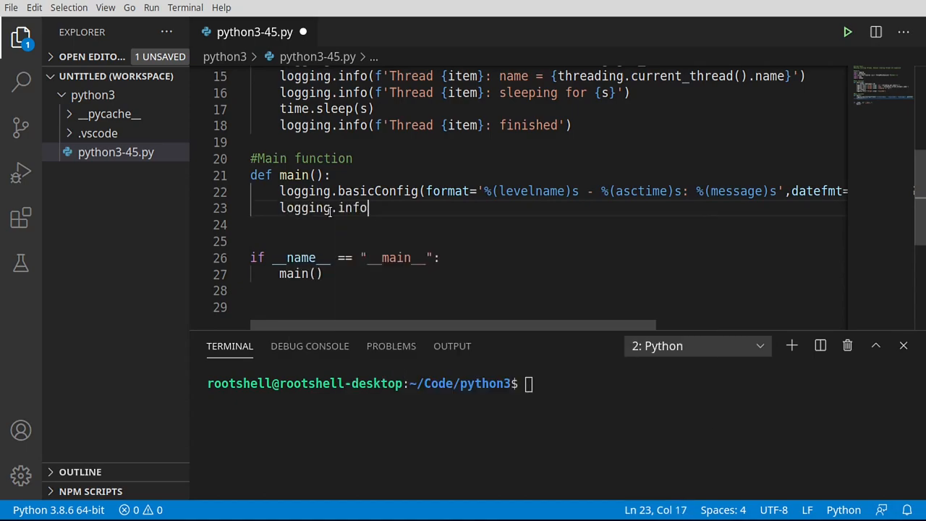
type("('Start')")
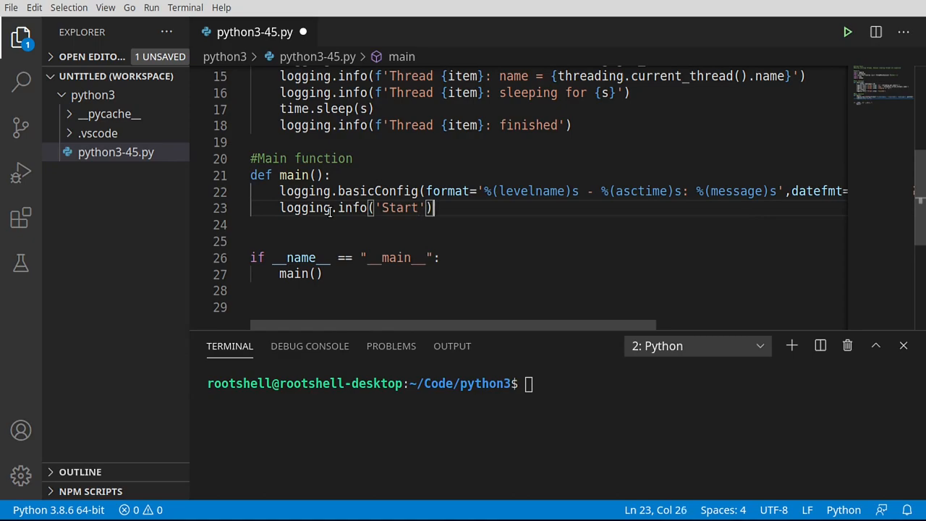
Log 'Finished' with logging.info at the end of main(), leaving blank lines between.
type("logging")
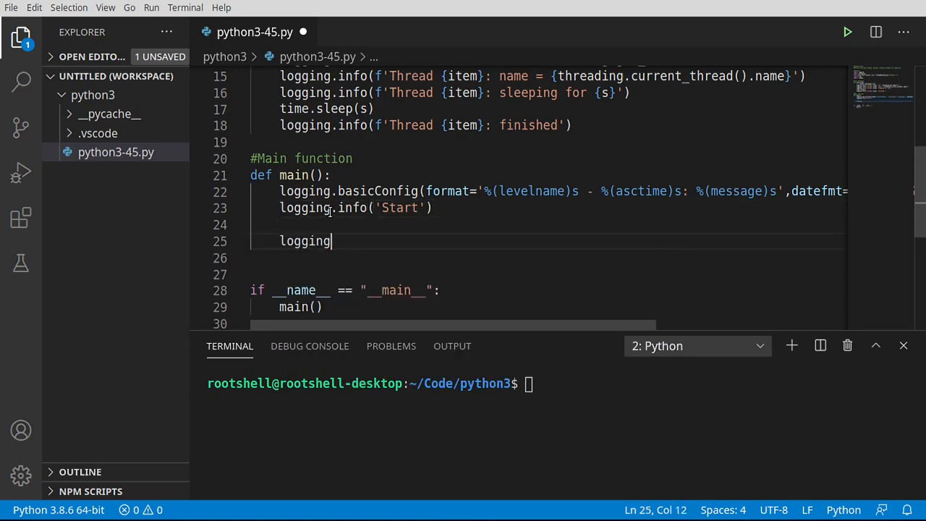
type(".info()")
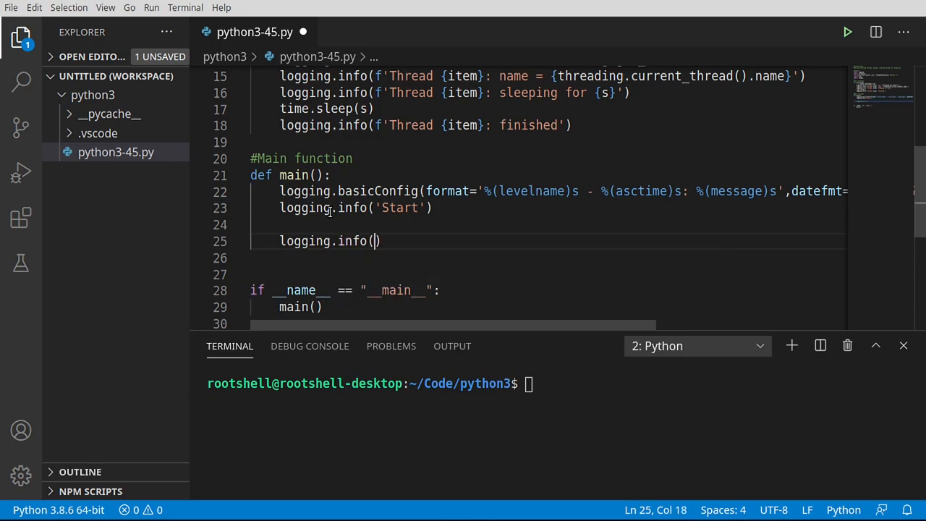
type("'Fin'")
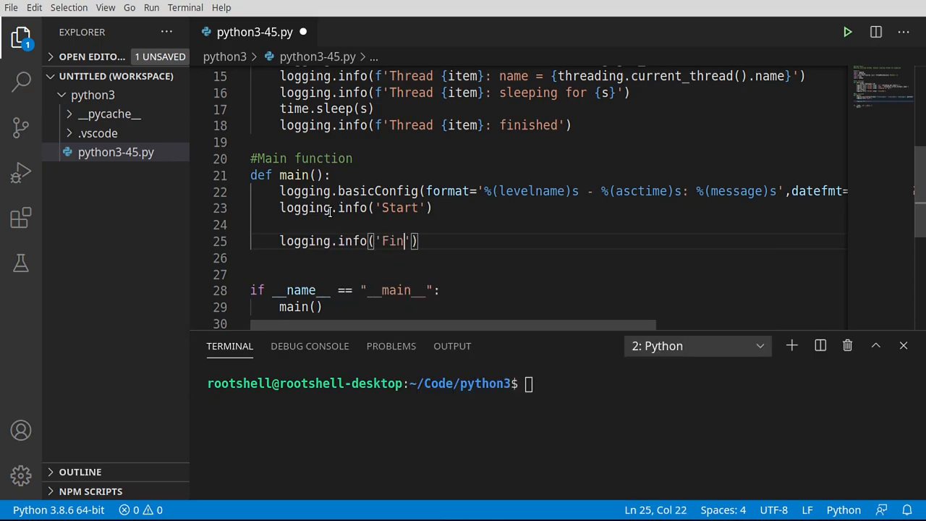
type("ished")
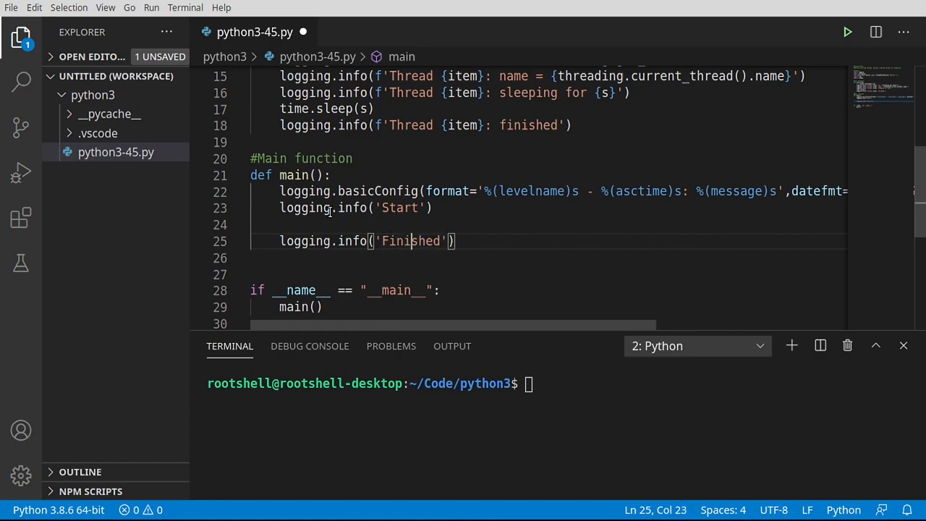
left_click(427, 224)
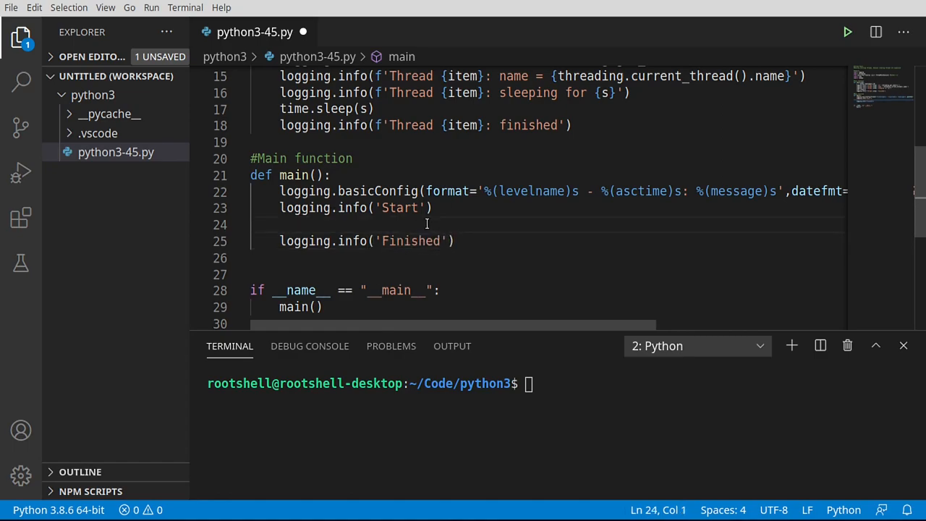
key("Enter")
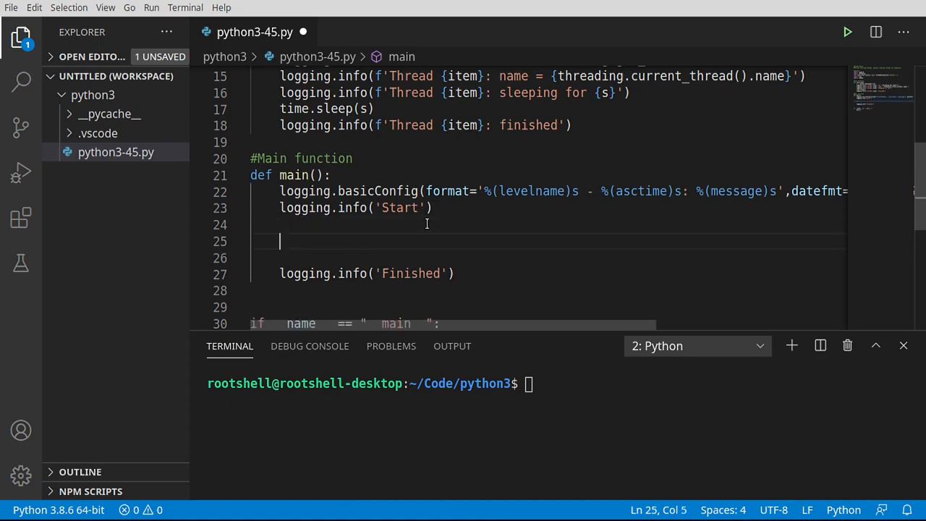
Set workers = 5 and items = 15 inside main() between the two logs.
type("workers =")
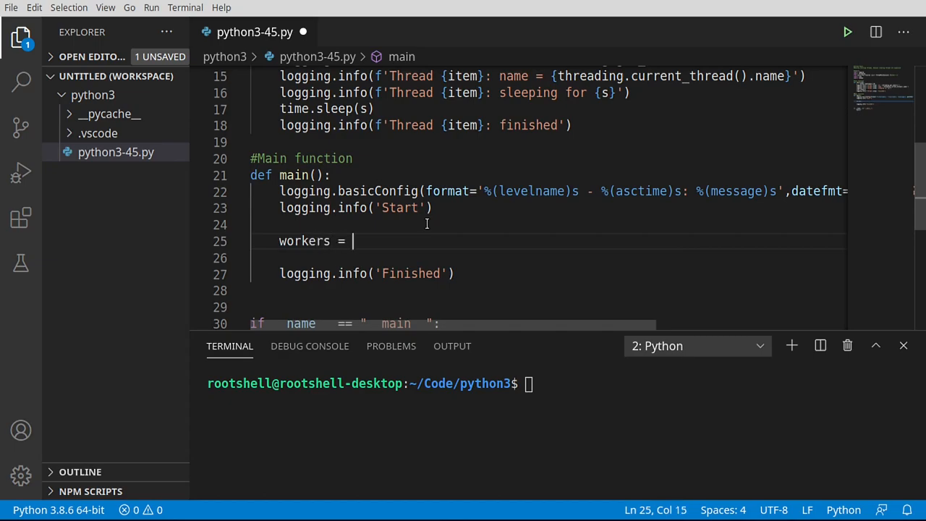
type("5")
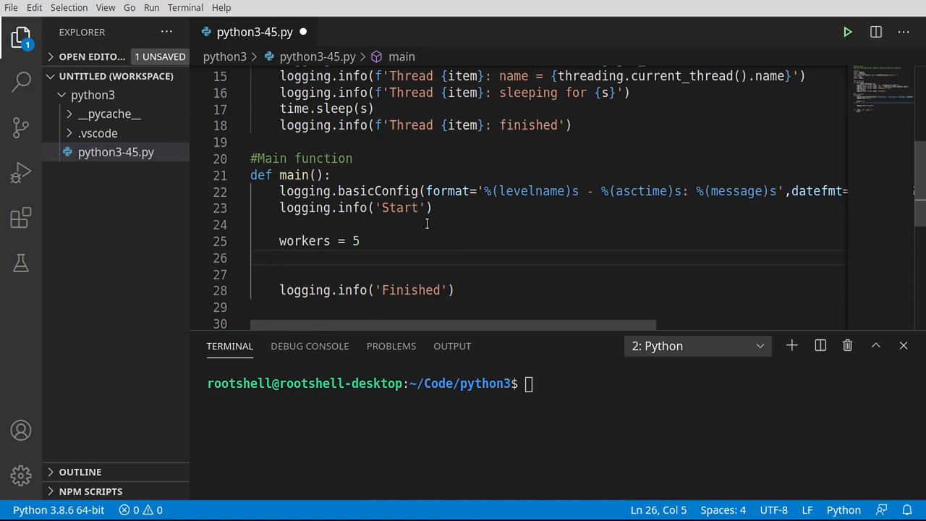
type("items =")
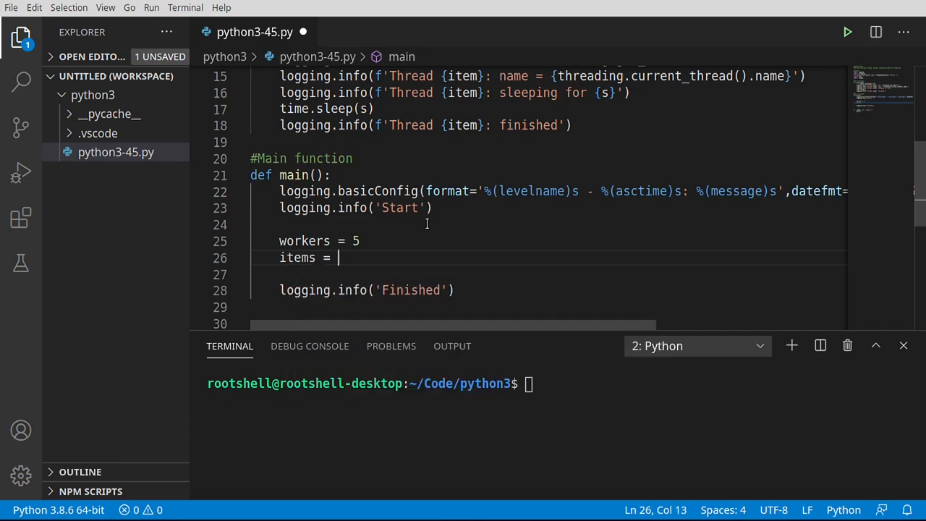
type("15")
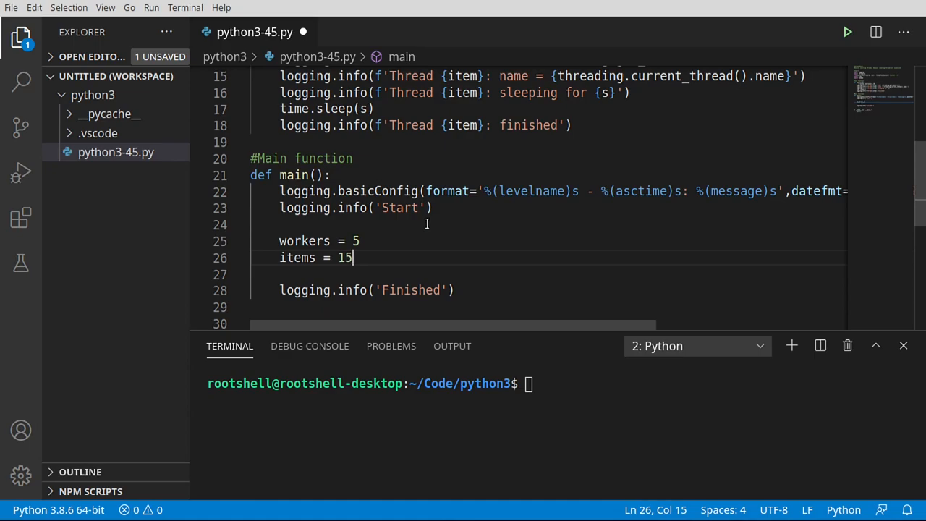
key("Enter")
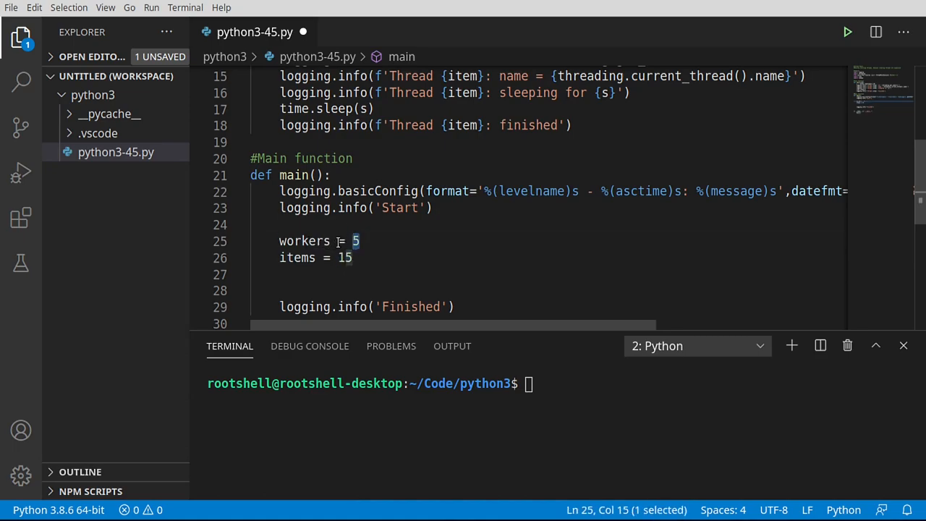
double_click(299, 257)
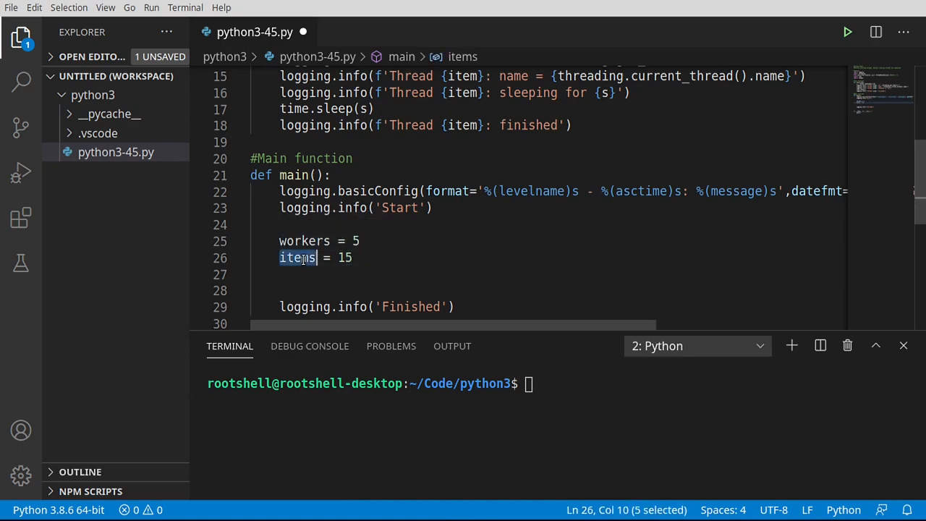
Write 'with ThreadPoolExecutor(max_workers=workers) as executor:' via IntelliSense completions.
left_click(313, 275)
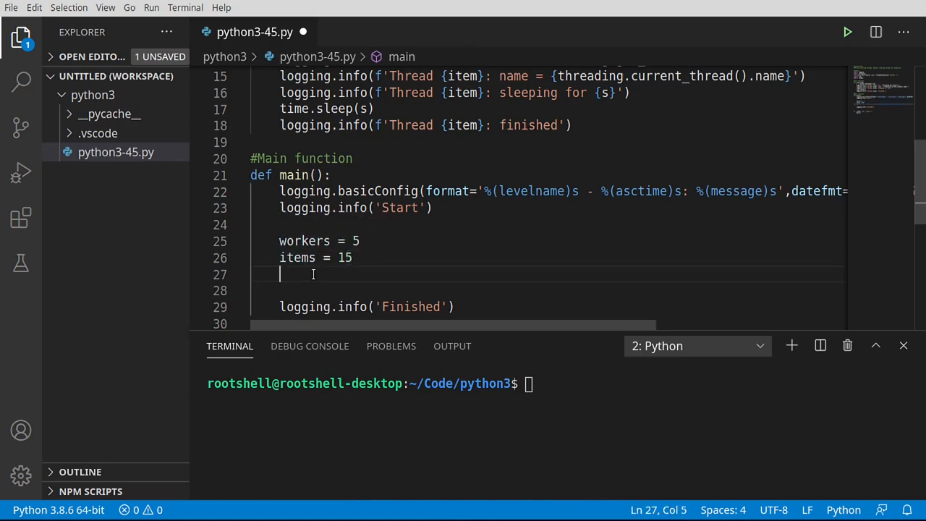
type("w")
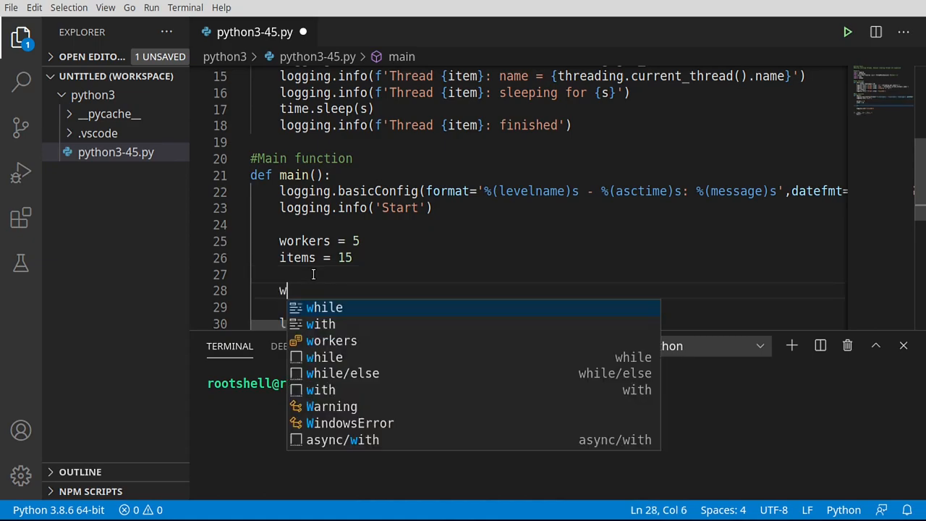
type("ith T")
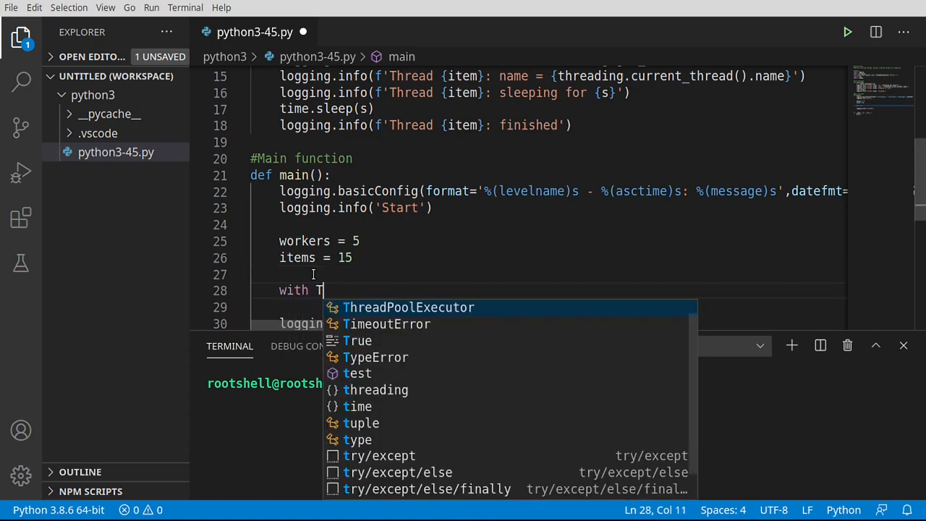
left_click(408, 306)
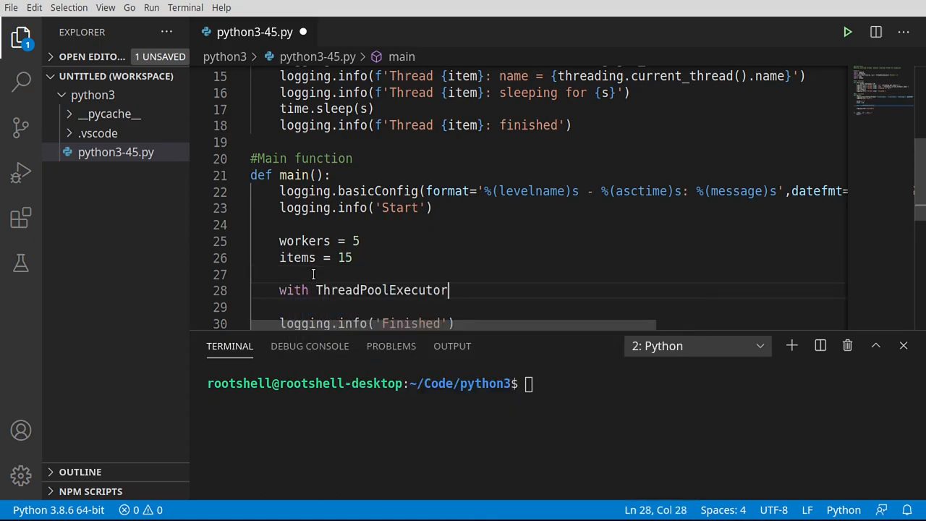
type("(max_workers=wo")
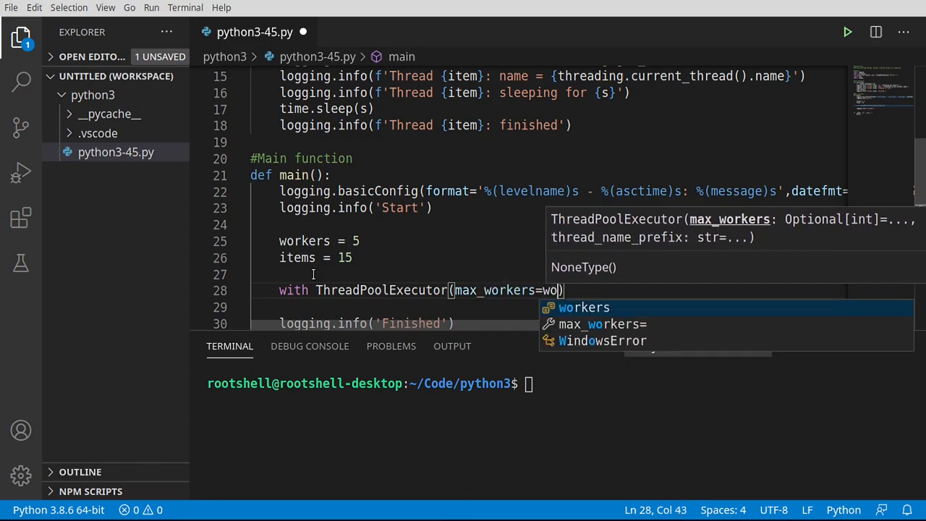
key("Tab")
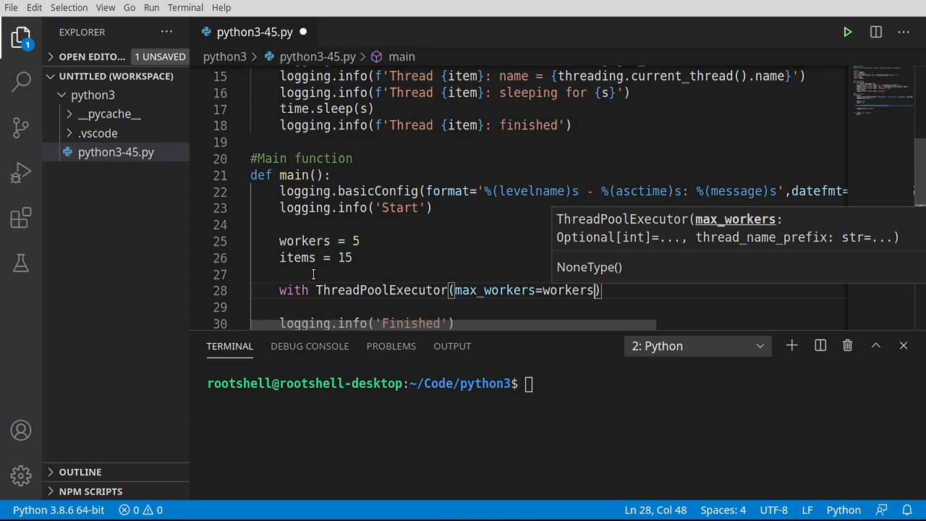
mouse_move(304, 240)
type(" as e")
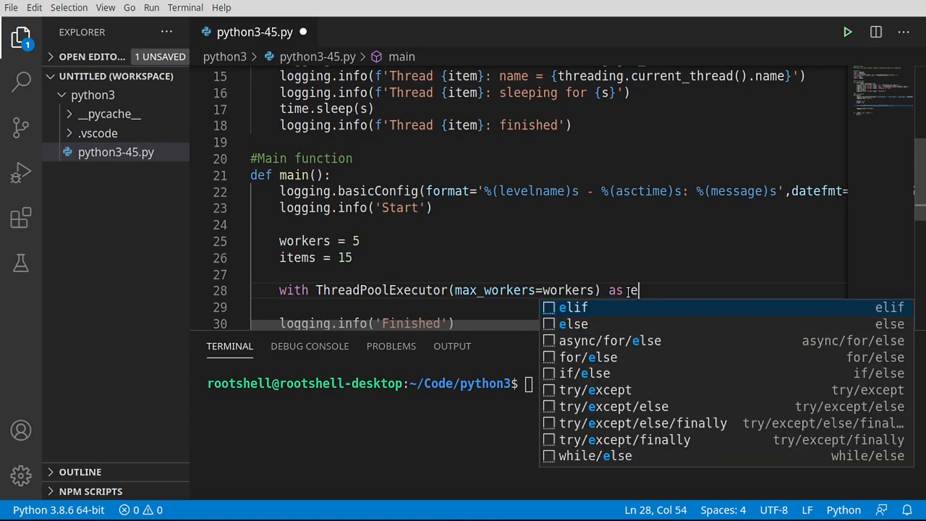
type("xecutor")
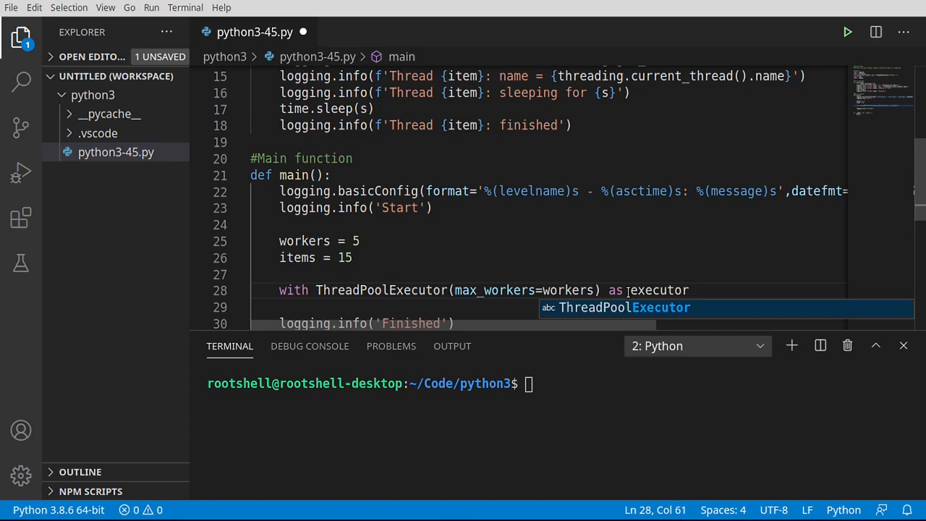
type(":")
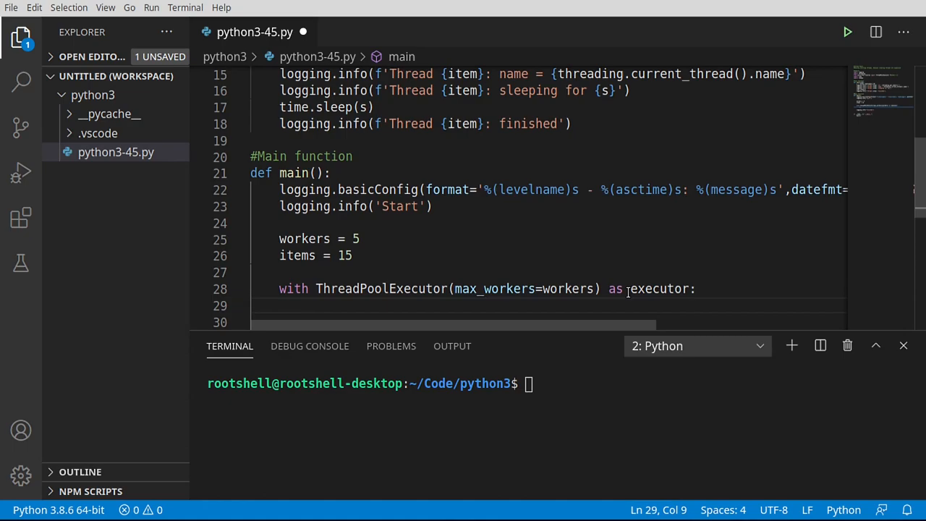
Call executor.map(test, range(items)) inside the with block and save with Ctrl+S.
type("executor.map(")
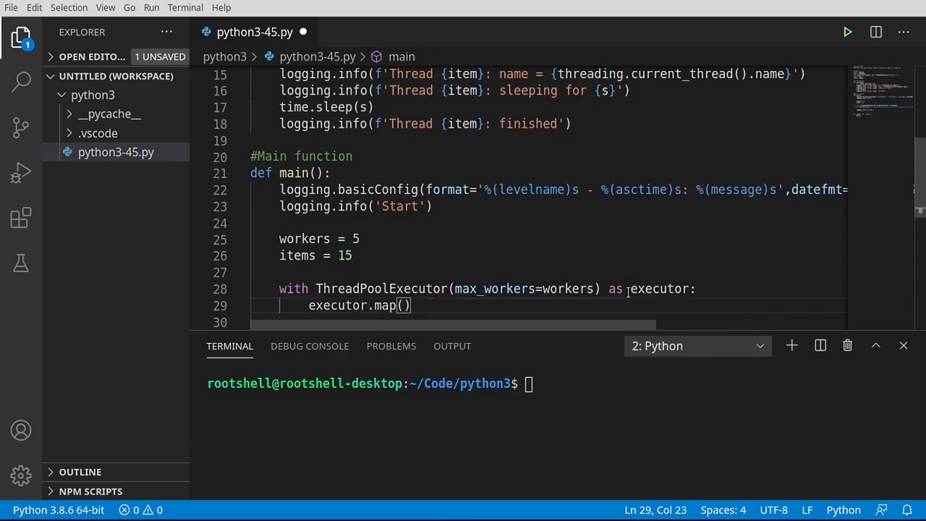
key("Left")
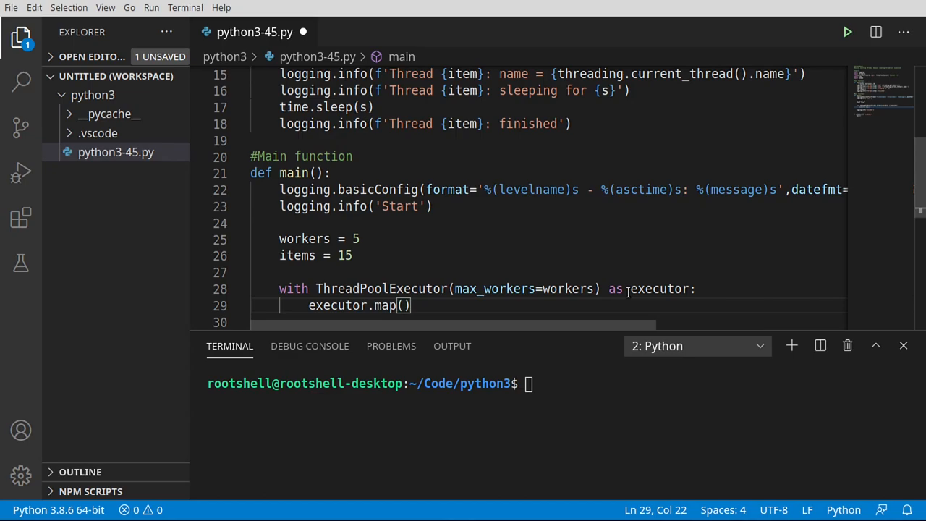
type("test,")
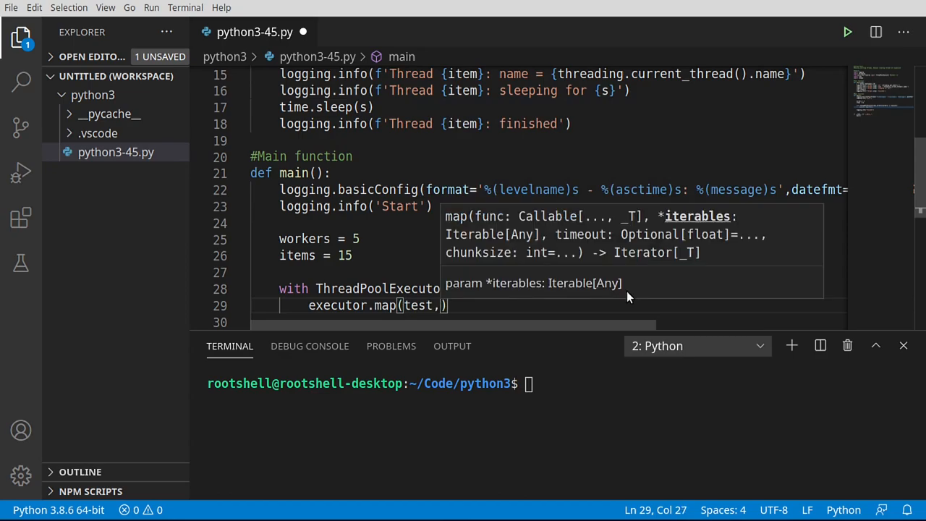
type("rn")
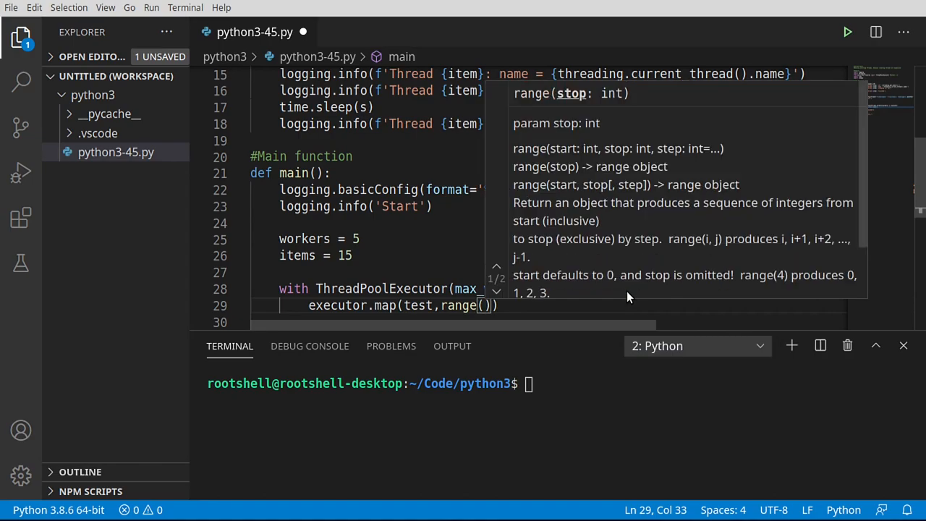
type("items")
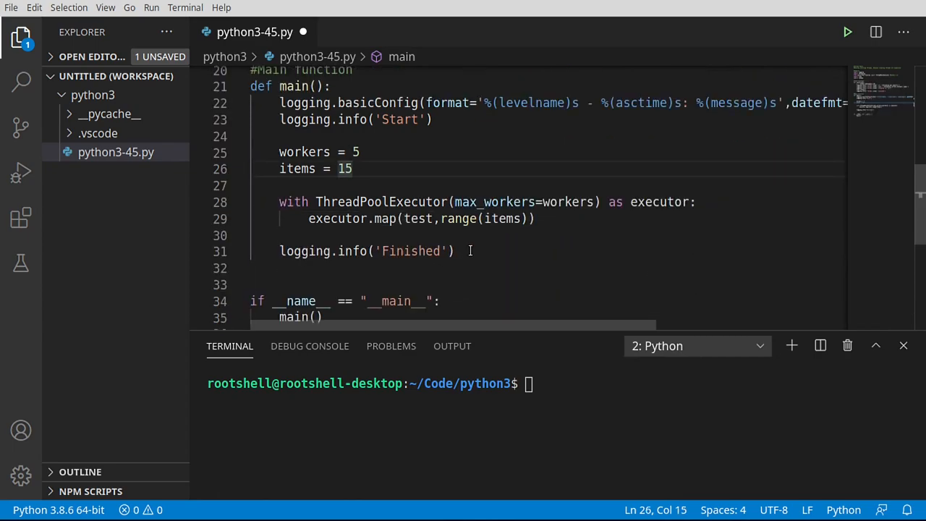
key("ctrl+s")
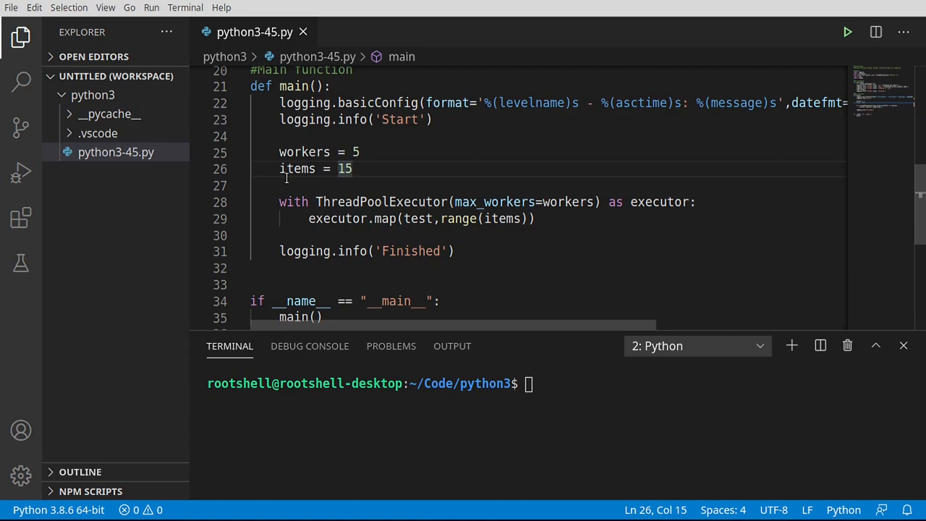
mouse_move(379, 201)
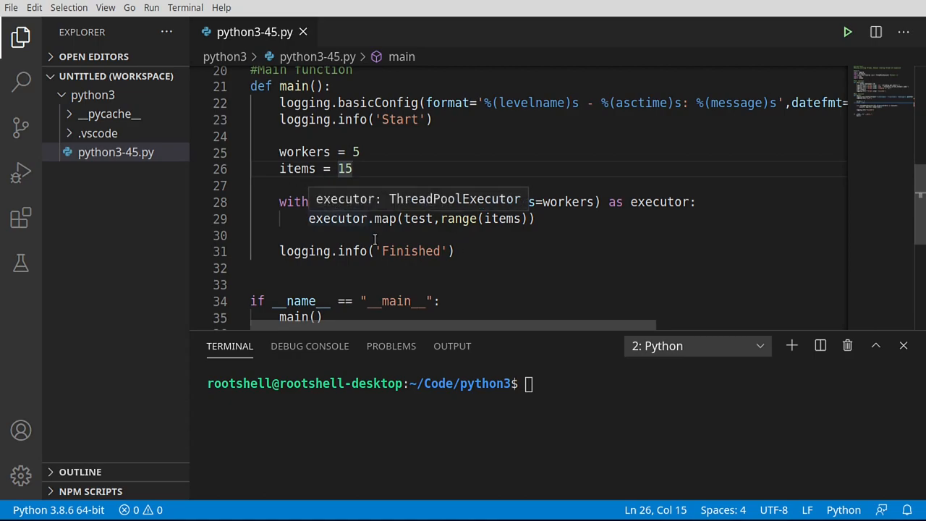
double_click(380, 202)
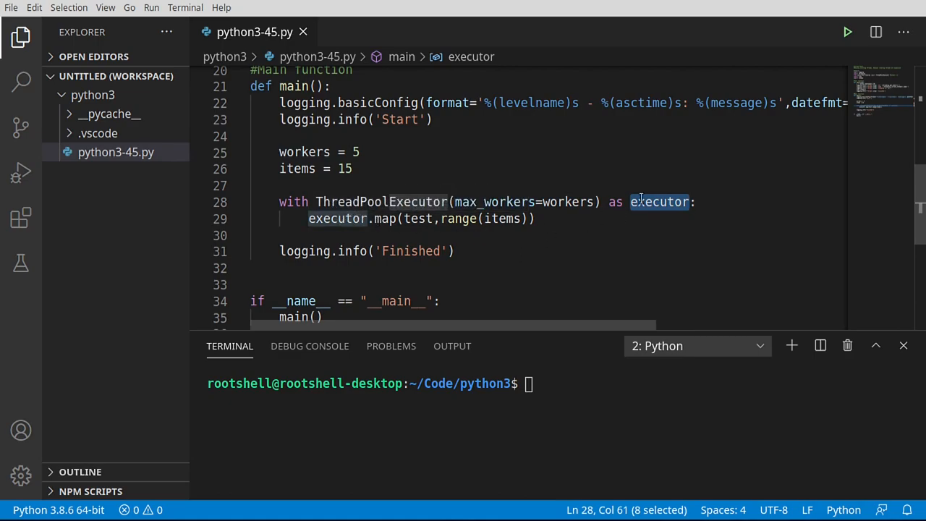
Run the script, then change the log messages to 'App Start' and 'App Finished'.
left_click(848, 32)
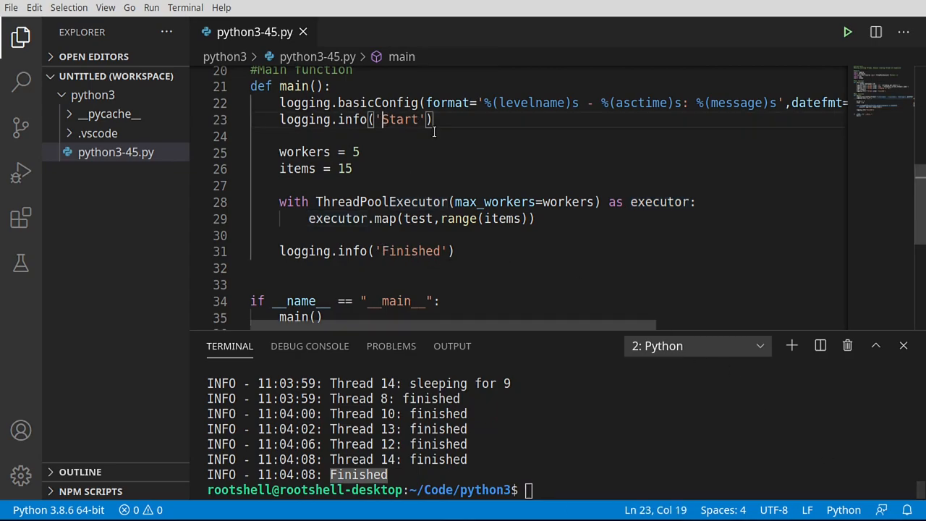
type("App")
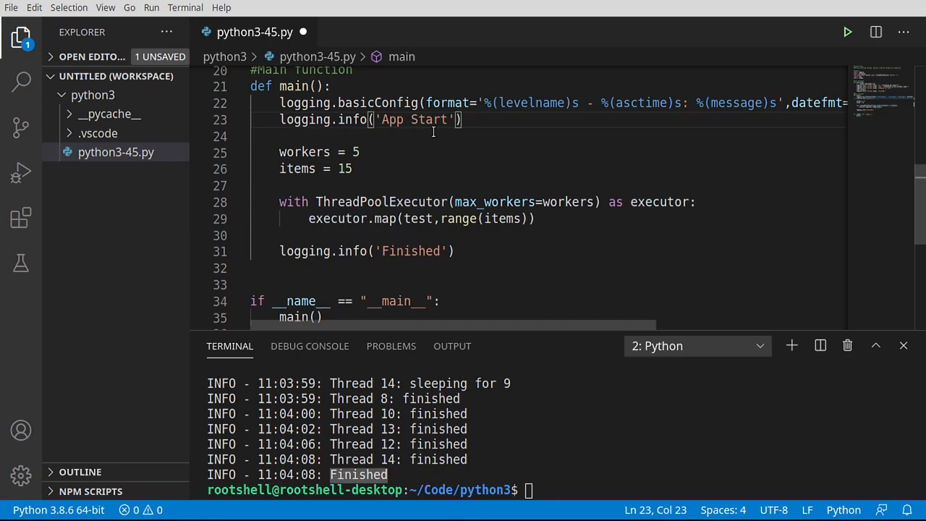
double_click(411, 252)
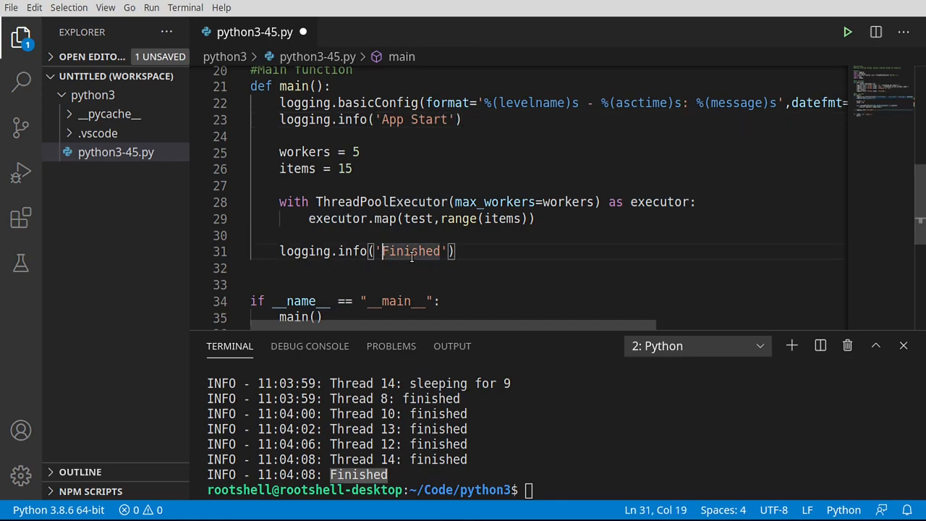
type("App")
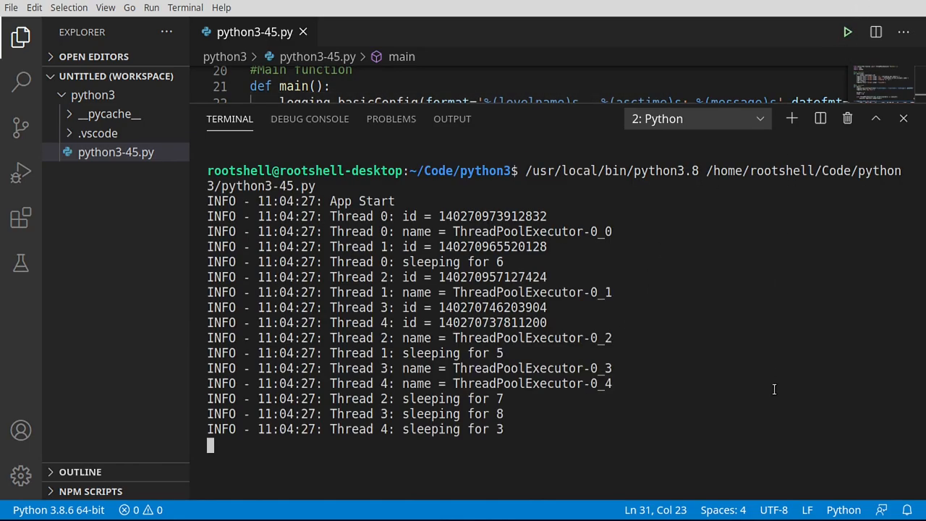
mouse_move(342, 210)
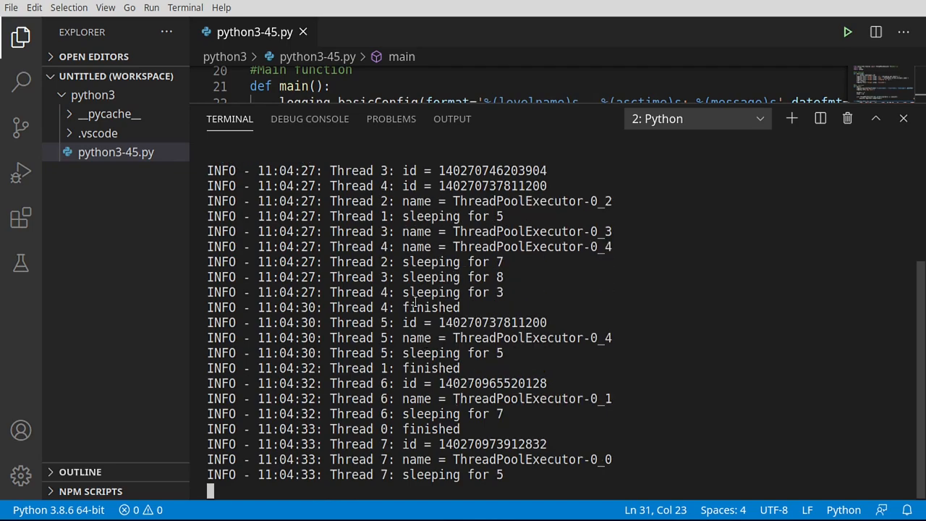
Scroll the terminal output and highlight Thread 12's worker name and Thread 13's id.
scroll("down", 3)
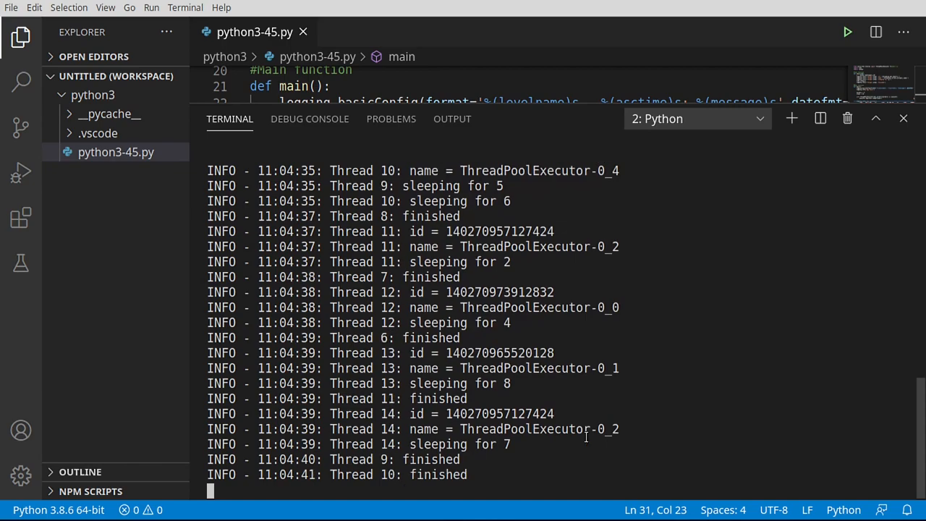
scroll("down", 3)
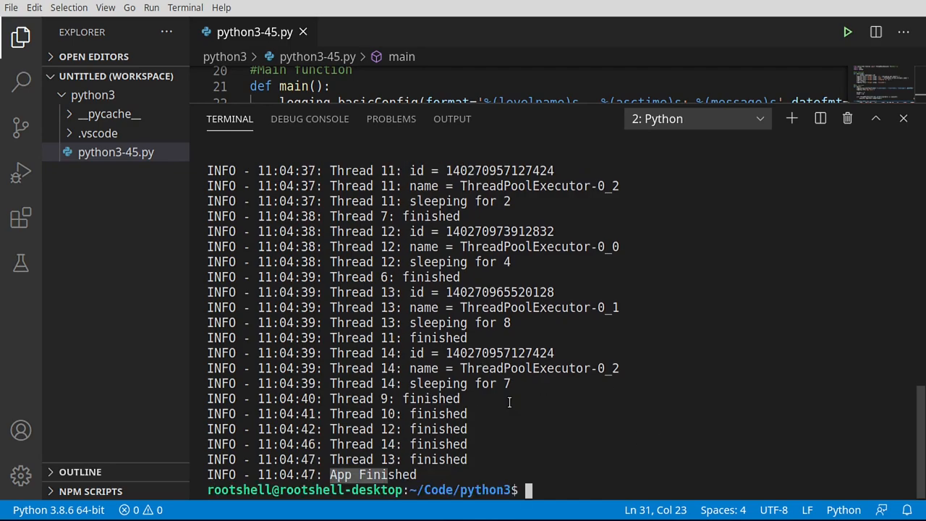
mouse_move(576, 367)
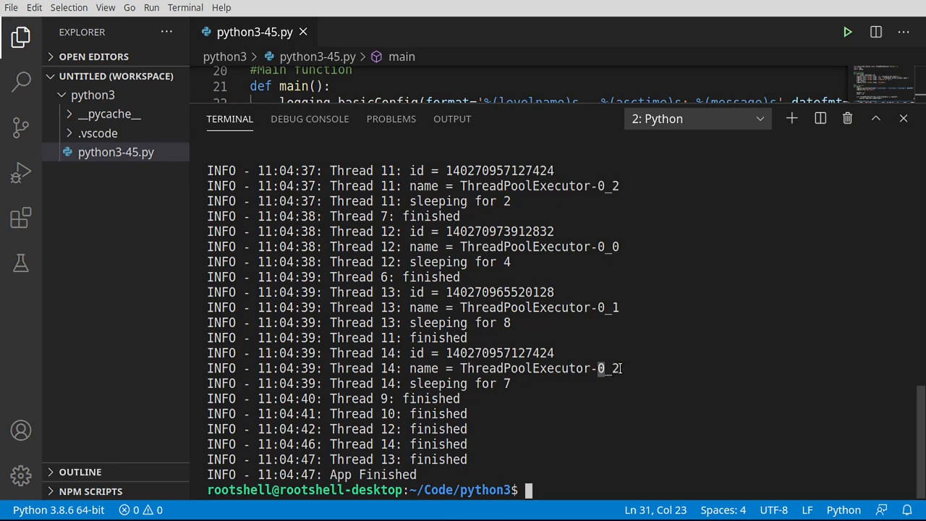
mouse_move(605, 406)
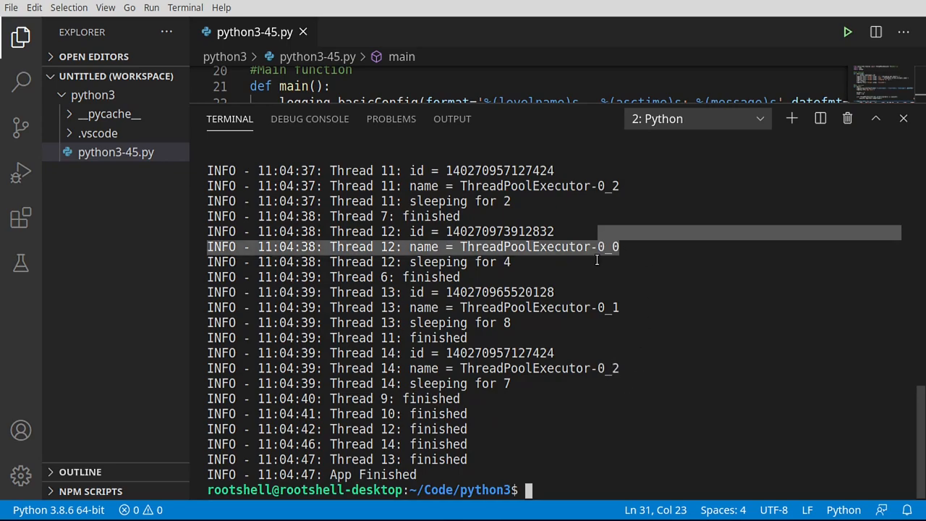
double_click(538, 246)
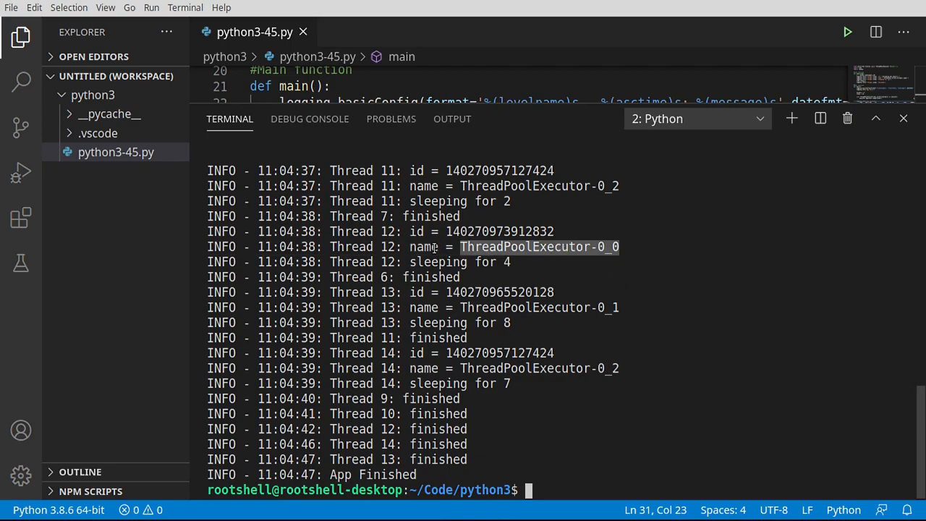
mouse_move(475, 257)
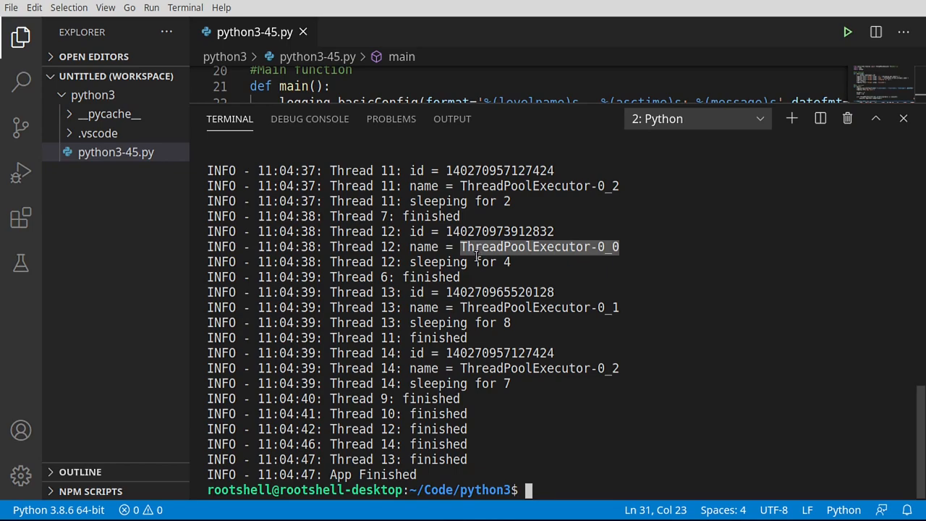
double_click(499, 353)
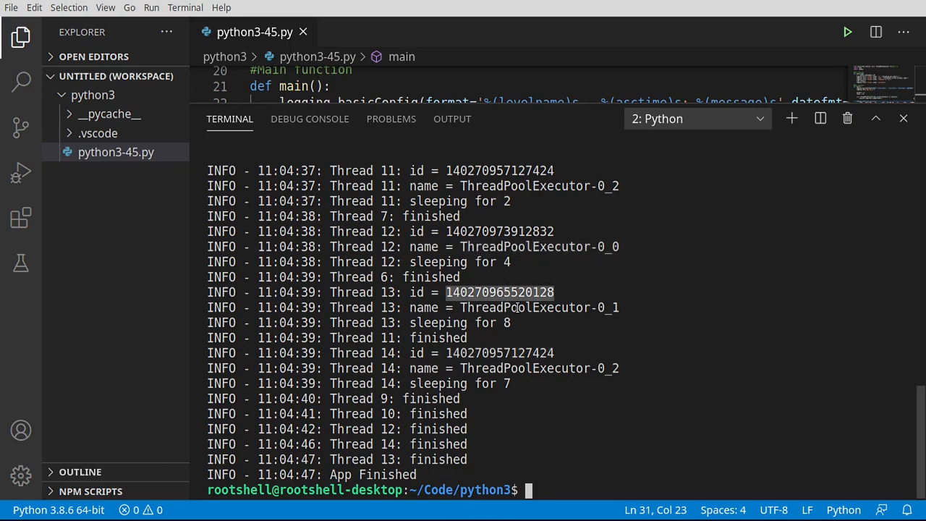
mouse_move(394, 323)
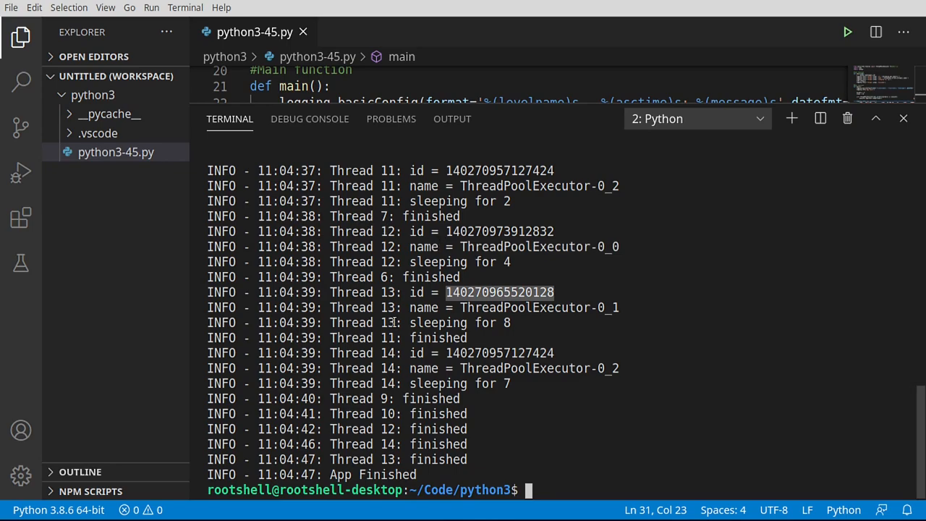
mouse_move(434, 480)
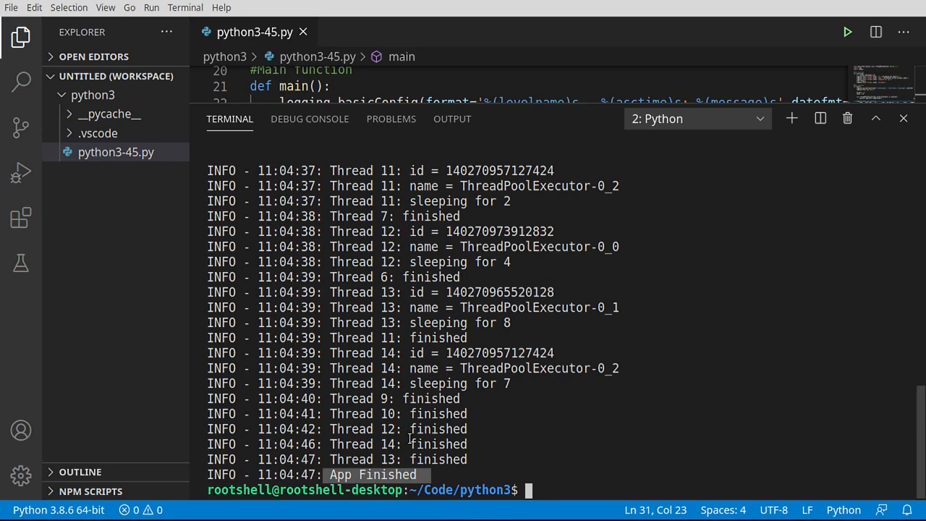
mouse_move(354, 471)
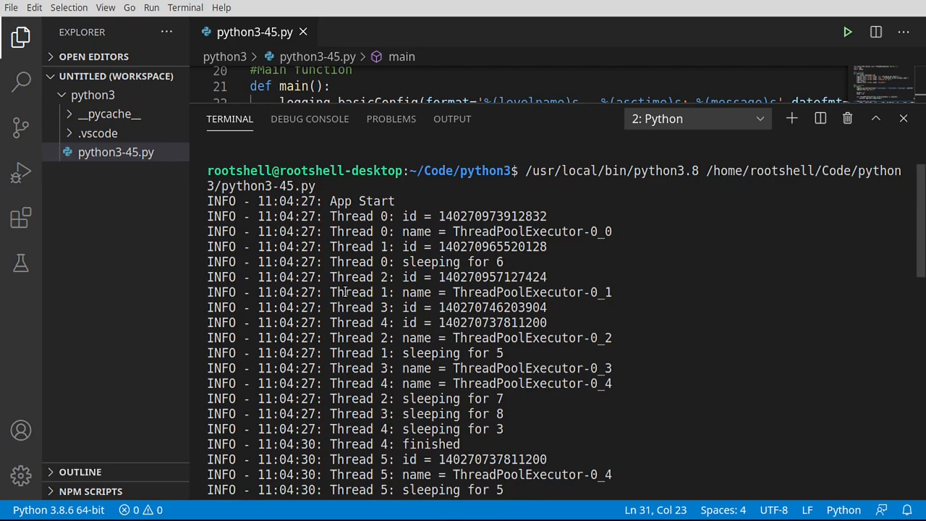
Review the opening log lines and Thread 2 label, then return to ThreadPoolExecutor on line 28.
double_click(362, 201)
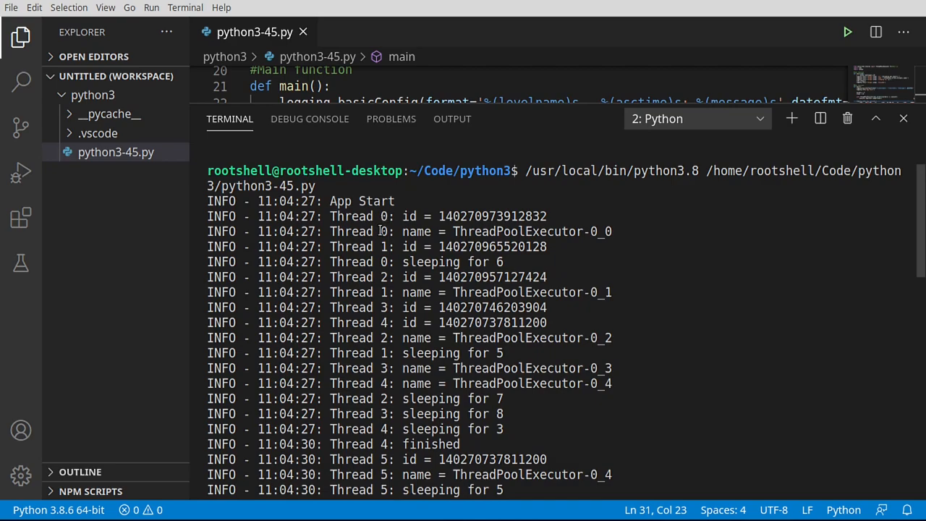
mouse_move(382, 277)
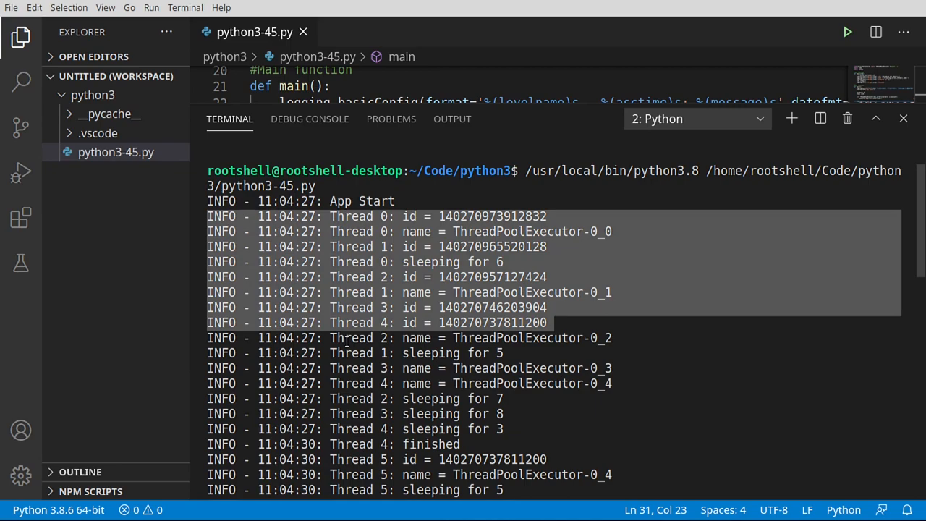
mouse_move(406, 359)
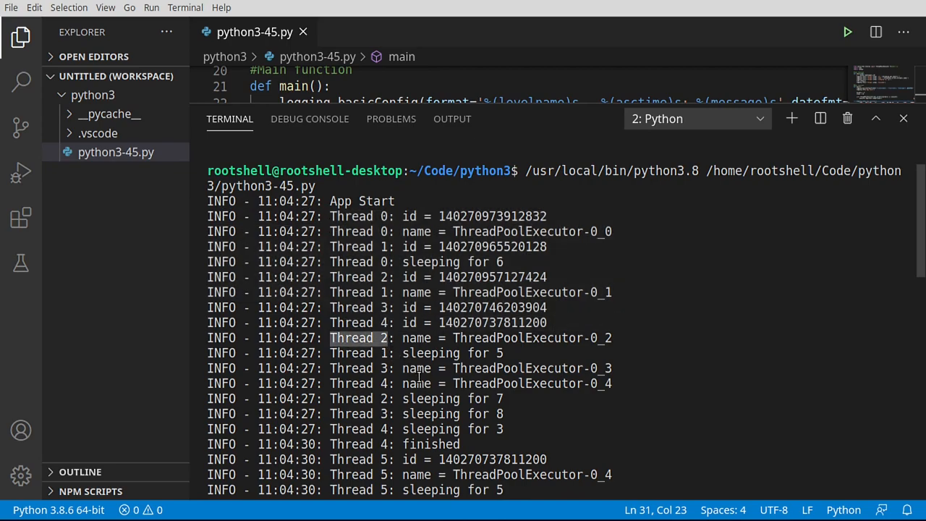
double_click(532, 339)
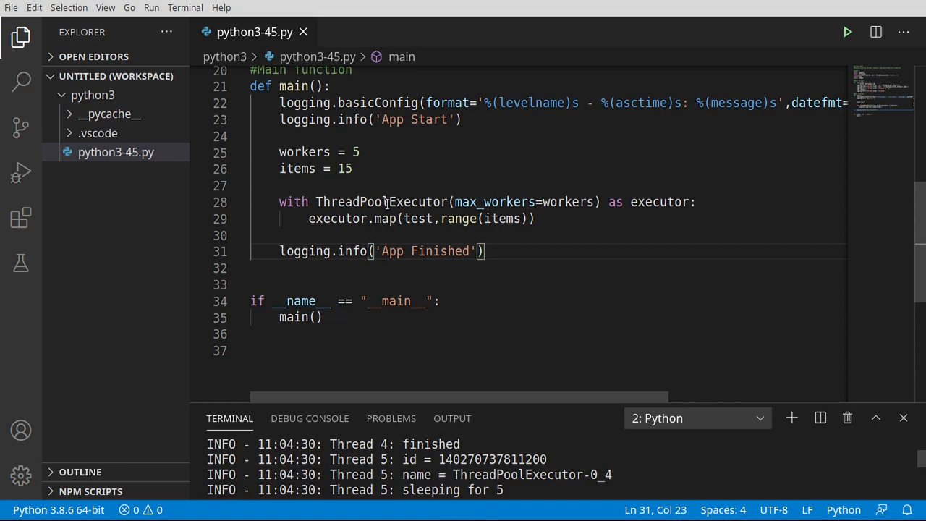
double_click(382, 202)
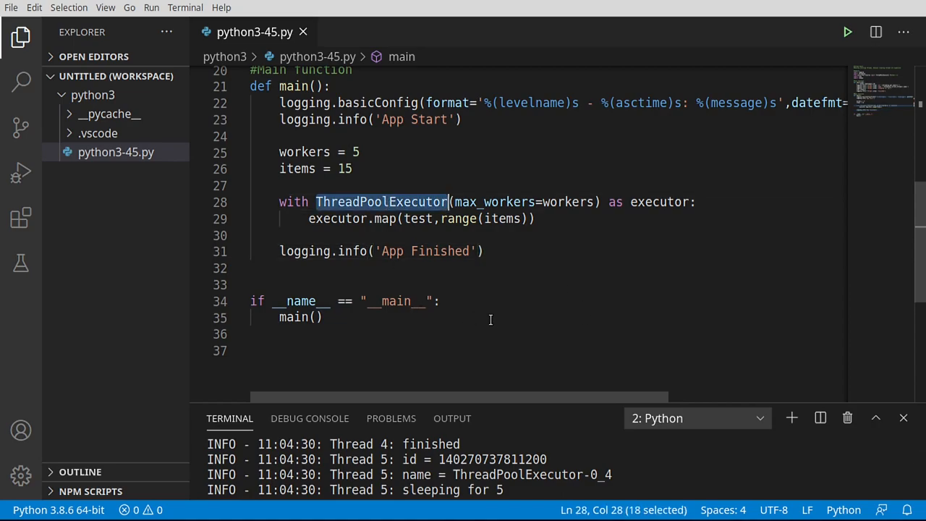